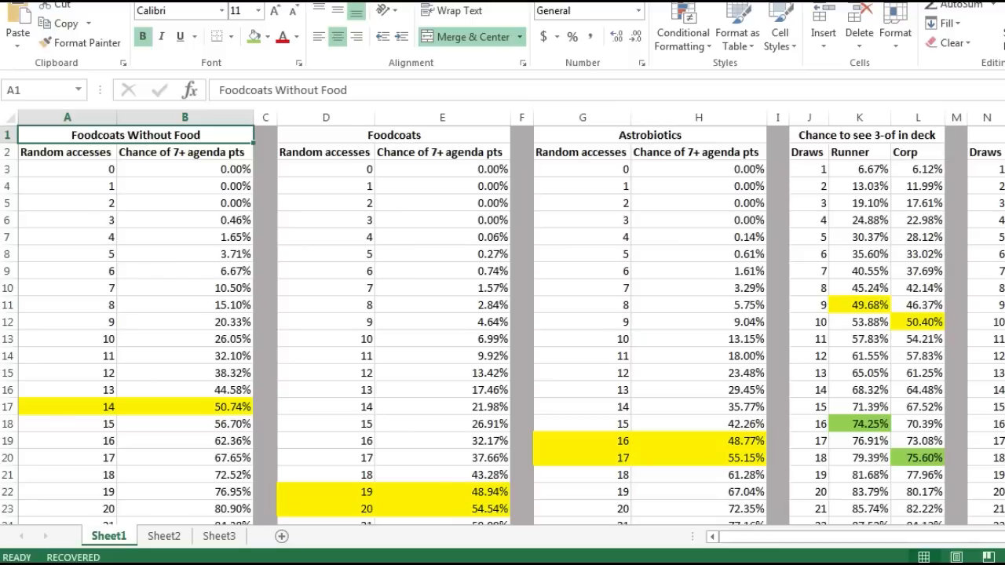
mouse_move(568, 104)
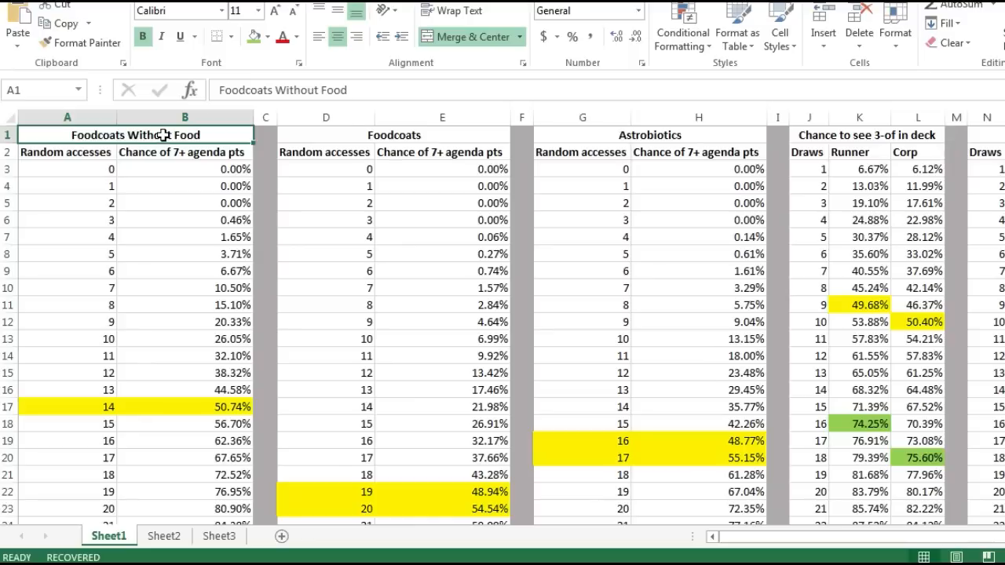
mouse_move(96, 236)
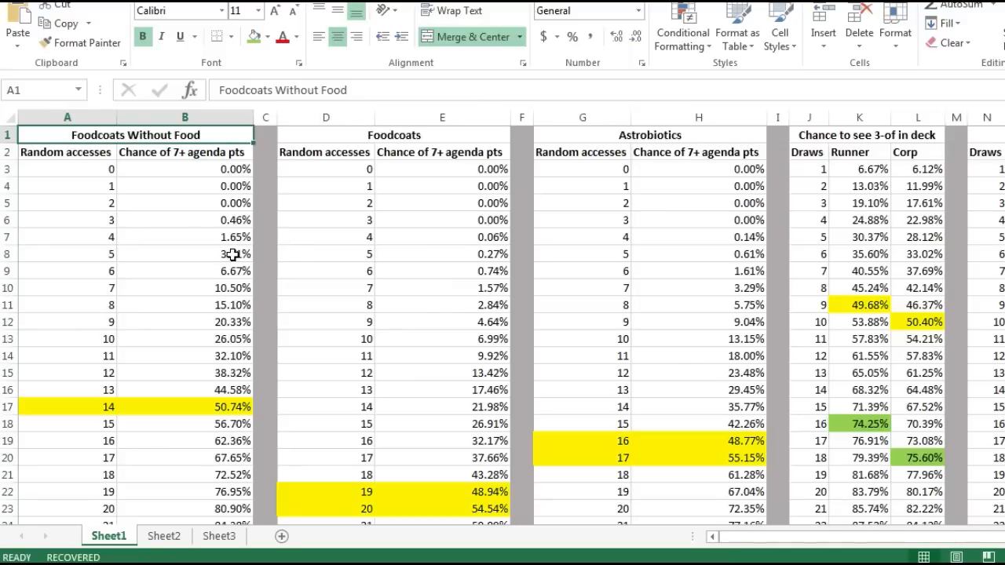
mouse_move(270, 270)
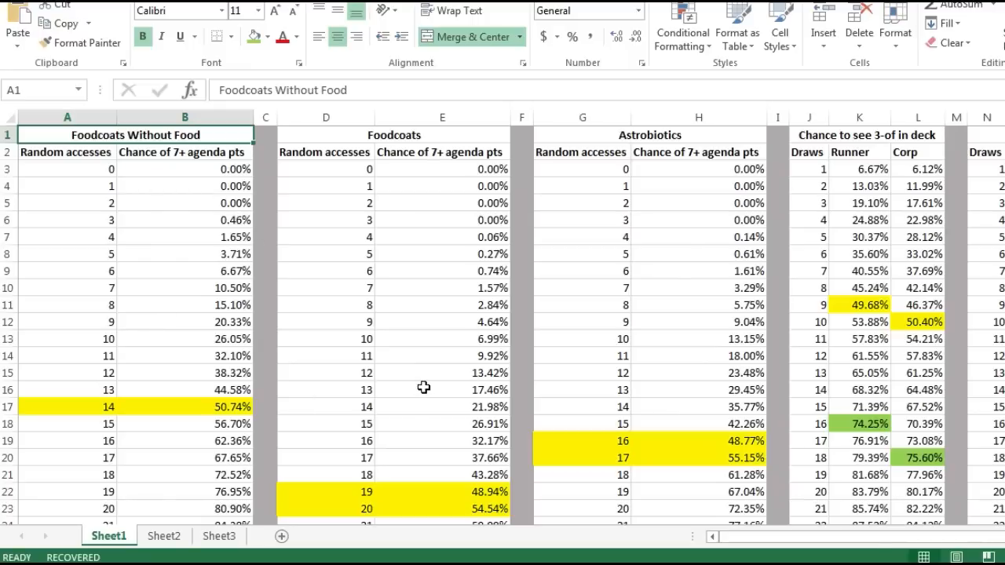
mouse_move(392, 364)
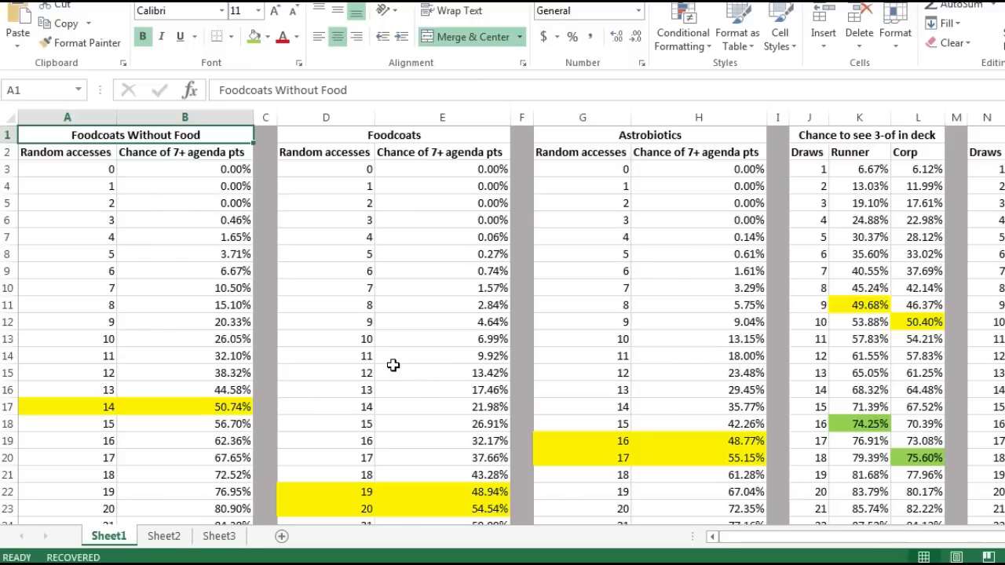
mouse_move(386, 366)
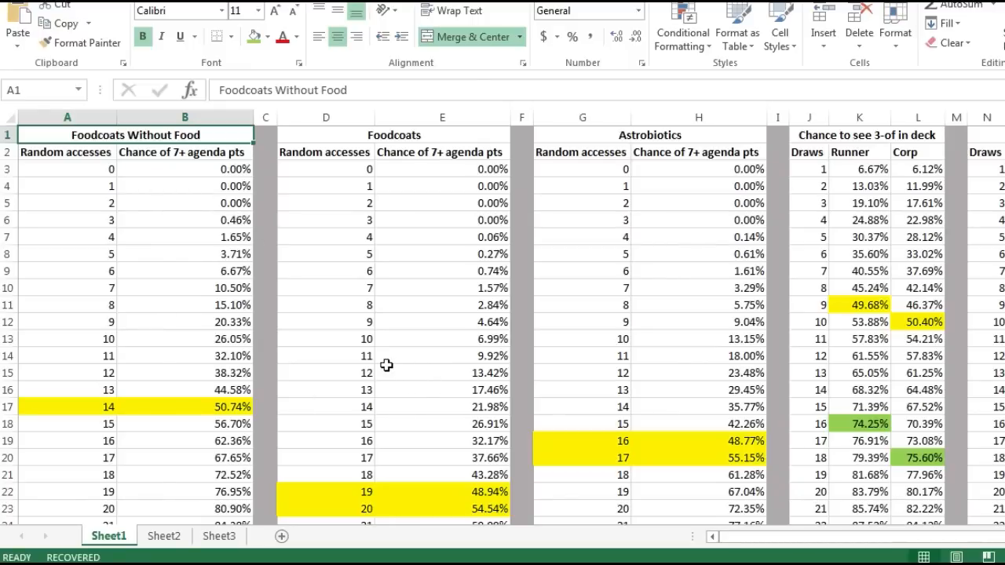
mouse_move(213, 196)
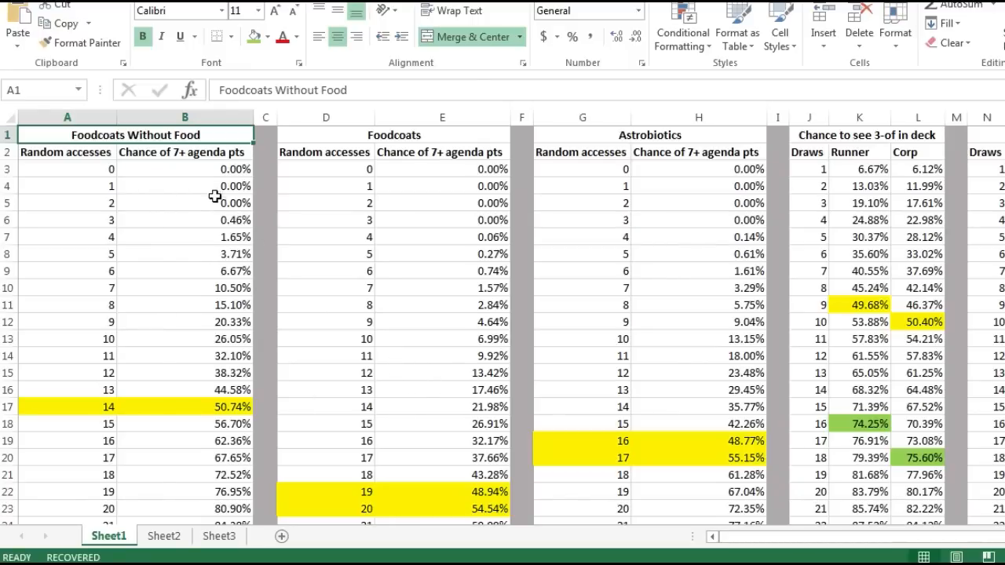
mouse_move(207, 207)
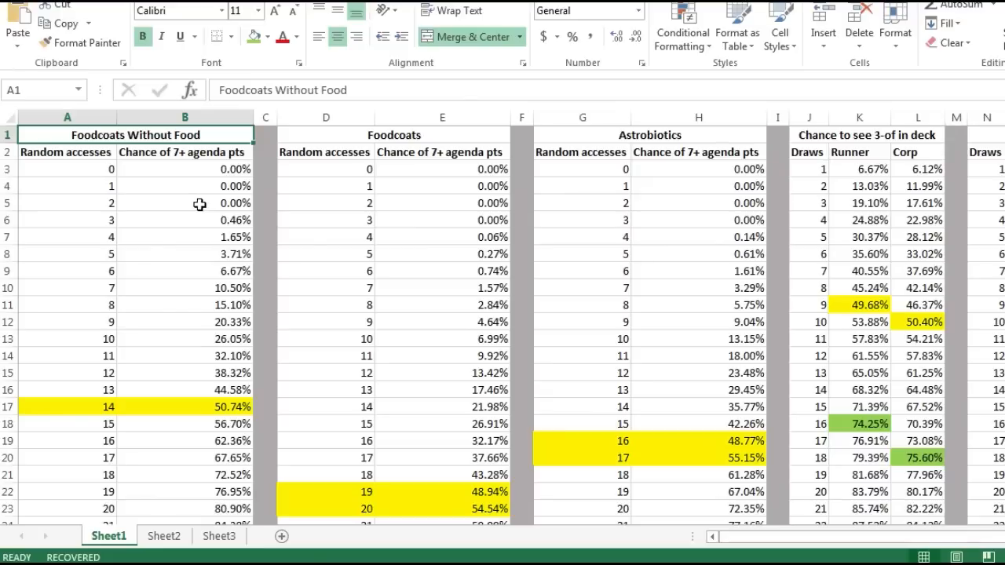
mouse_move(188, 203)
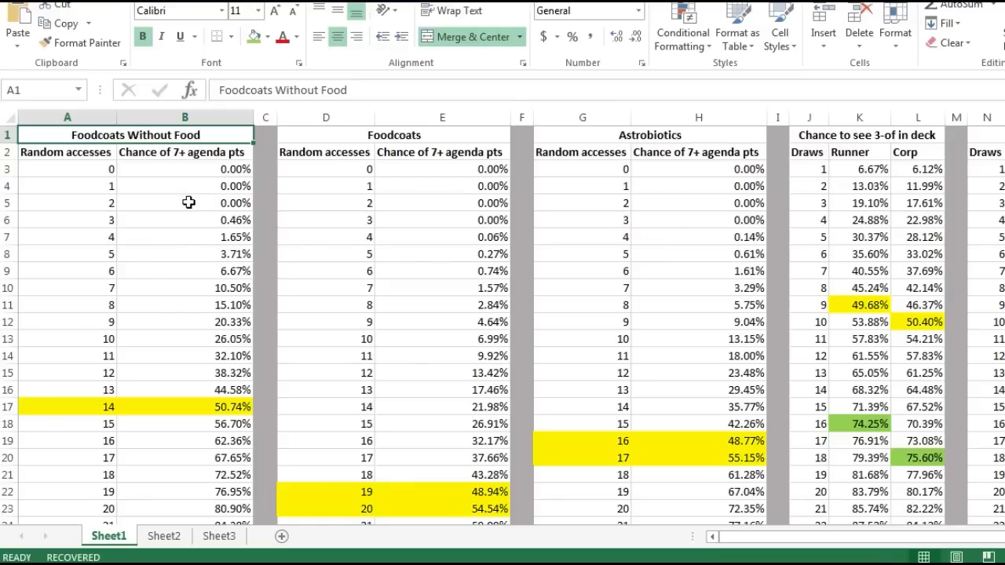
mouse_move(185, 203)
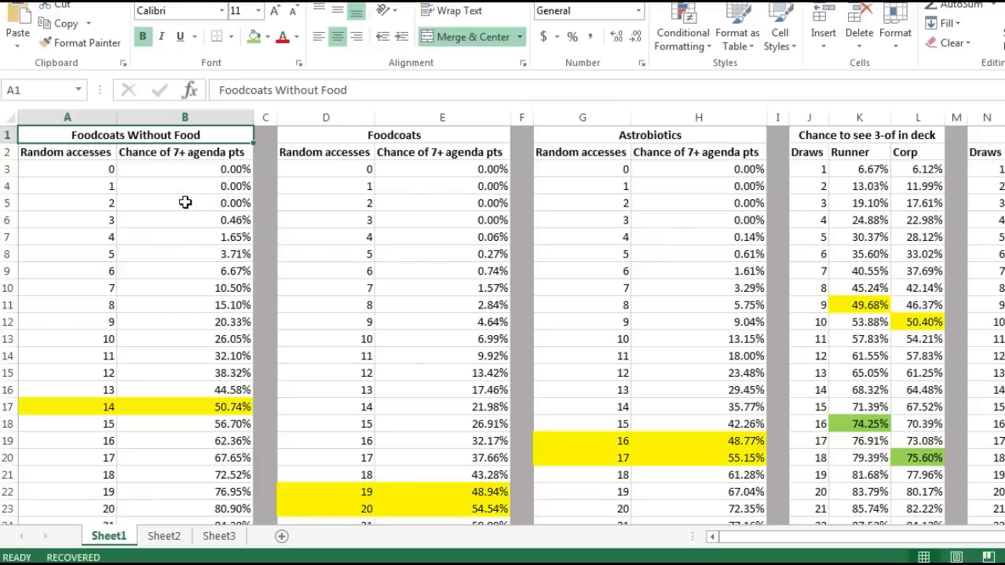
mouse_move(605, 461)
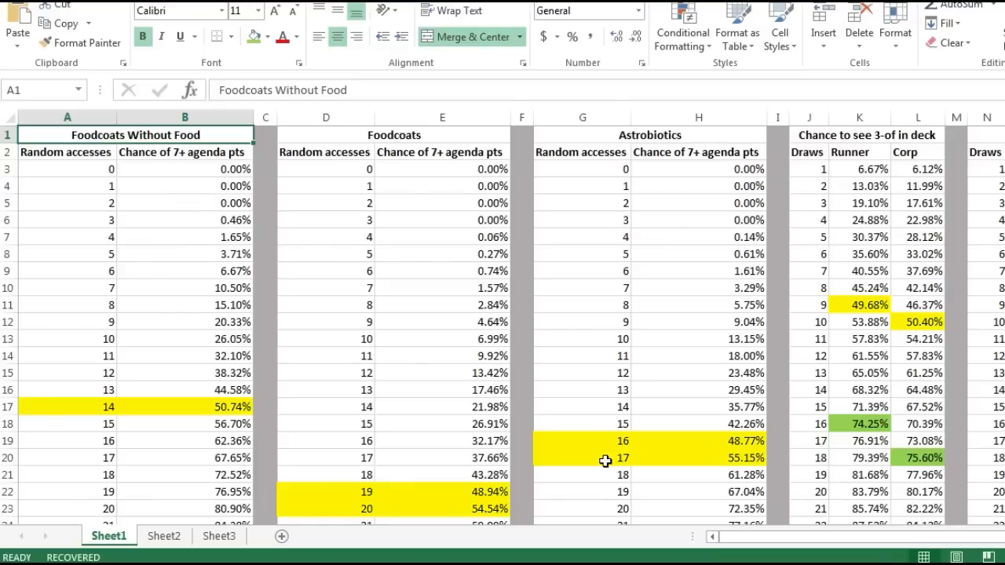
Step: Apply yellow fill from the Home ribbon to the selected access rows and review the highlighted block
click(604, 459)
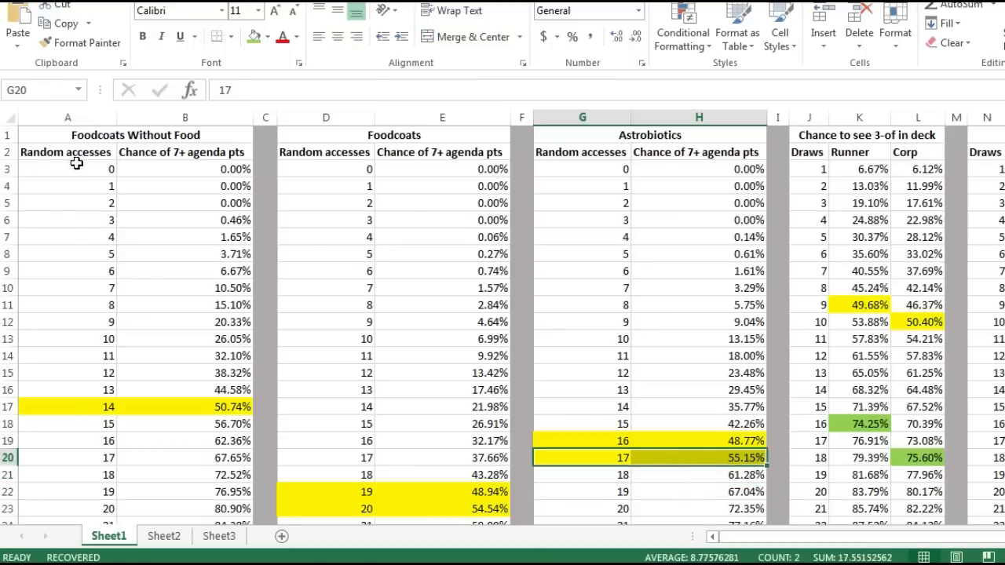
click(68, 169)
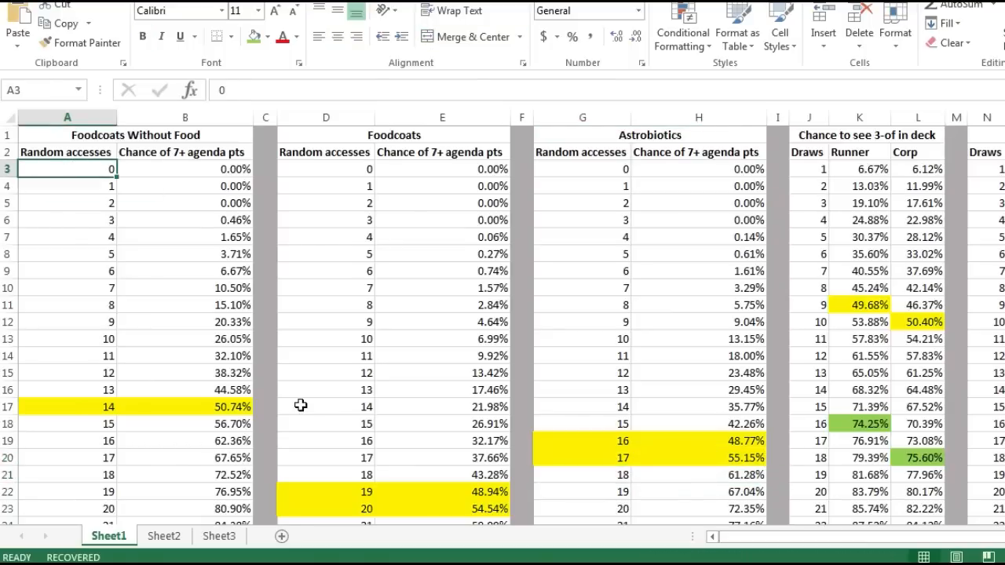
click(392, 135)
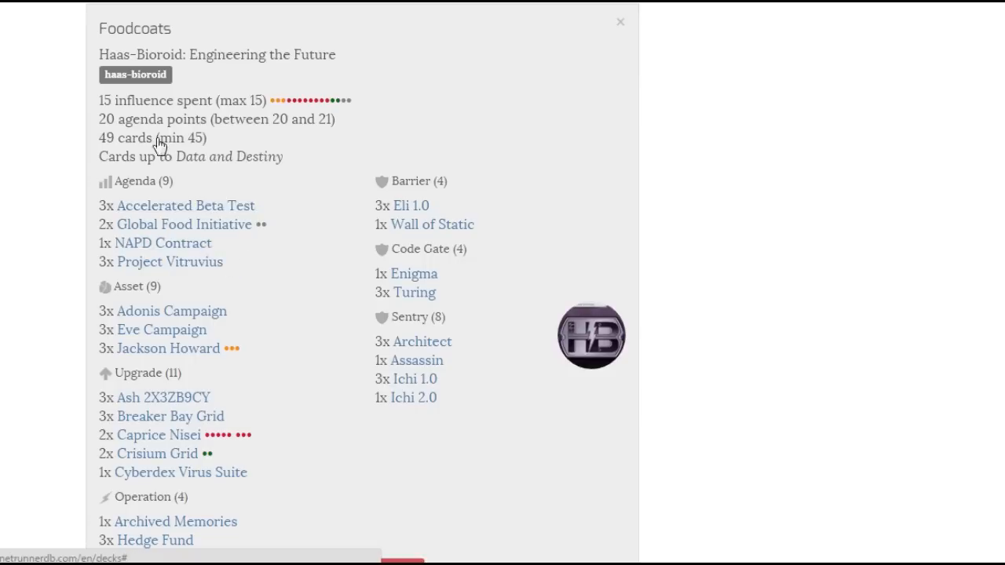
mouse_move(292, 213)
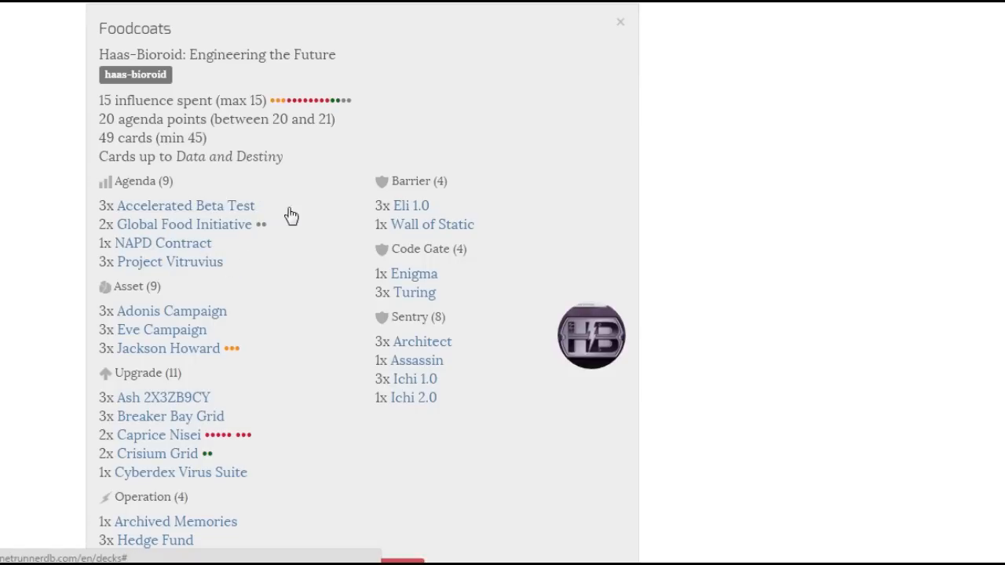
mouse_move(237, 262)
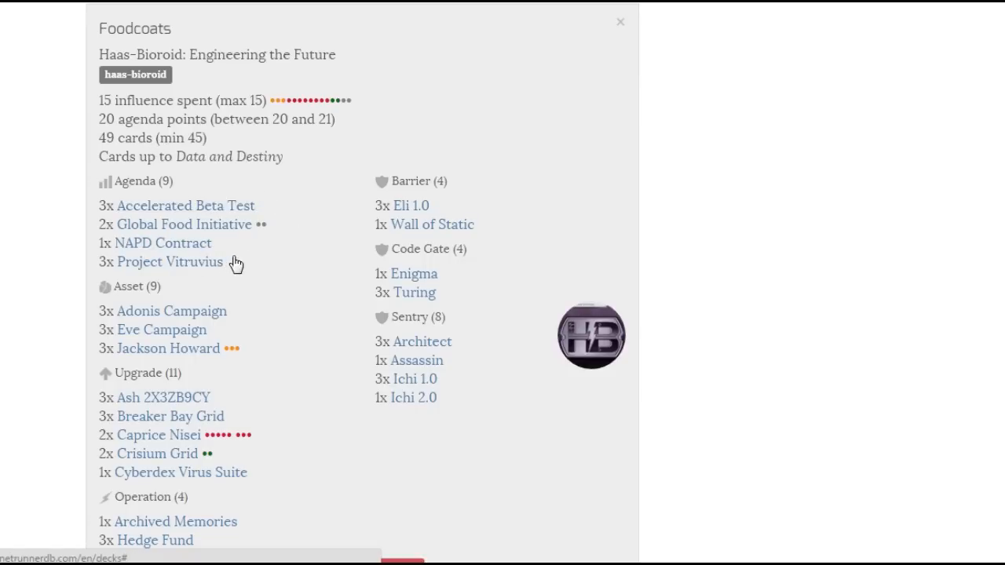
mouse_move(574, 456)
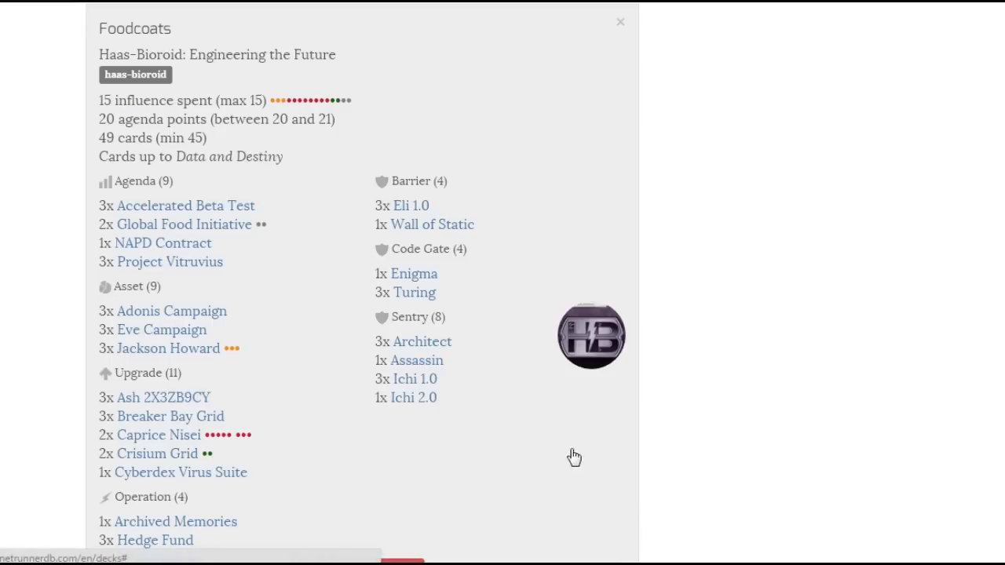
mouse_move(99, 210)
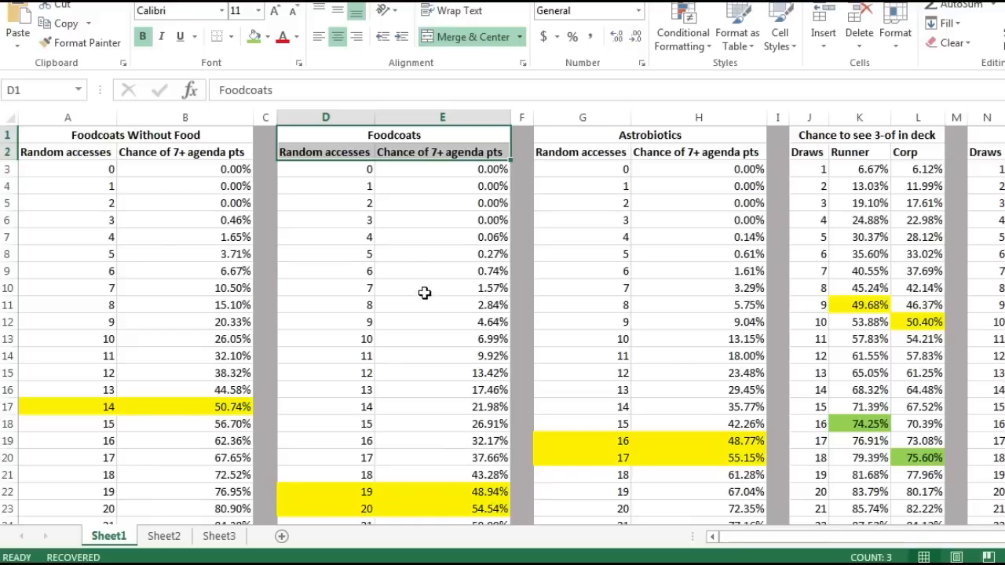
mouse_move(361, 192)
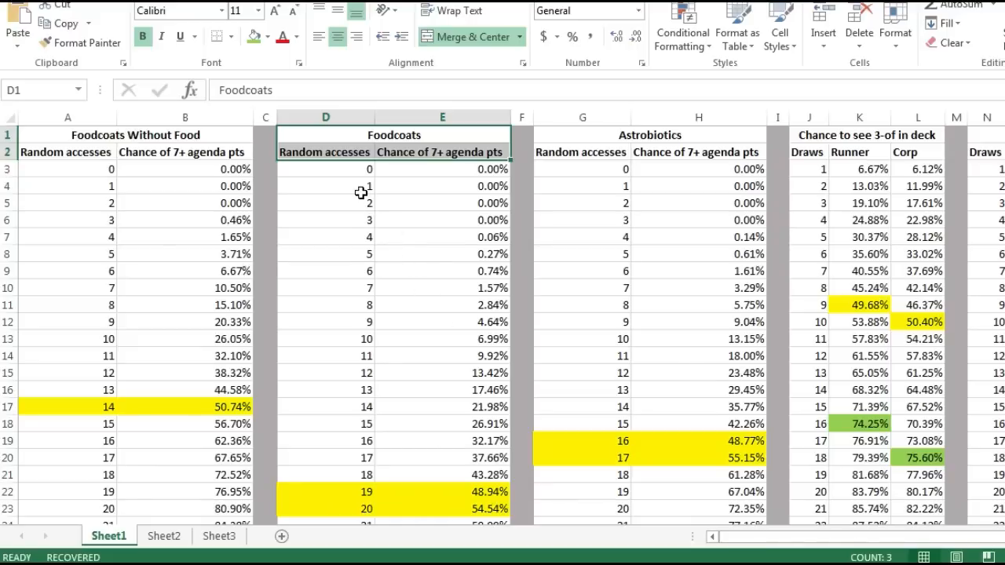
mouse_move(348, 363)
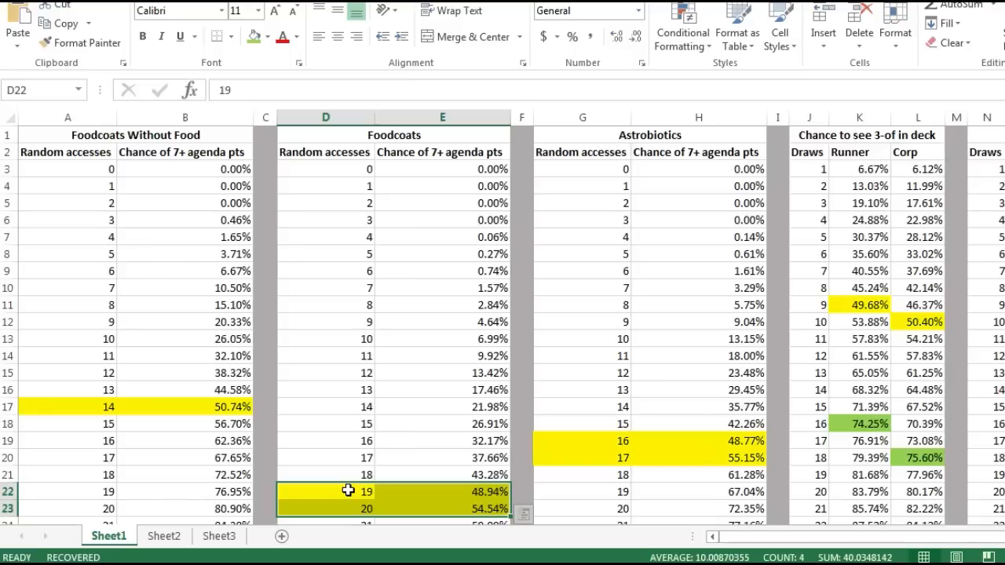
mouse_move(327, 490)
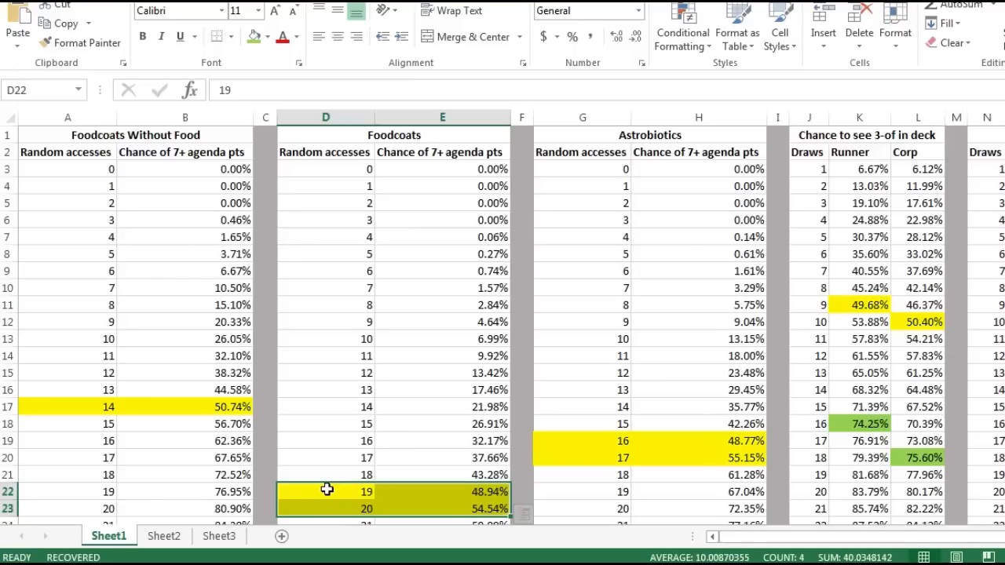
mouse_move(317, 489)
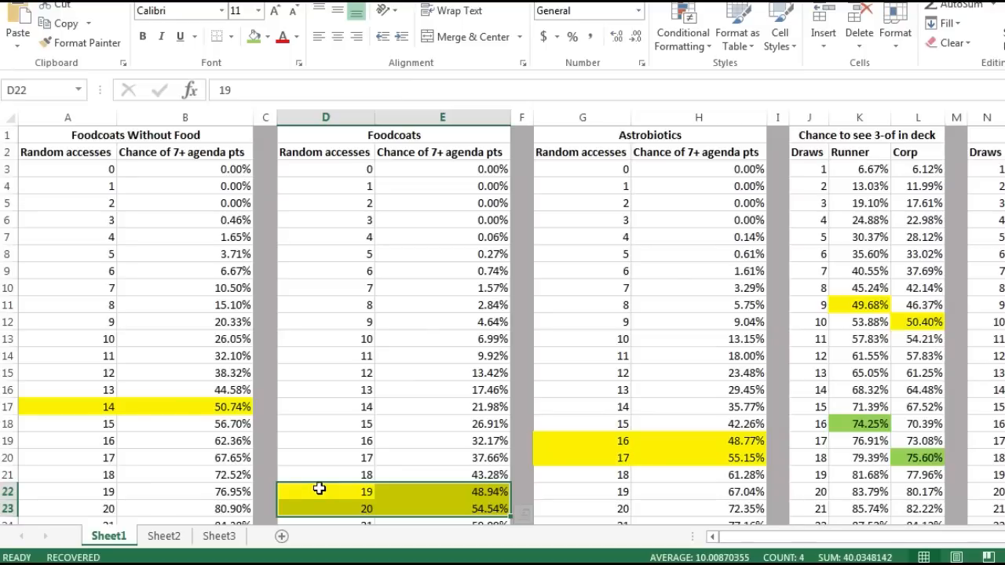
mouse_move(326, 421)
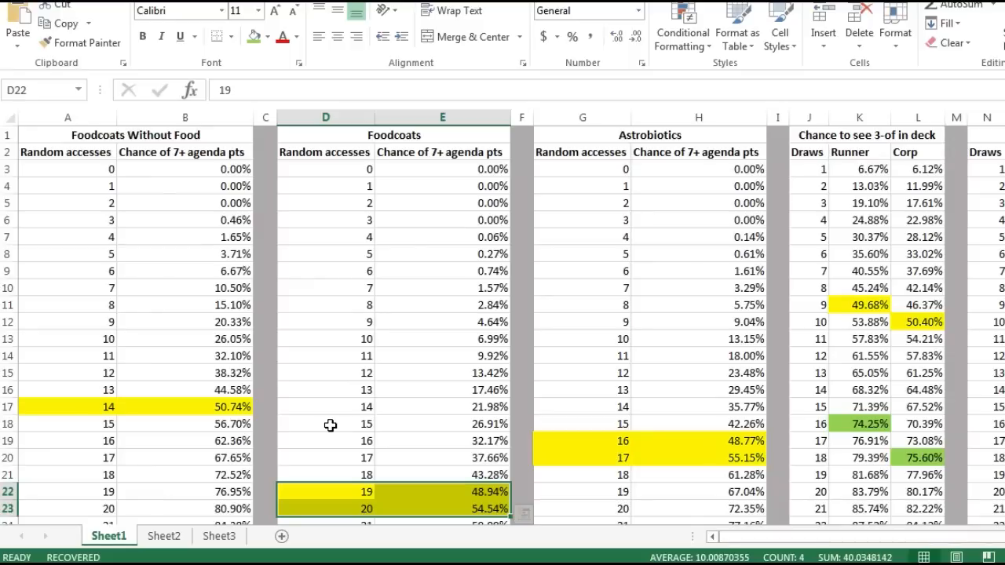
mouse_move(358, 379)
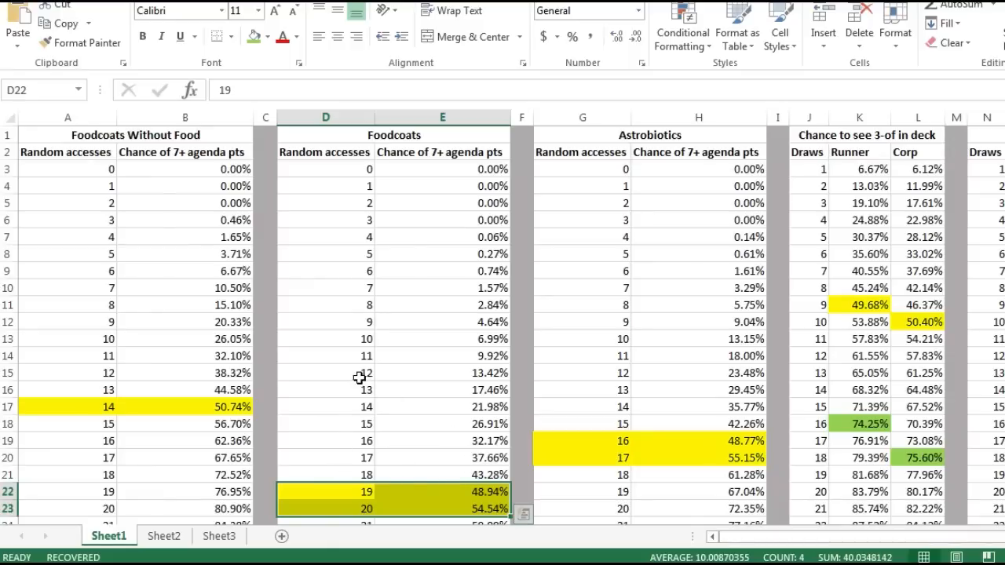
mouse_move(376, 436)
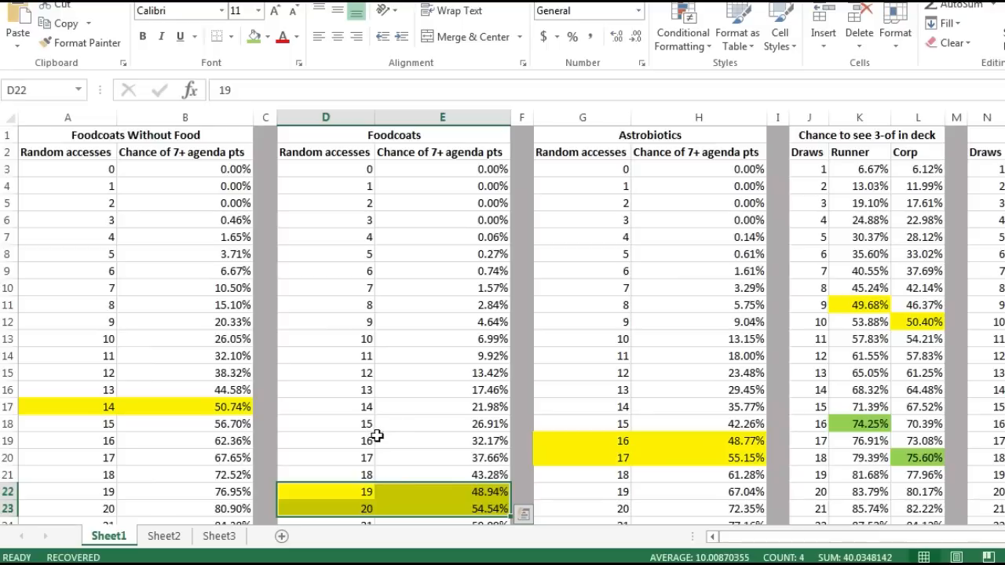
mouse_move(400, 477)
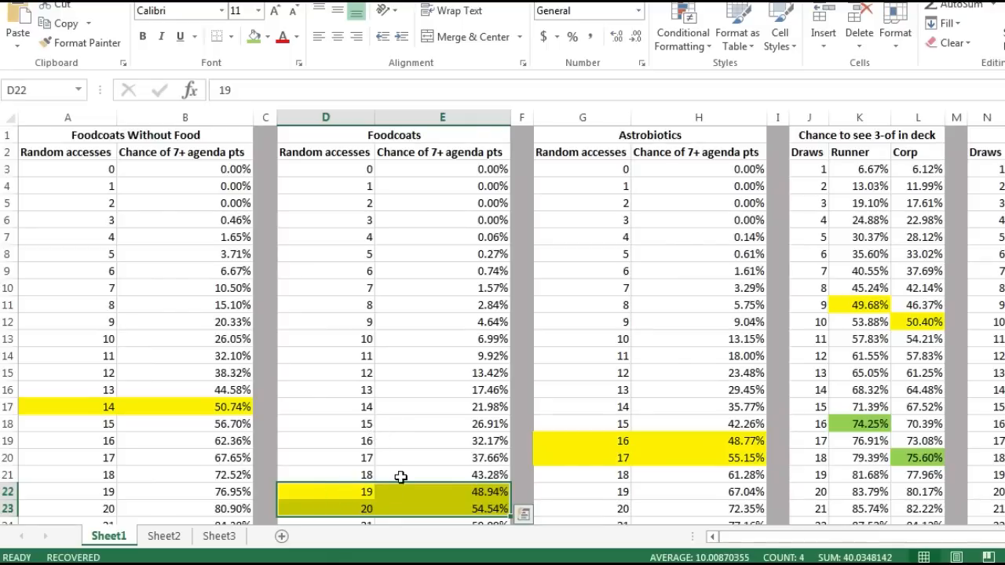
mouse_move(393, 477)
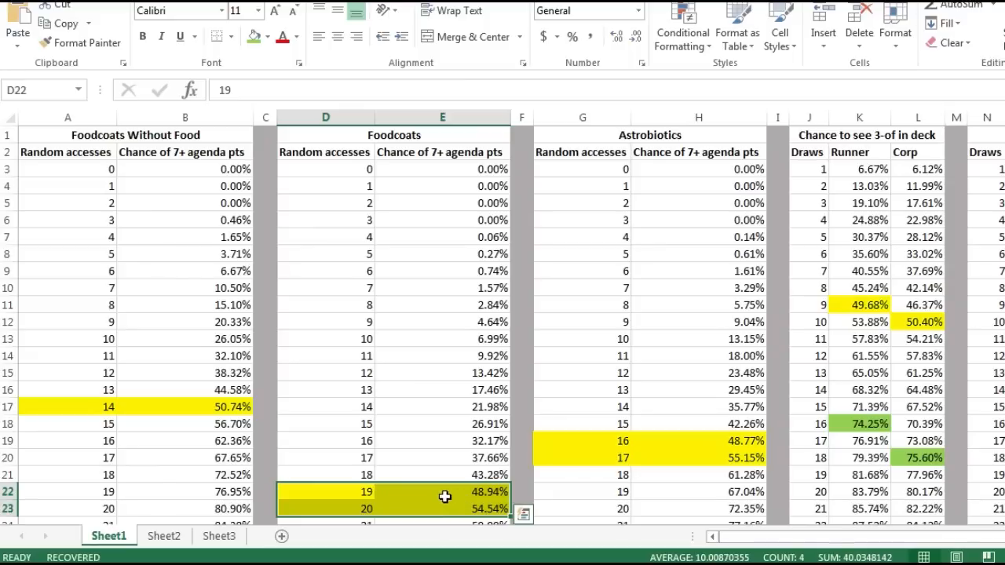
mouse_move(364, 367)
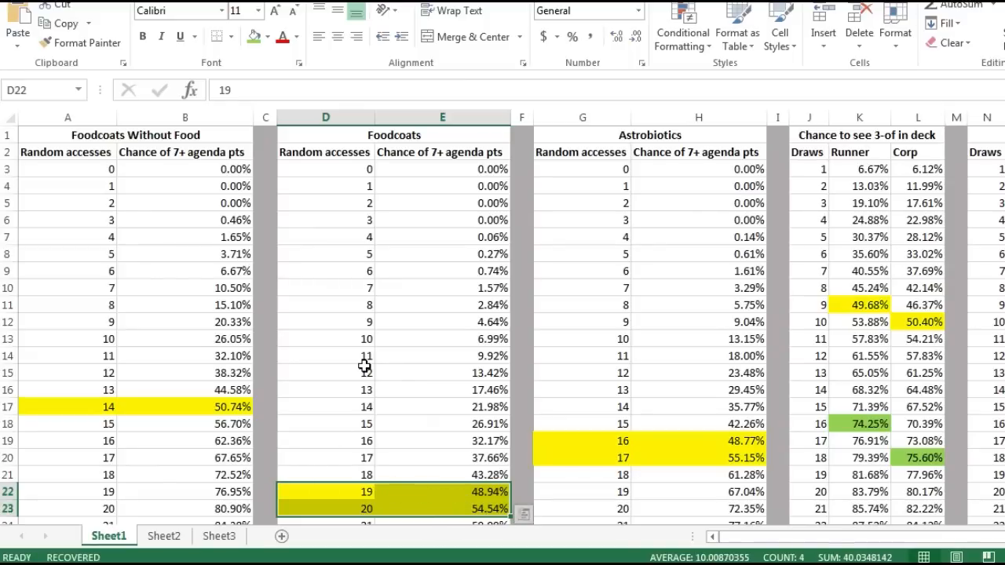
click(325, 373)
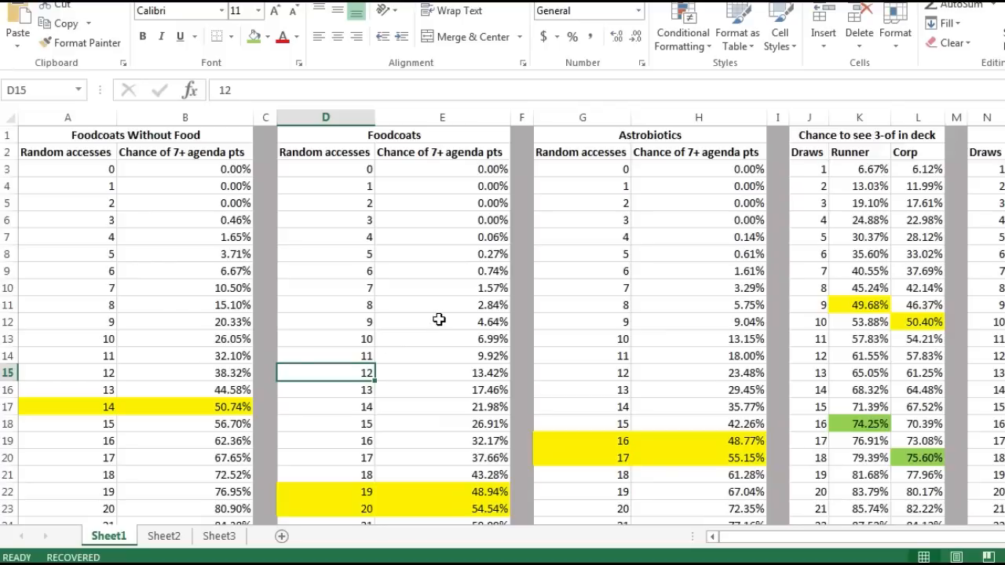
click(650, 135)
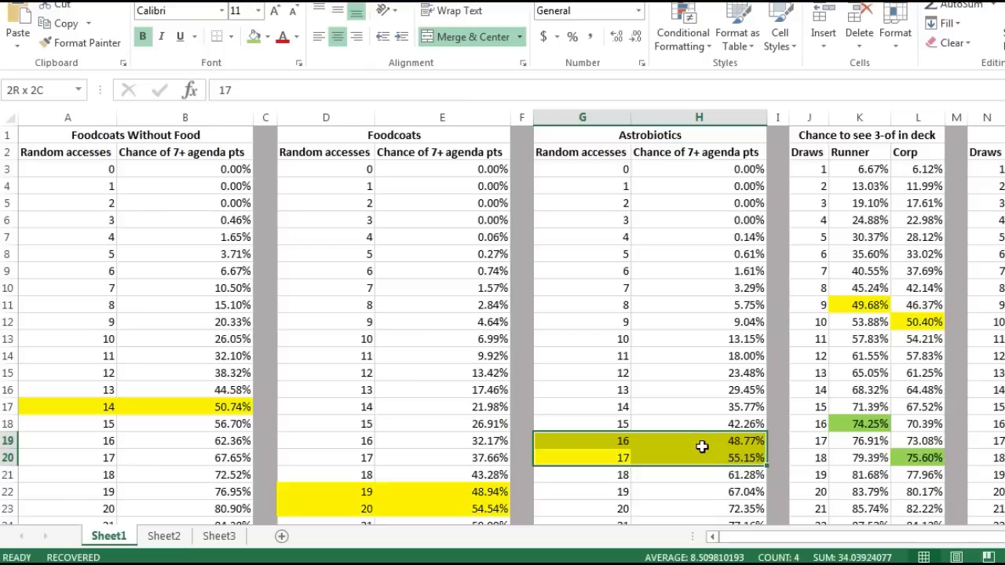
Step: Inspect the formula behind the 48.77% chance and select the D22:E23 Foodcoats cells for 19 and 20 accesses
click(694, 439)
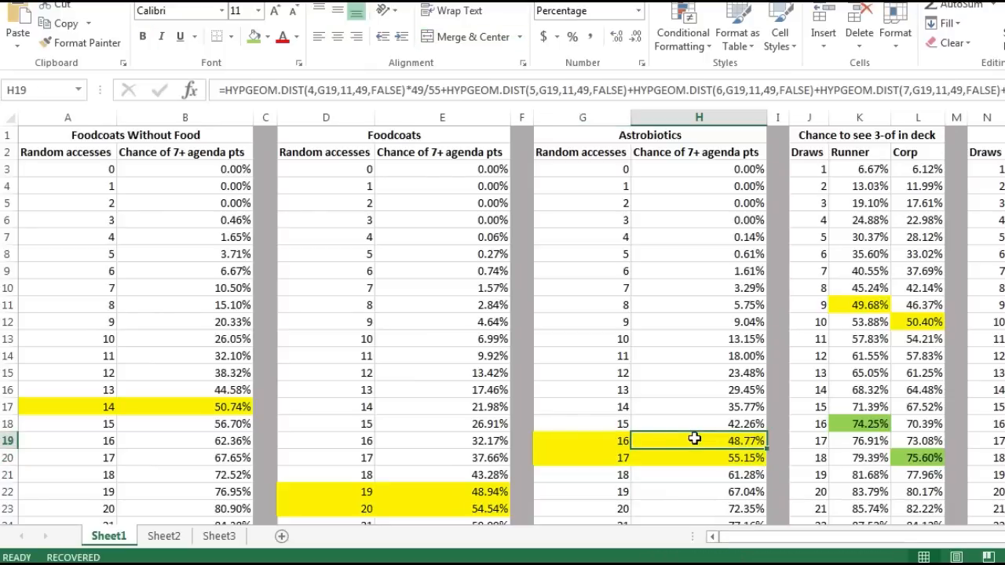
mouse_move(430, 474)
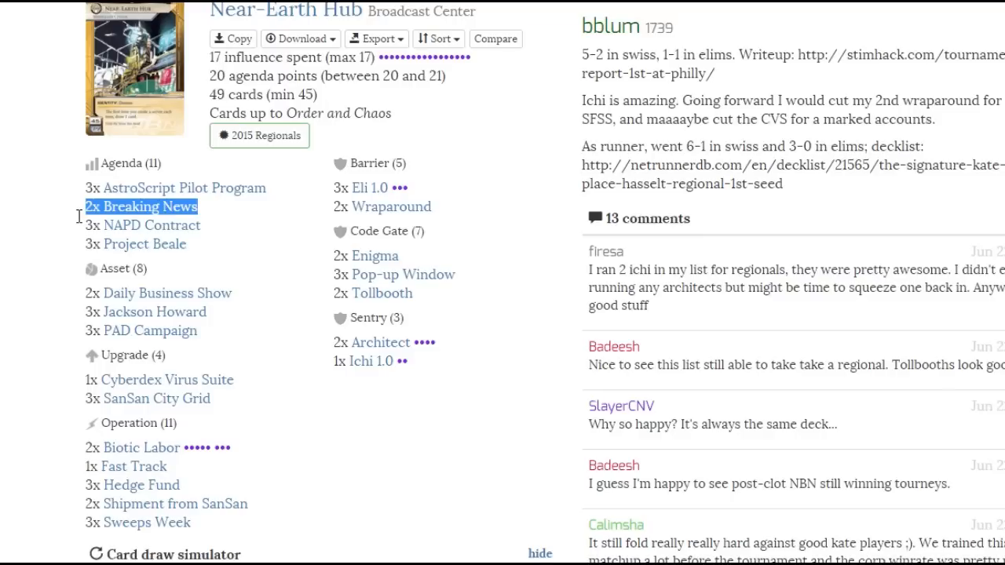
mouse_move(85, 230)
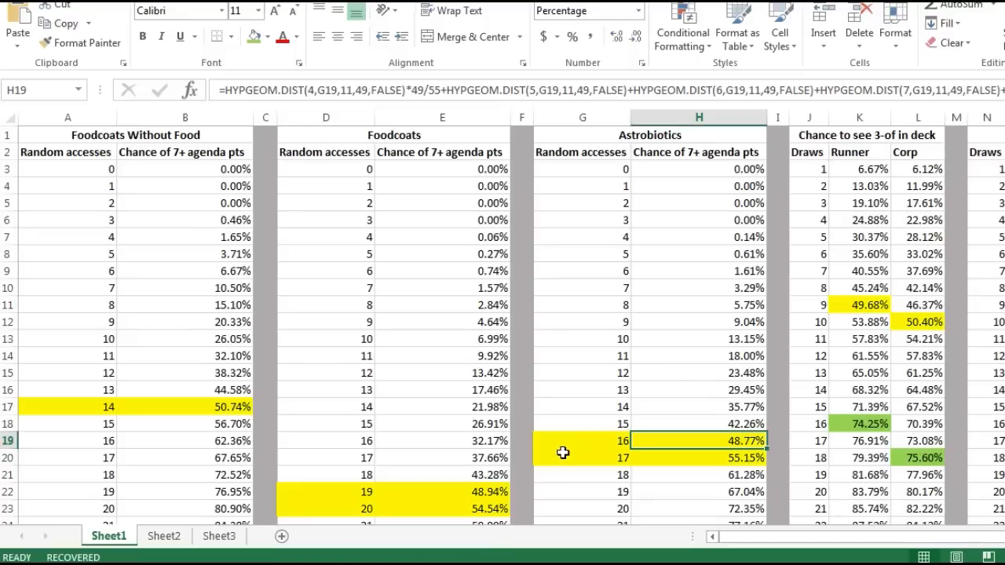
mouse_move(377, 482)
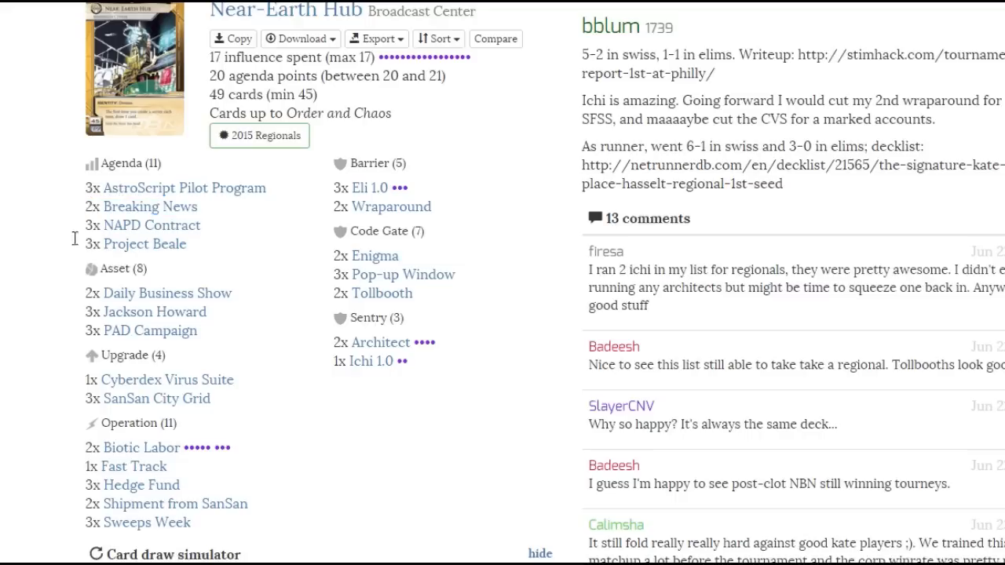
drag(85, 207, 201, 226)
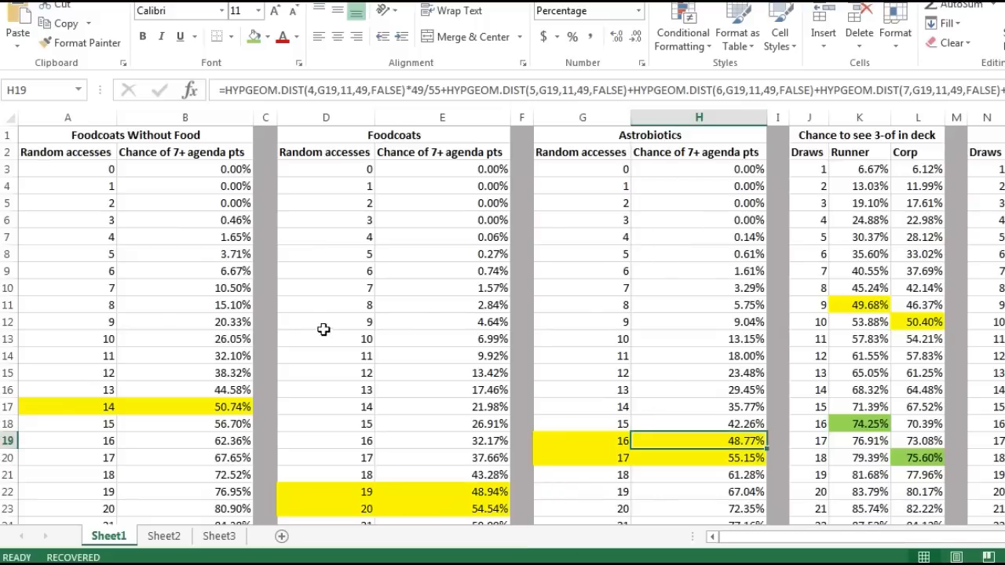
mouse_move(684, 357)
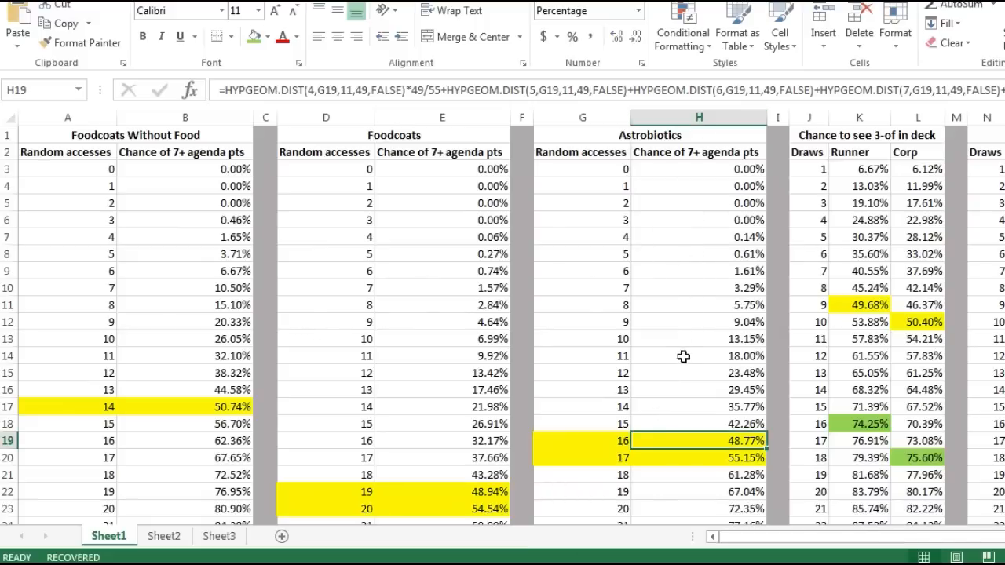
mouse_move(614, 458)
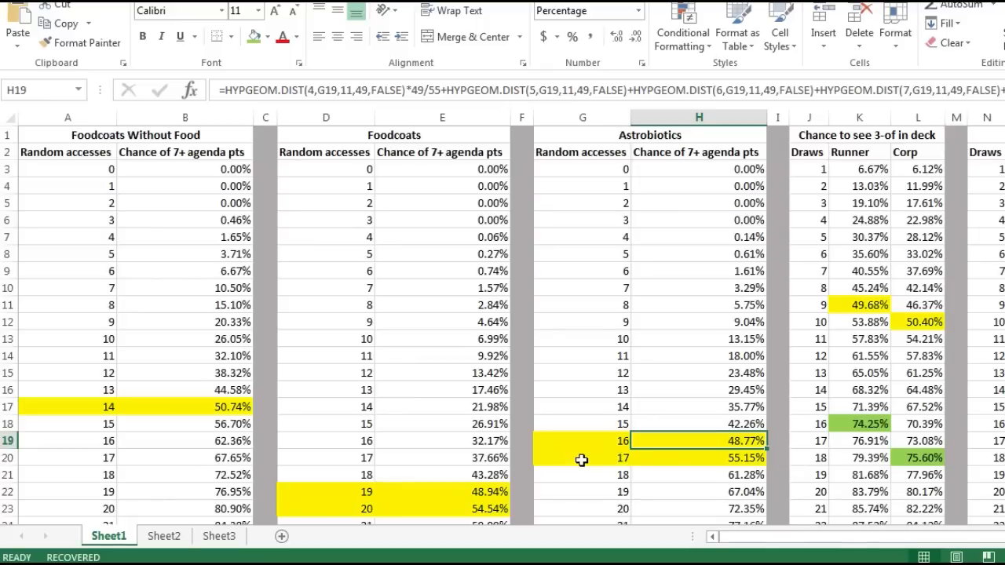
mouse_move(588, 449)
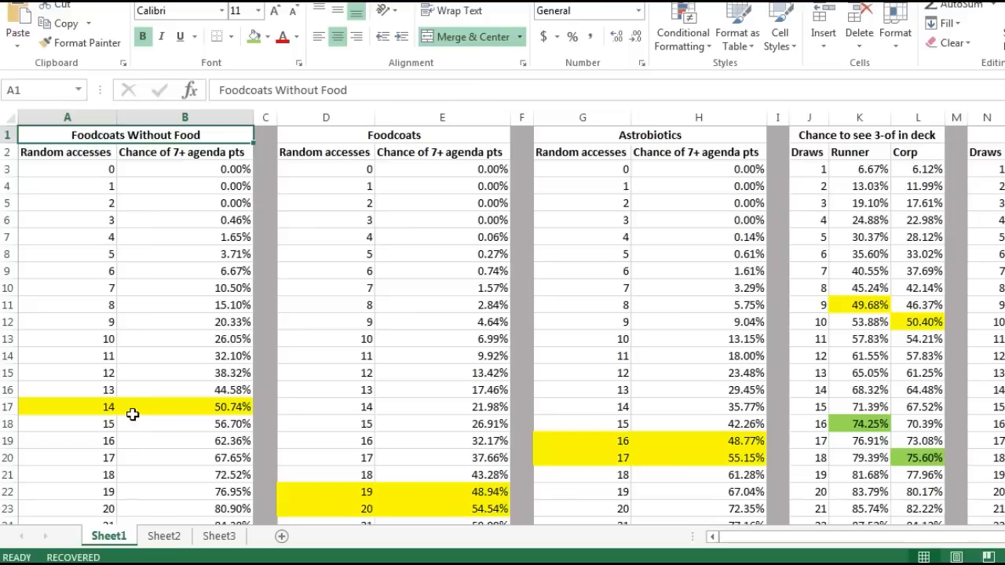
mouse_move(386, 326)
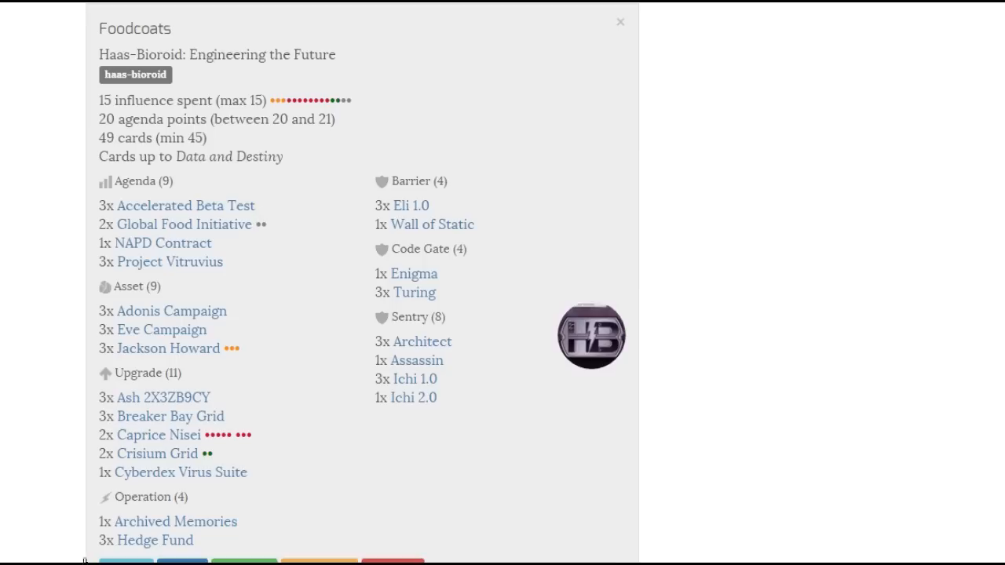
mouse_move(386, 245)
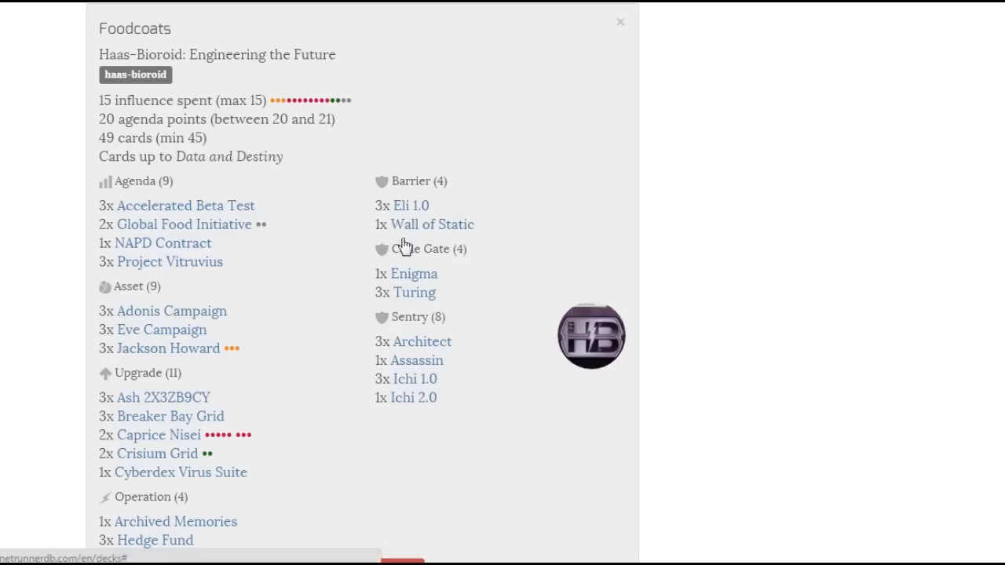
mouse_move(395, 307)
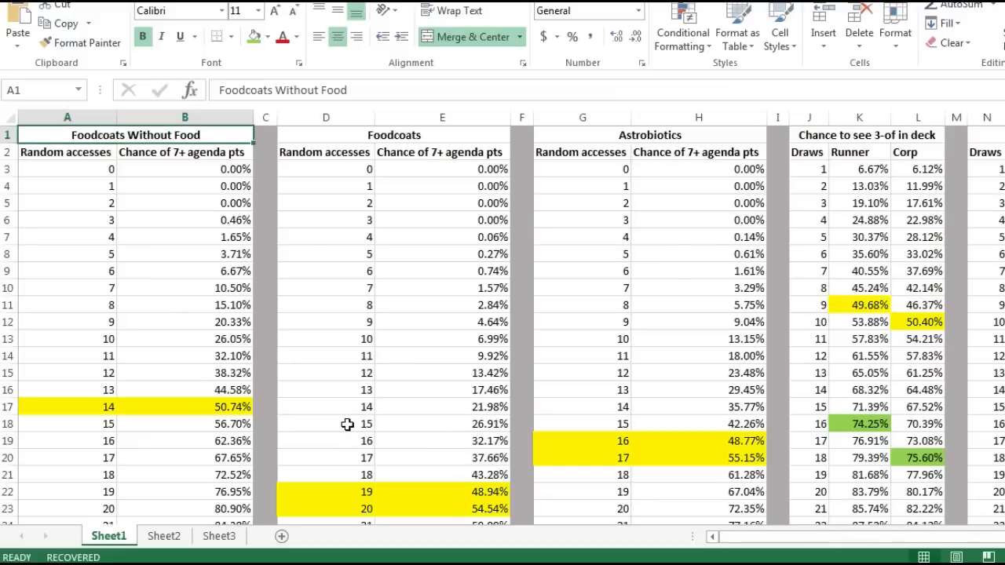
mouse_move(338, 412)
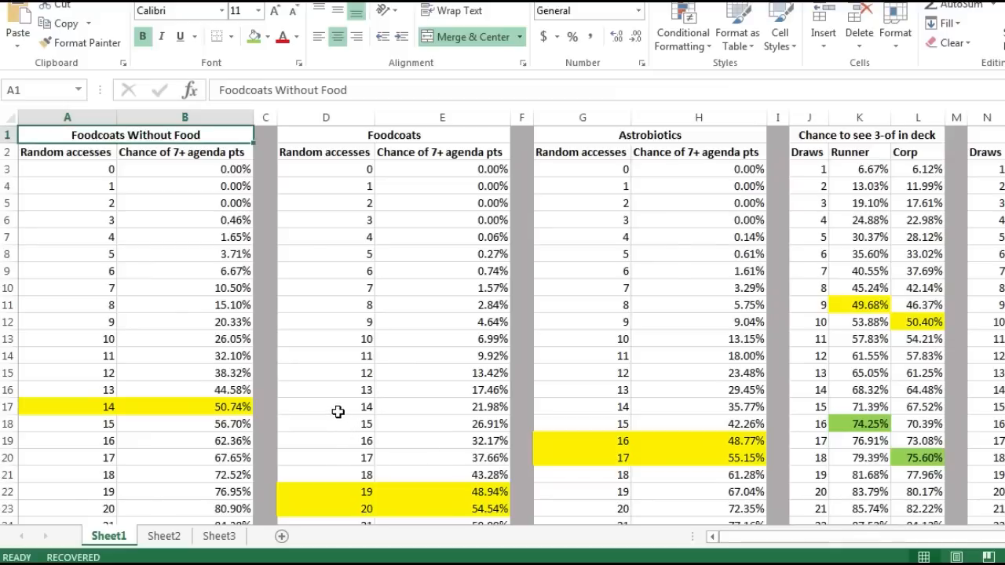
click(182, 407)
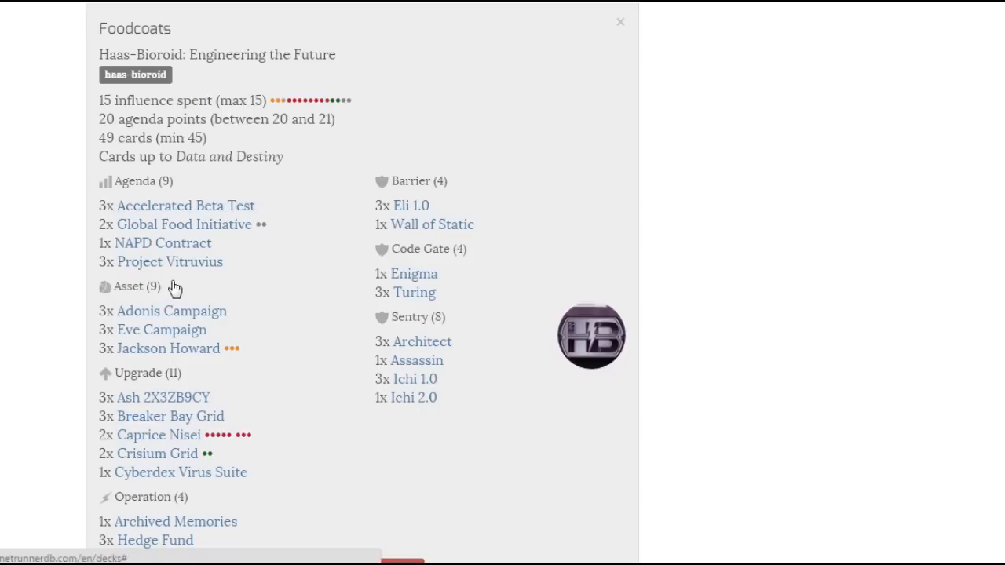
mouse_move(222, 259)
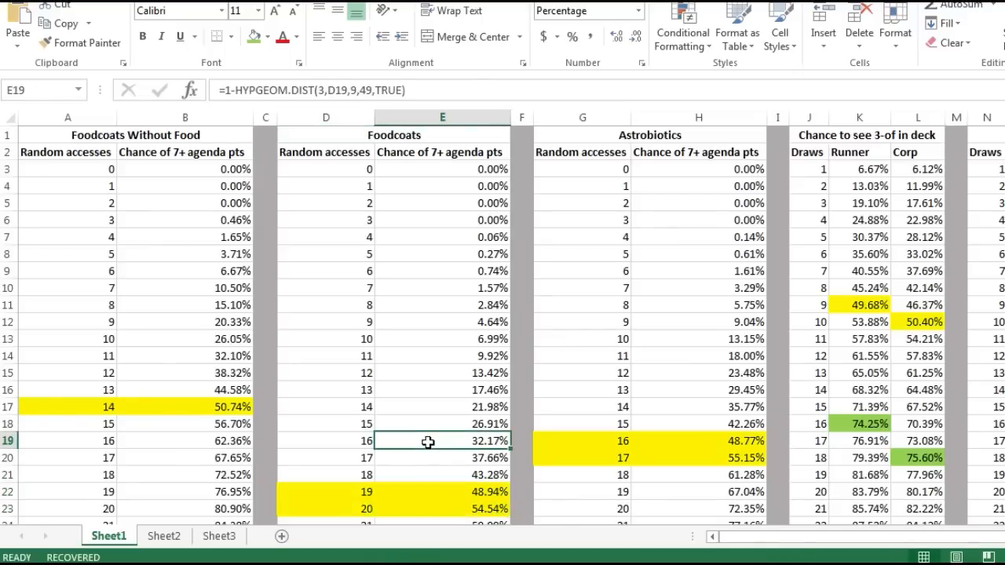
mouse_move(440, 465)
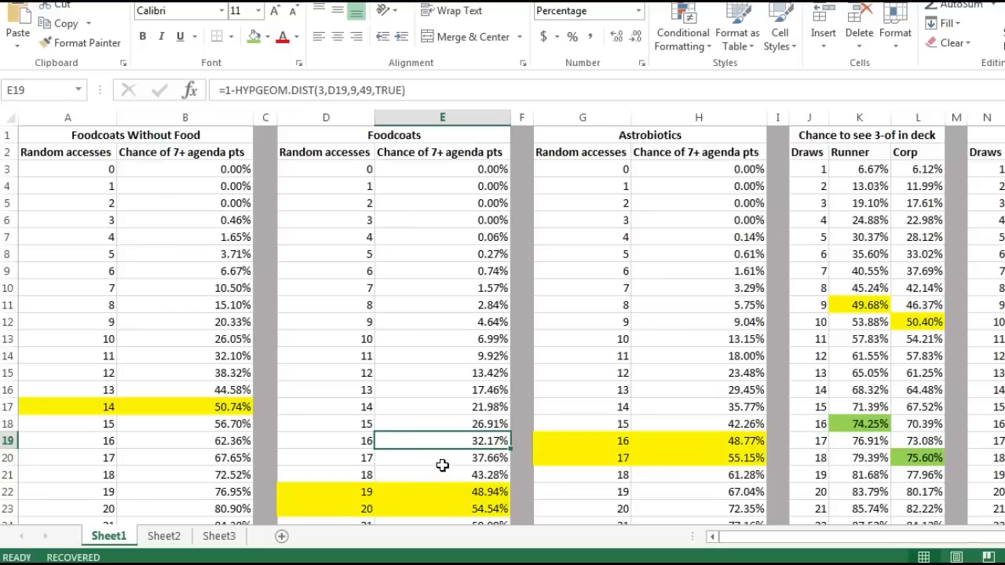
mouse_move(396, 477)
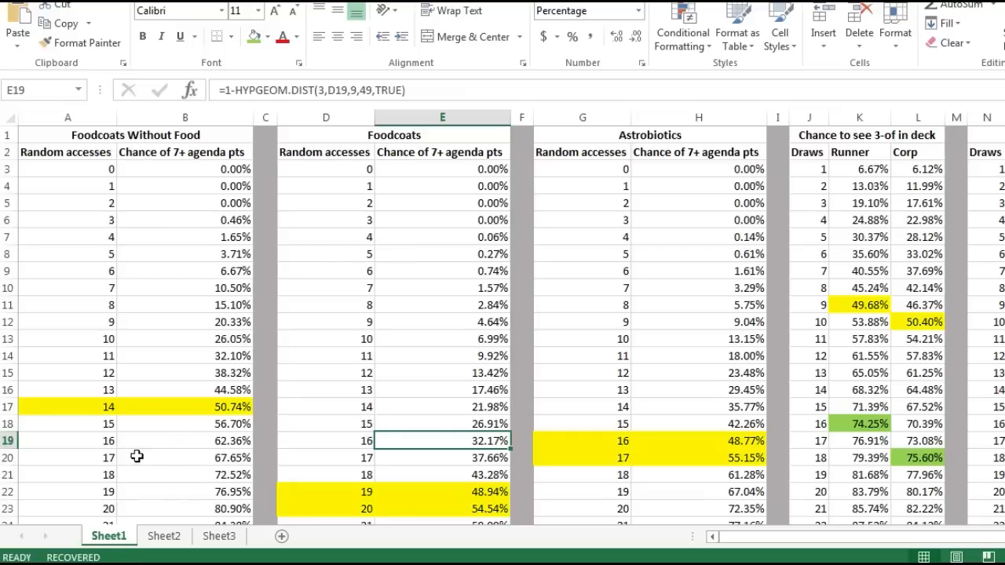
mouse_move(72, 512)
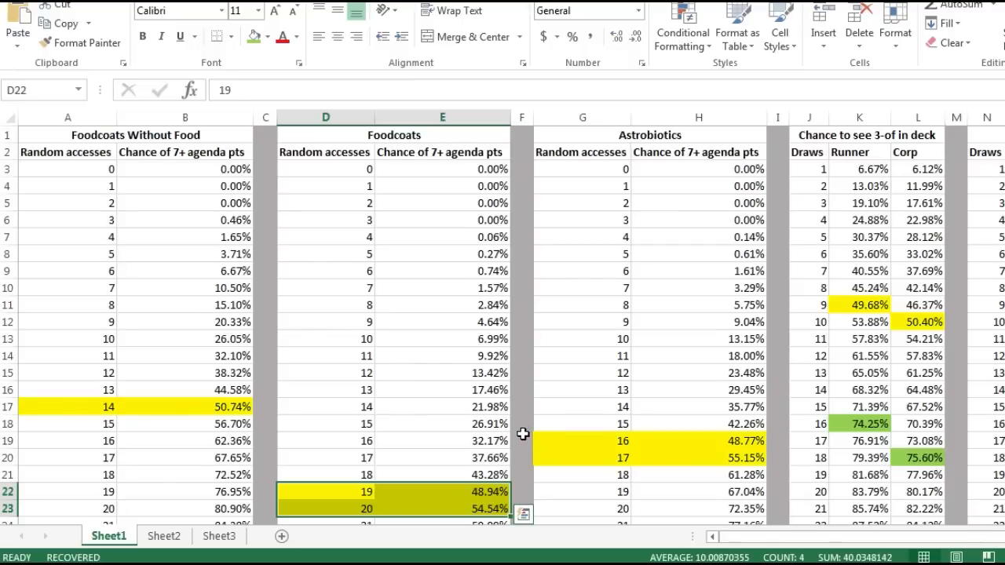
mouse_move(146, 135)
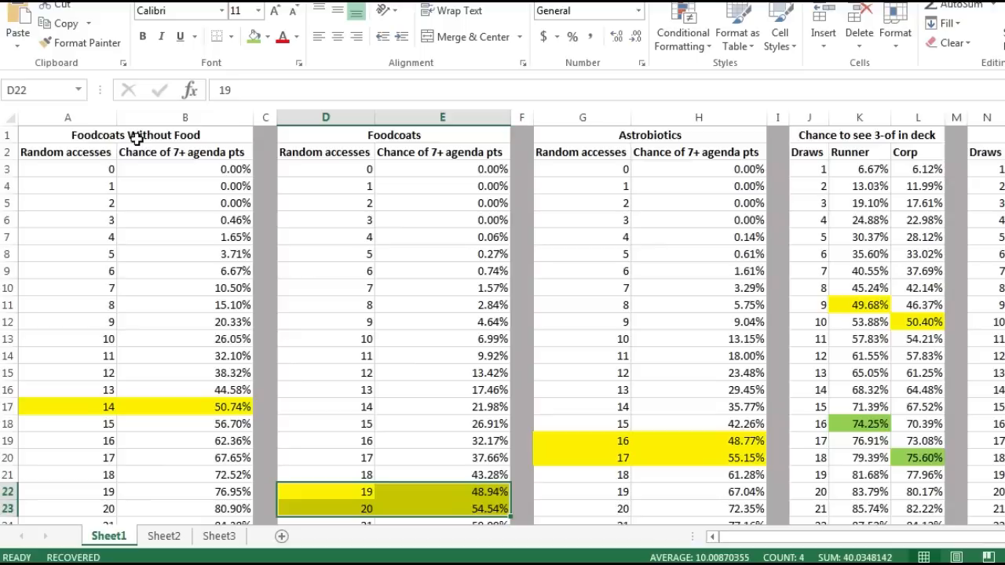
mouse_move(336, 278)
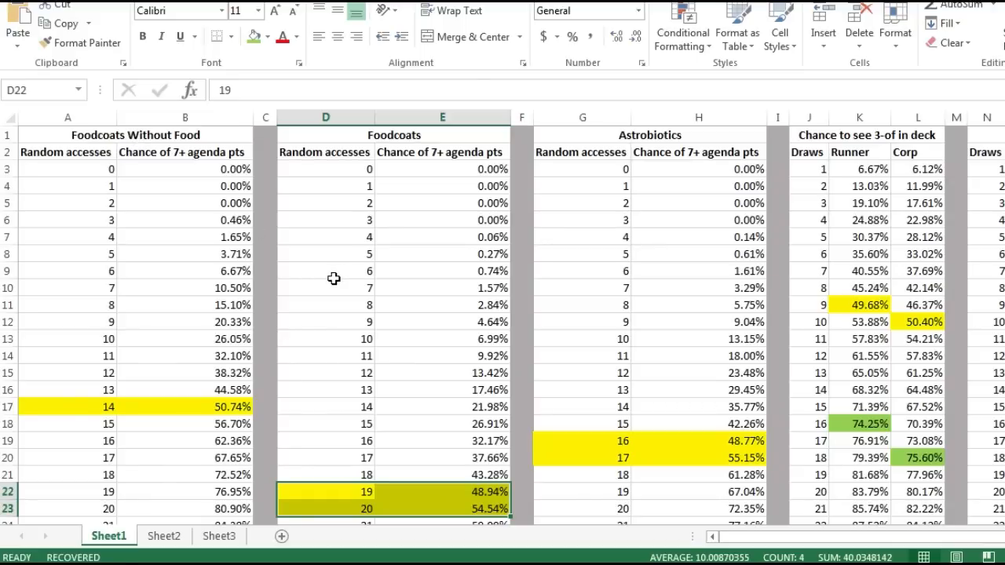
mouse_move(342, 263)
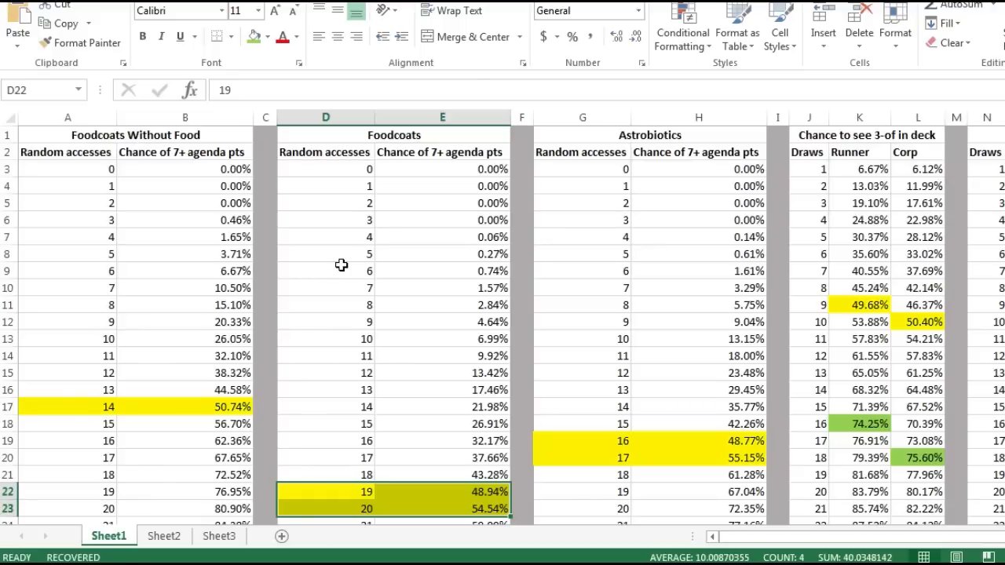
click(325, 253)
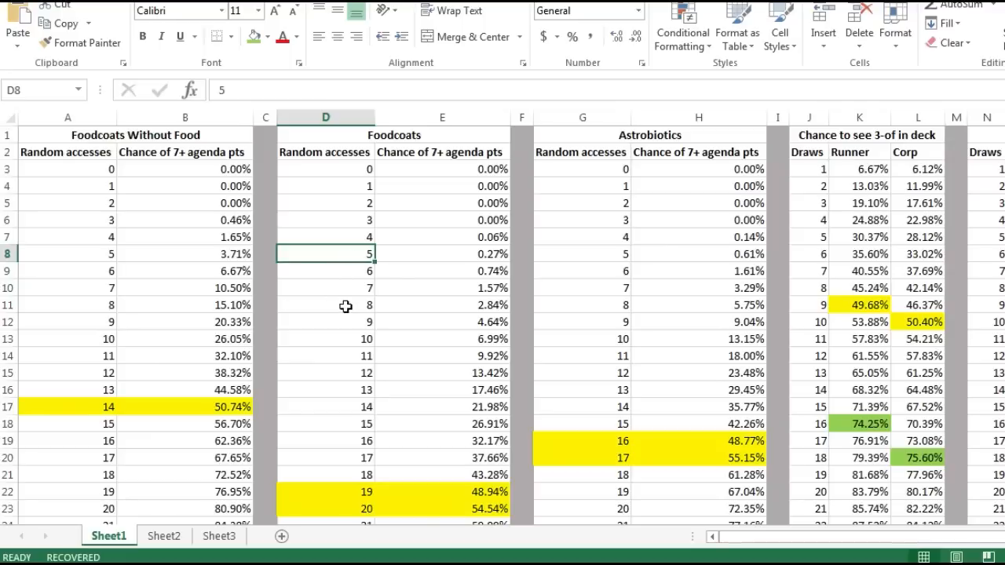
mouse_move(329, 292)
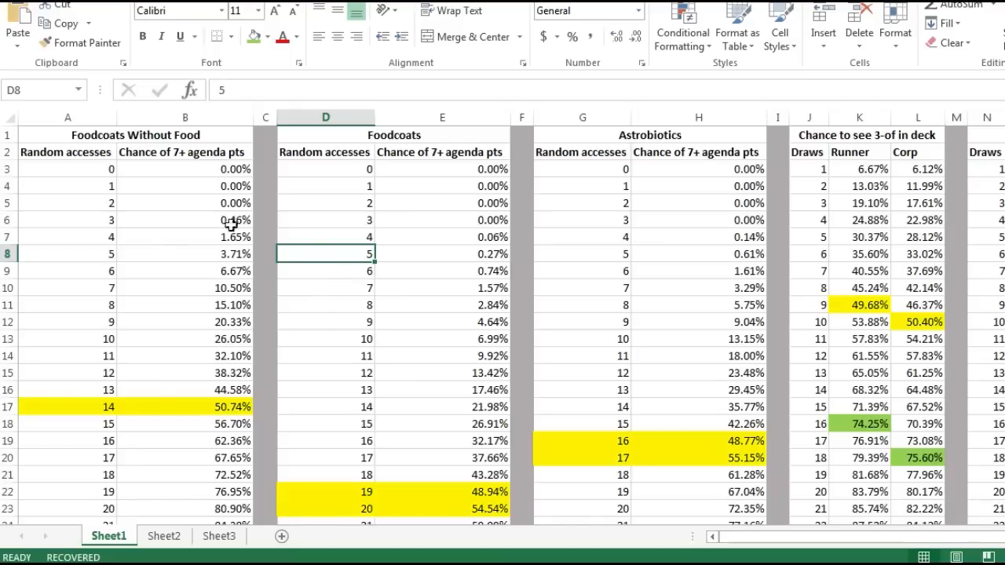
mouse_move(703, 366)
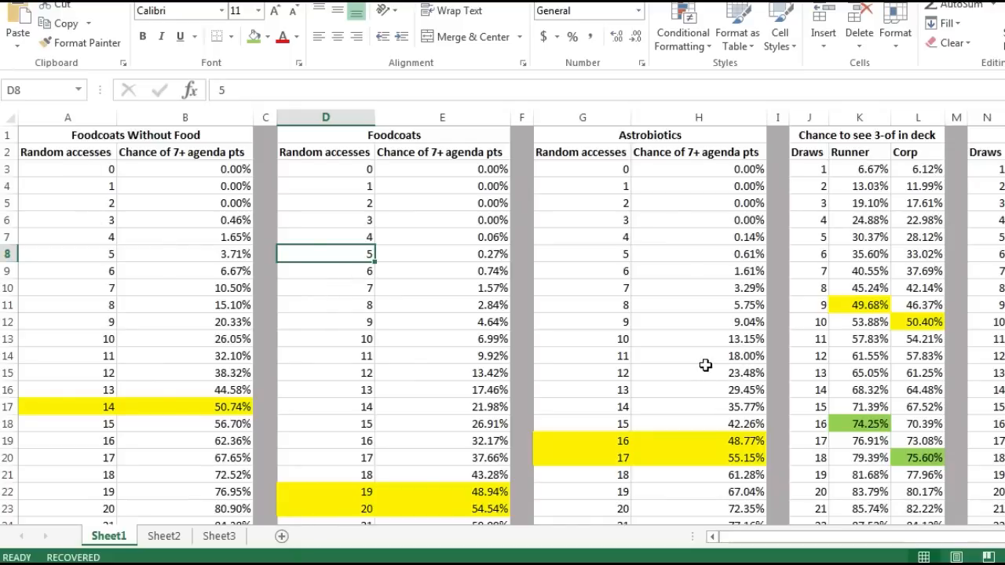
mouse_move(349, 339)
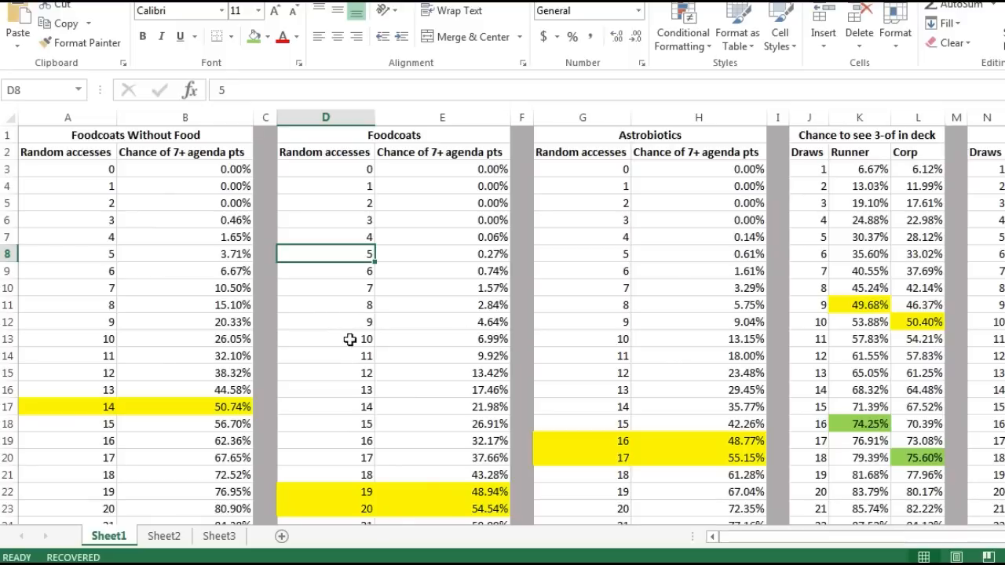
mouse_move(373, 319)
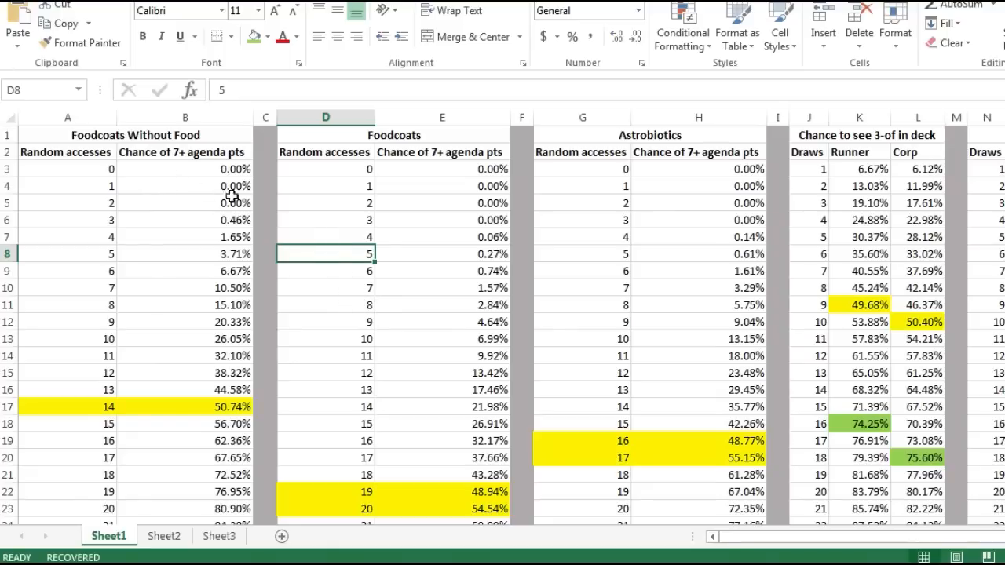
mouse_move(339, 494)
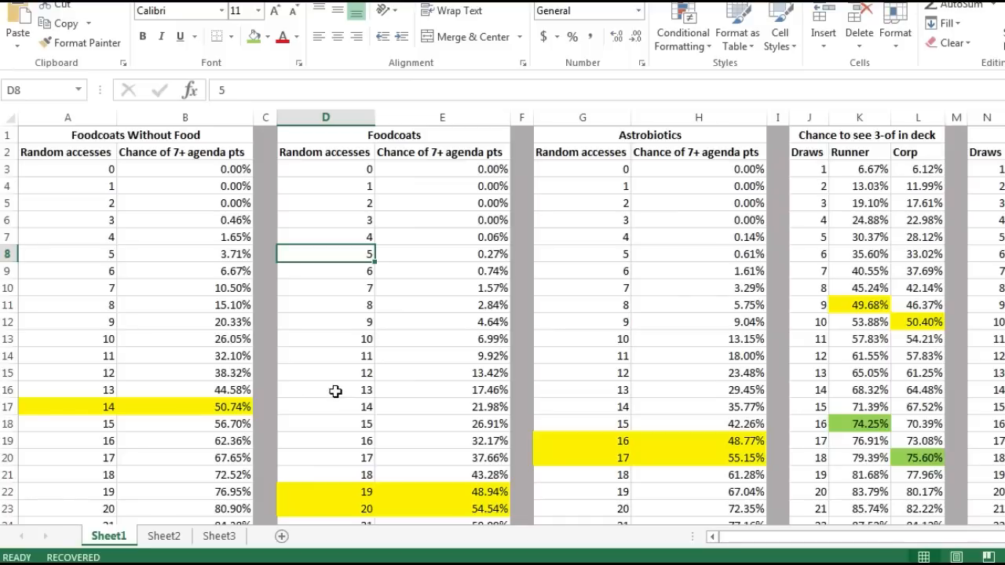
mouse_move(345, 515)
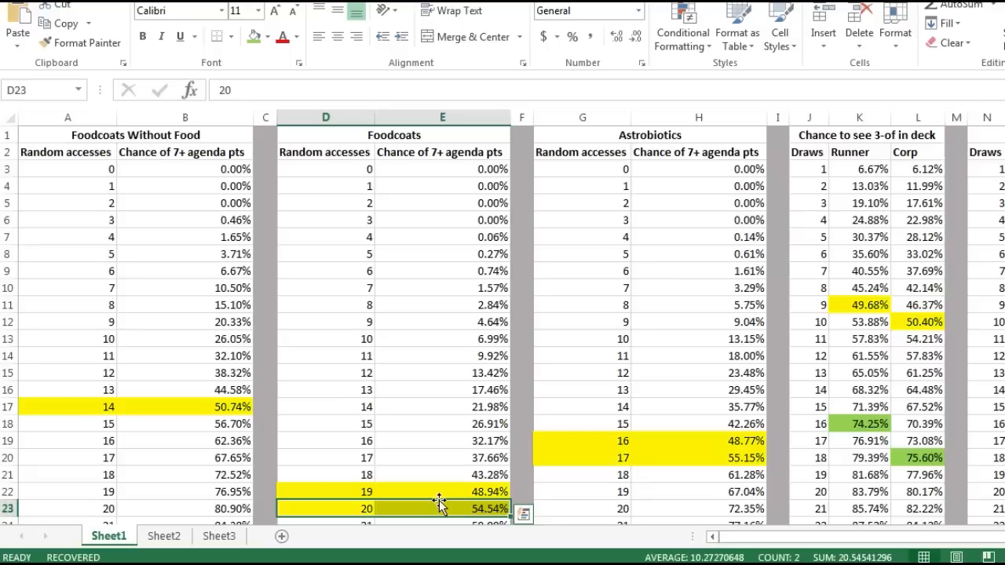
mouse_move(429, 487)
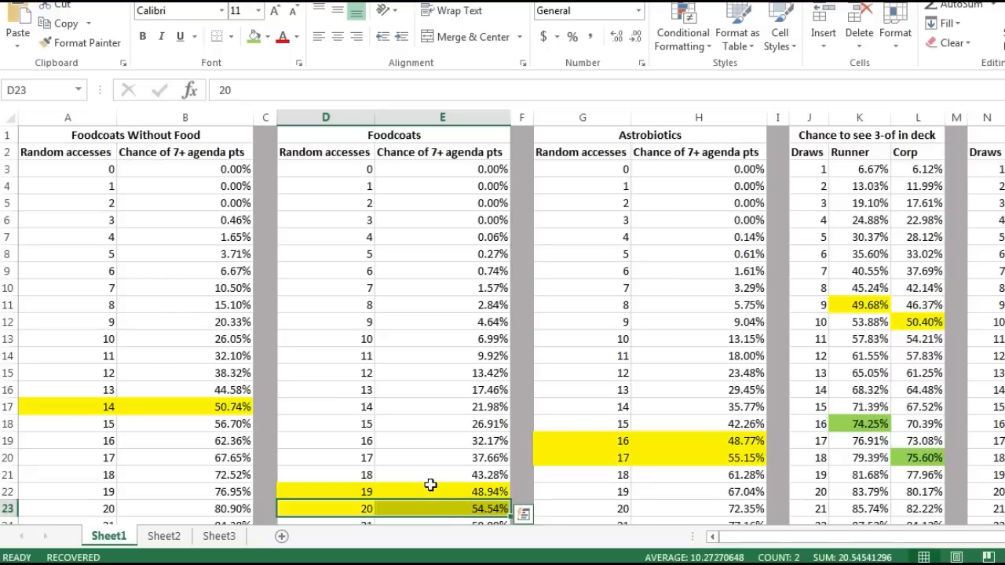
mouse_move(421, 455)
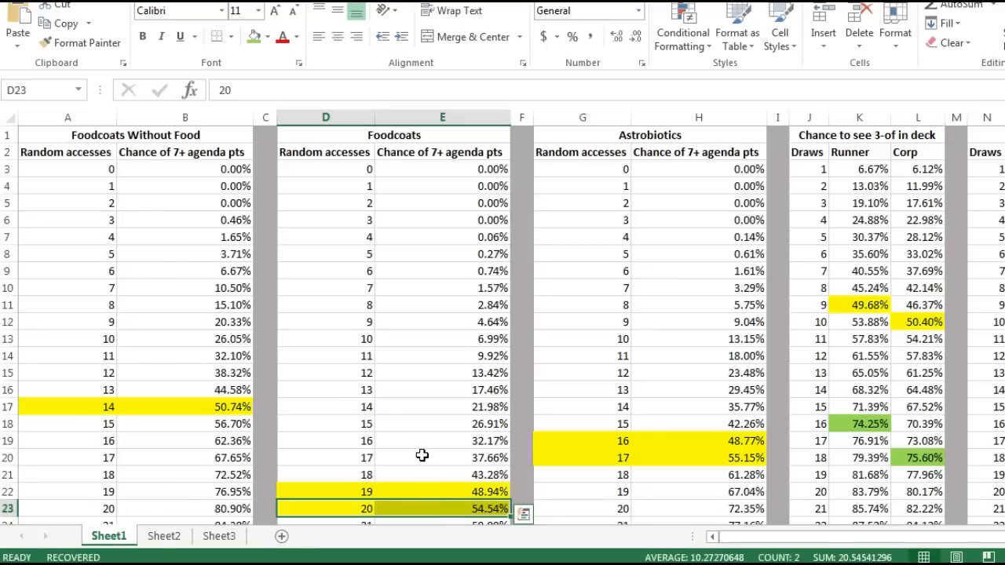
mouse_move(417, 454)
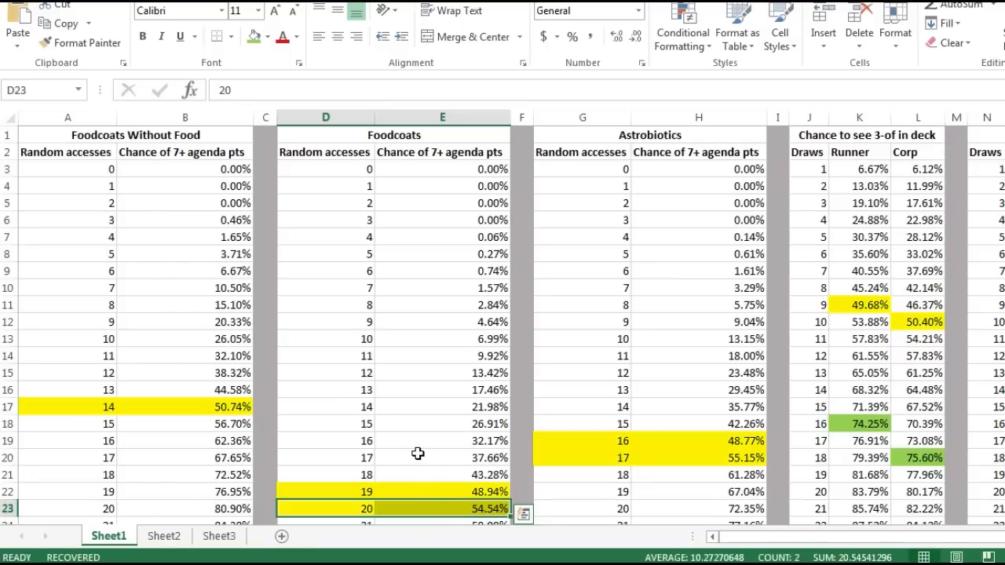
mouse_move(411, 455)
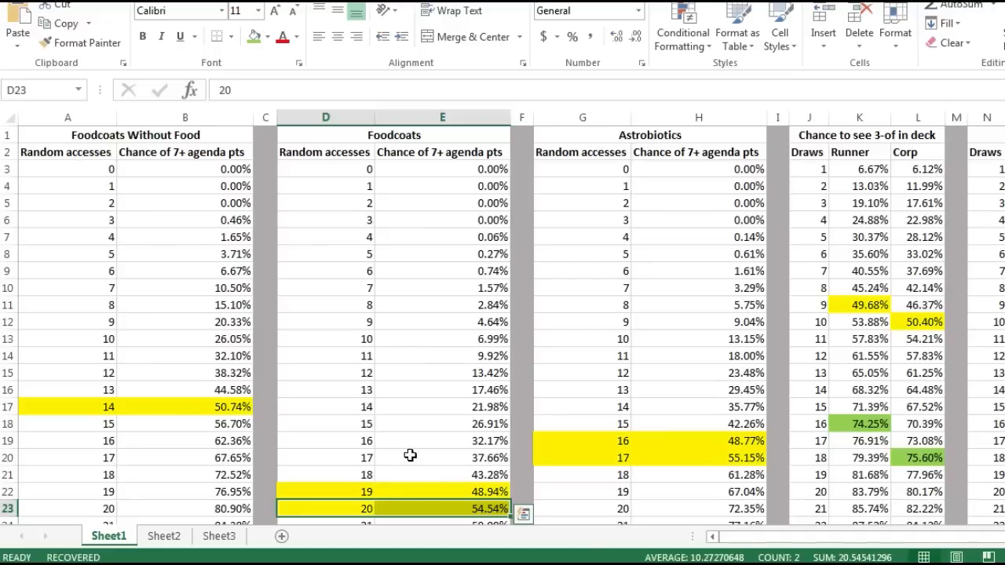
mouse_move(405, 452)
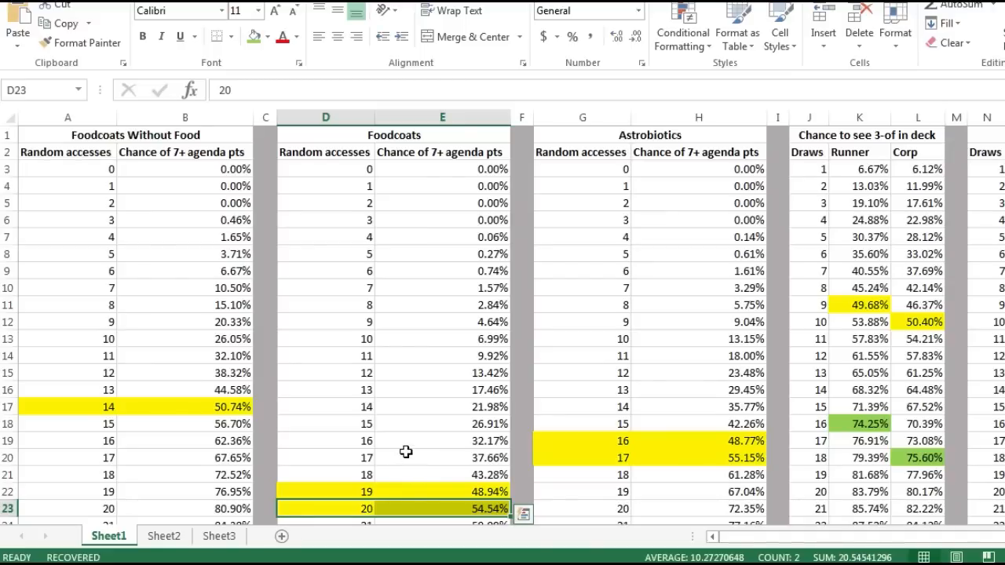
mouse_move(107, 81)
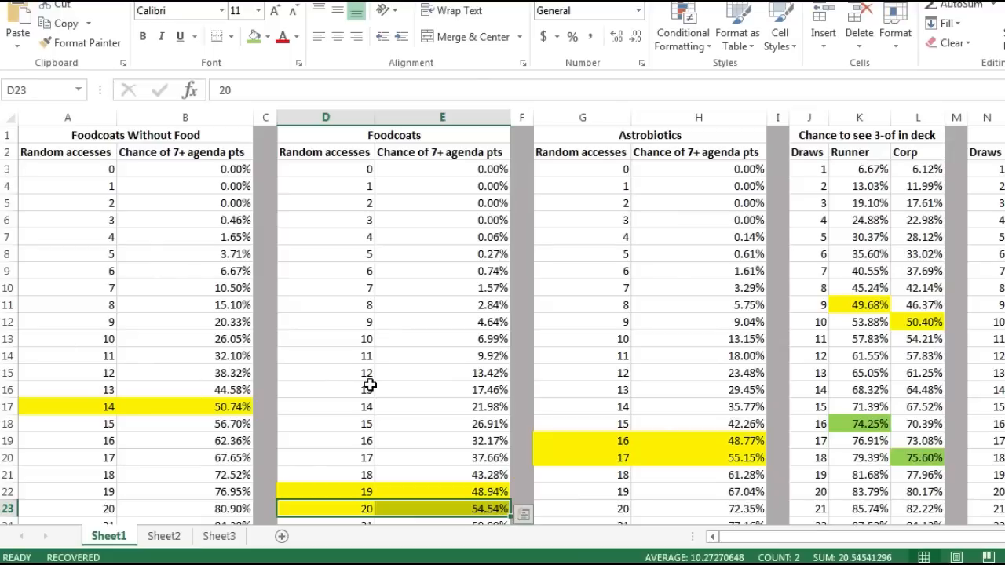
mouse_move(427, 135)
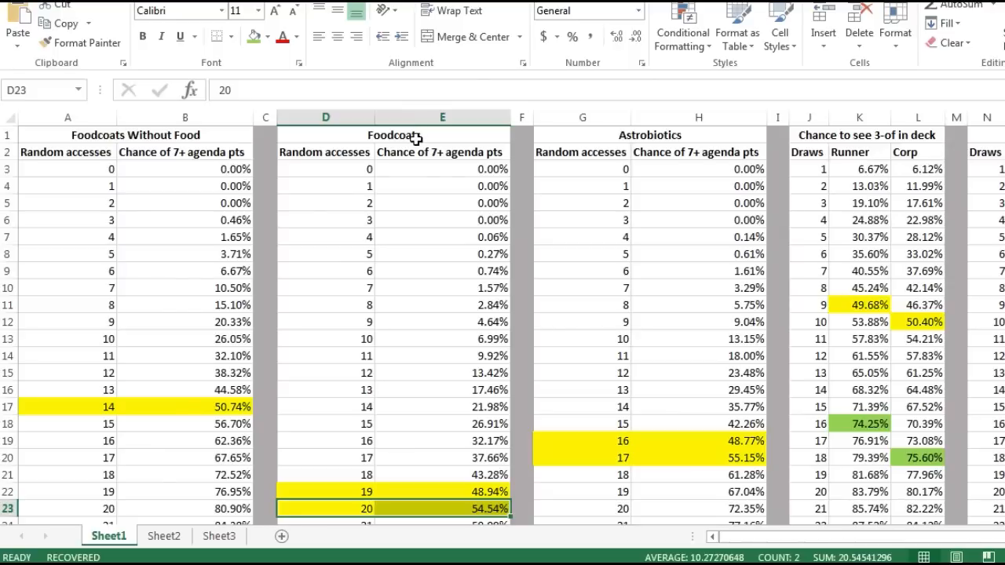
mouse_move(412, 139)
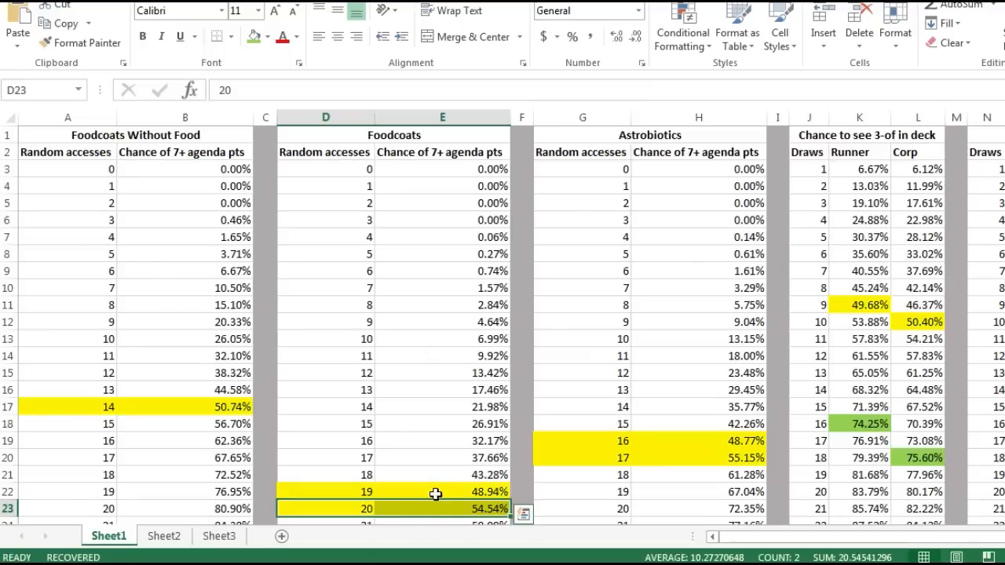
click(436, 493)
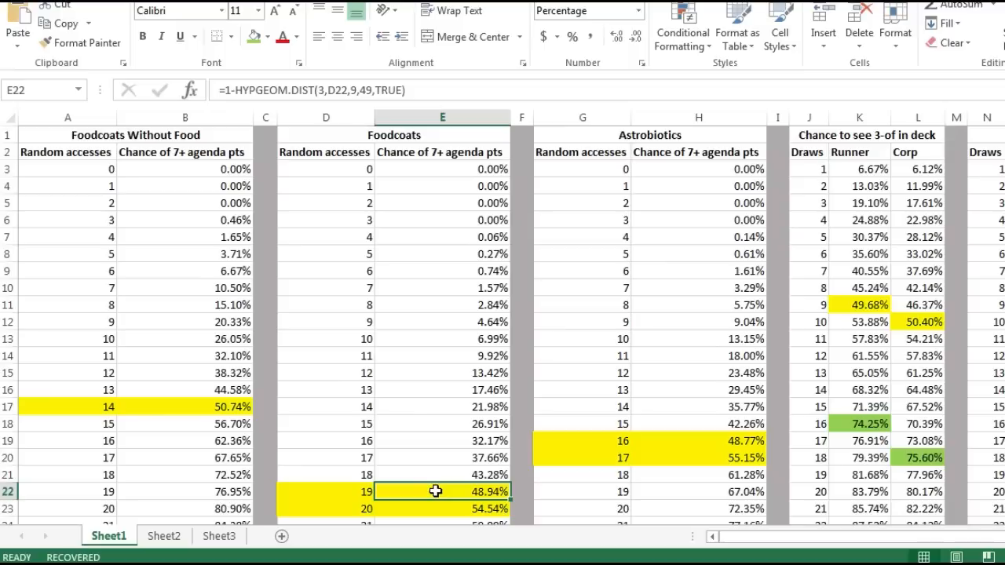
mouse_move(445, 448)
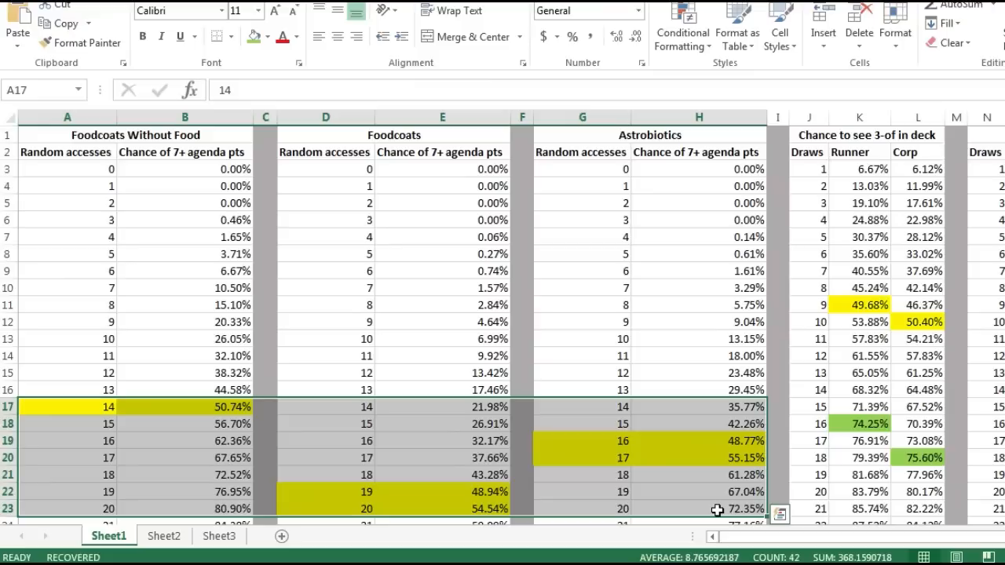
mouse_move(288, 458)
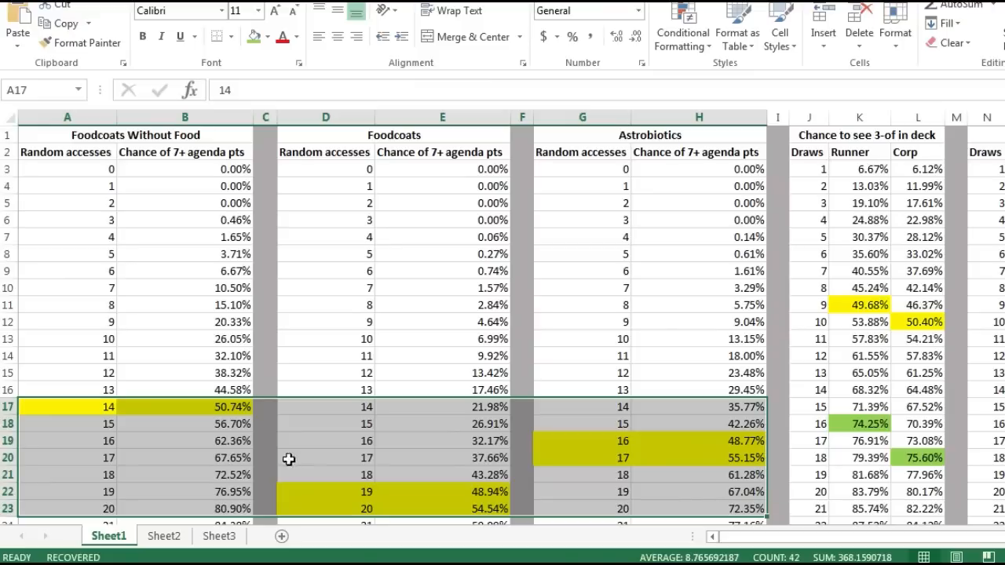
mouse_move(383, 521)
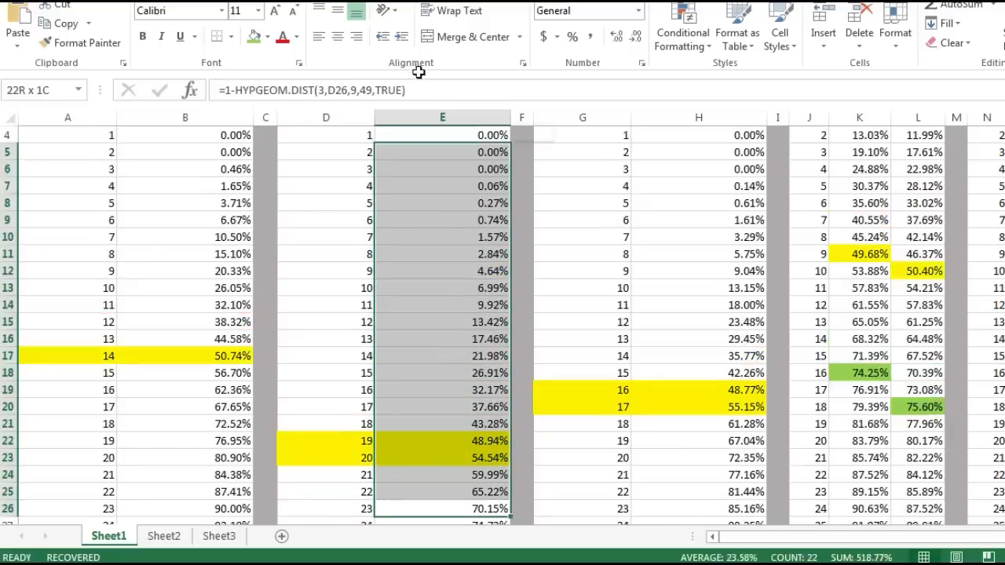
click(325, 236)
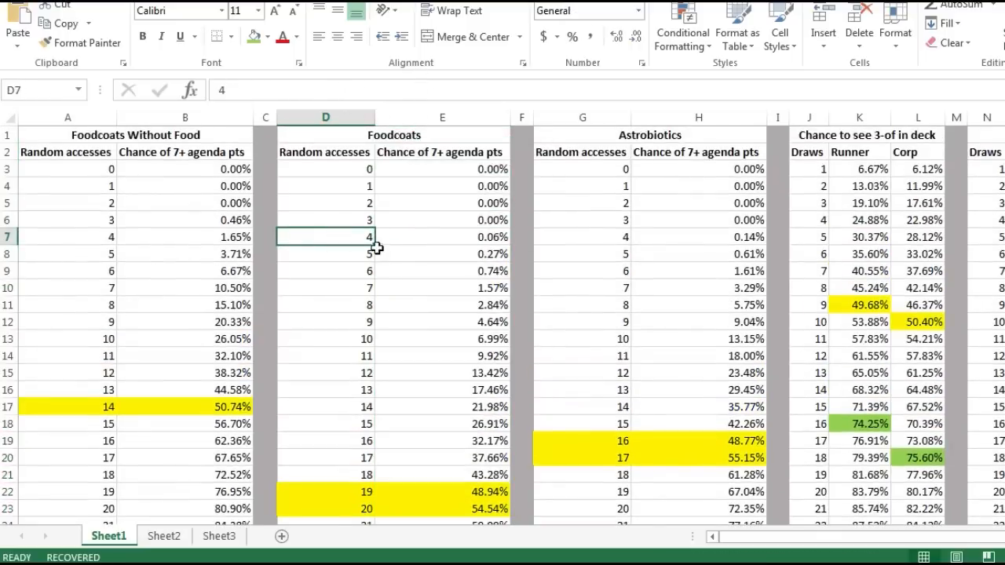
mouse_move(780, 536)
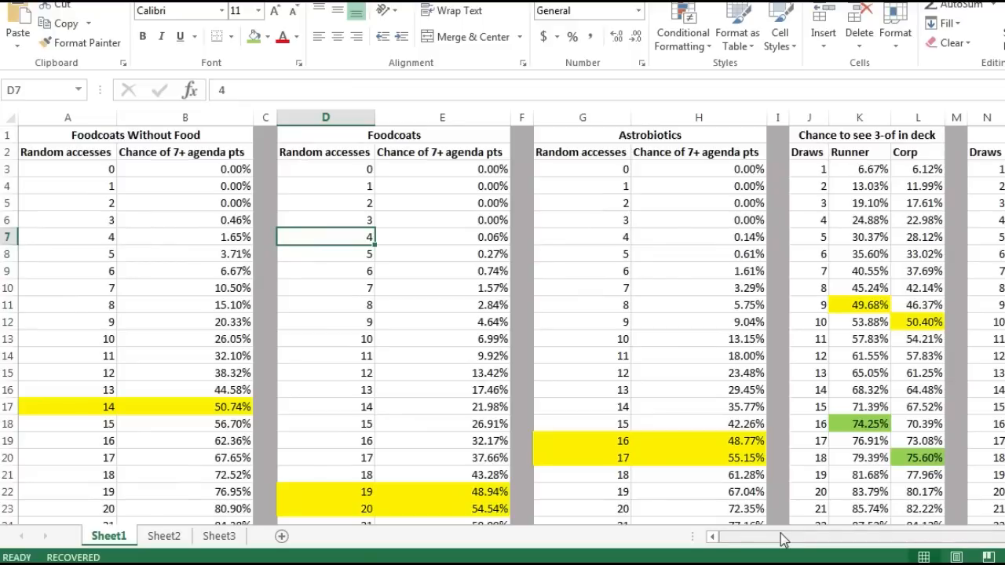
mouse_move(573, 443)
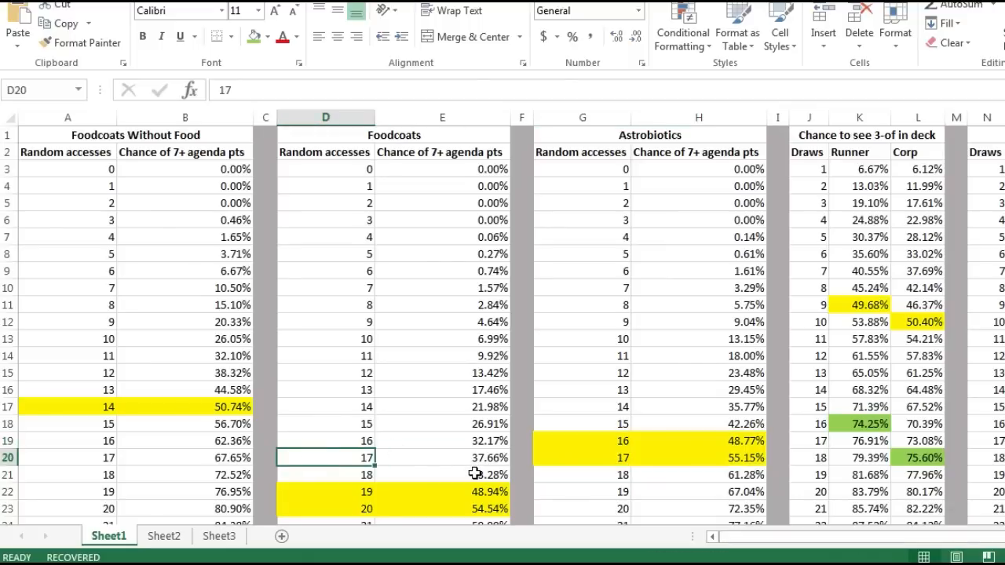
mouse_move(352, 474)
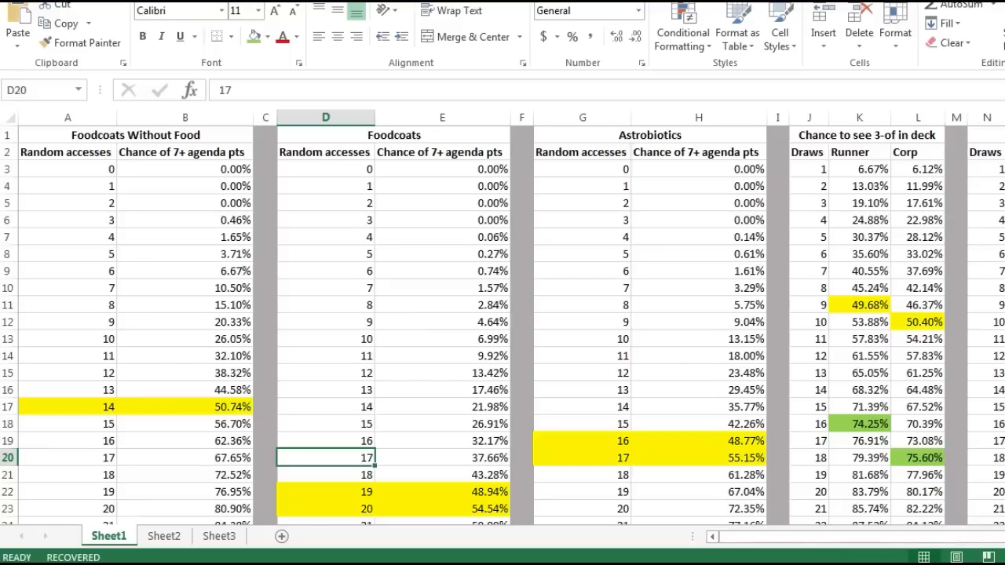
scroll(right, 3)
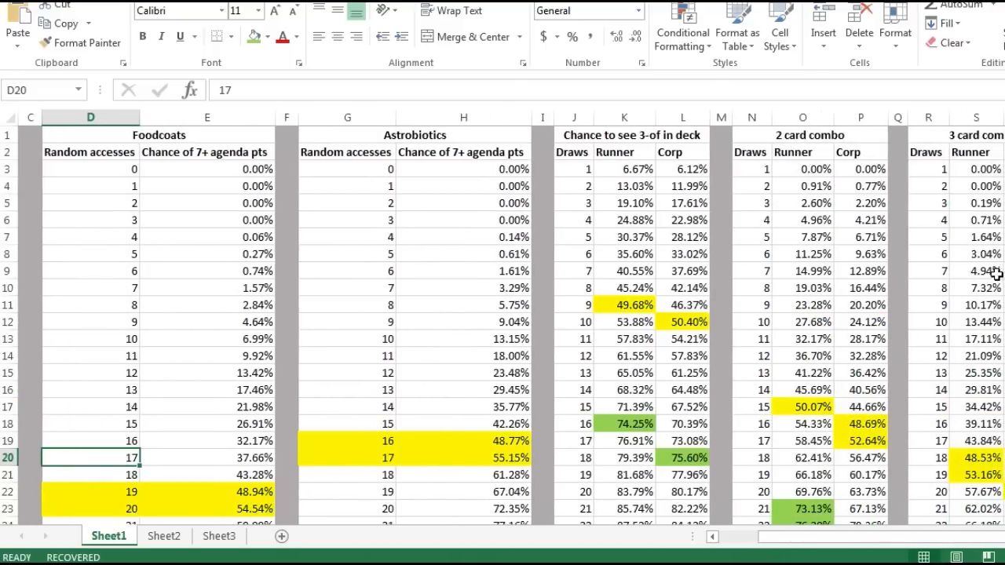
mouse_move(612, 141)
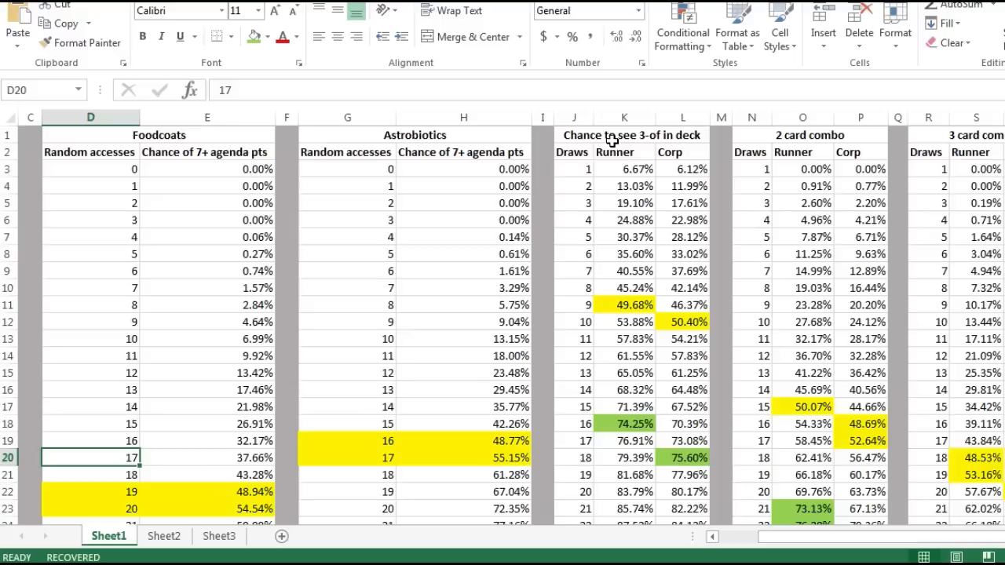
click(631, 135)
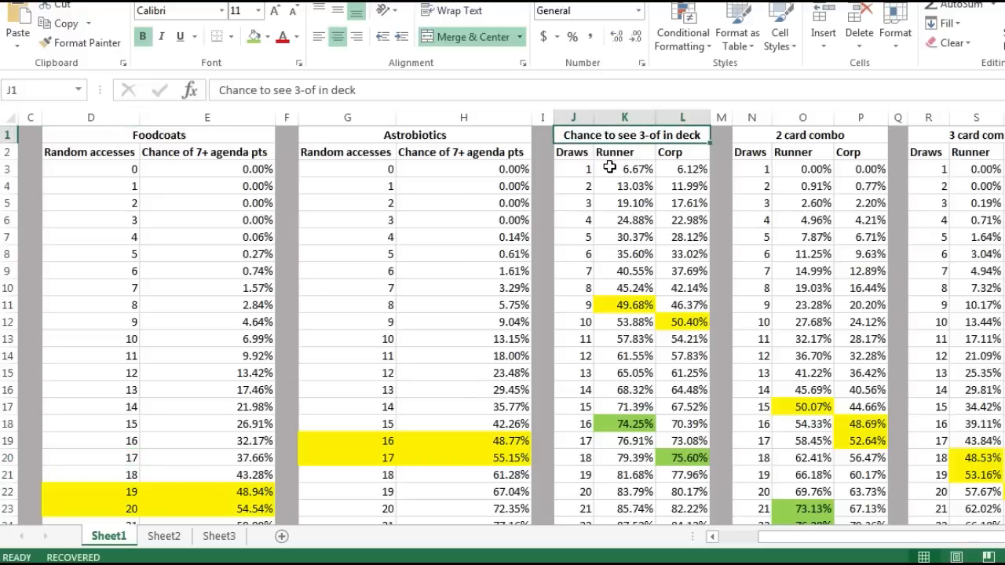
mouse_move(606, 171)
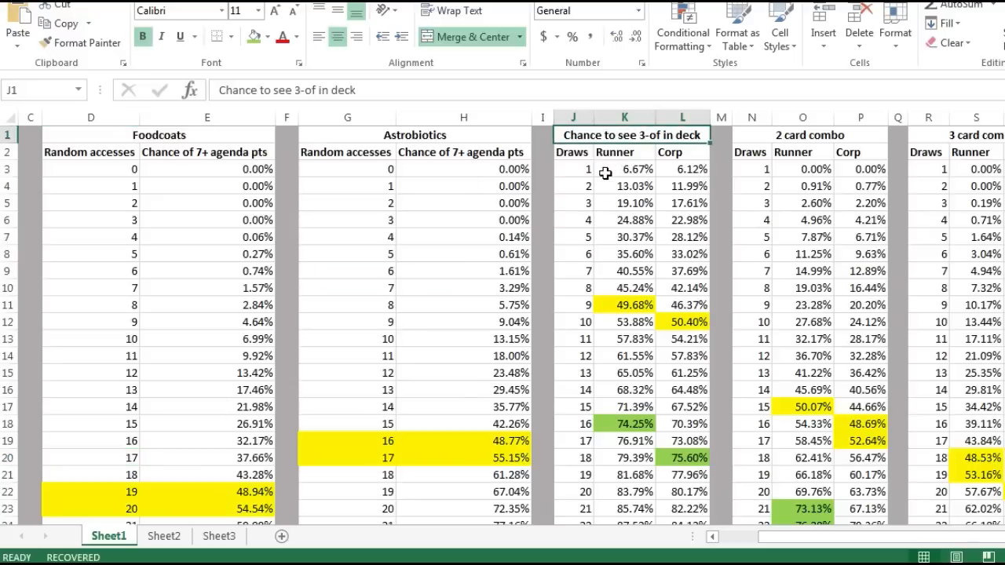
mouse_move(600, 168)
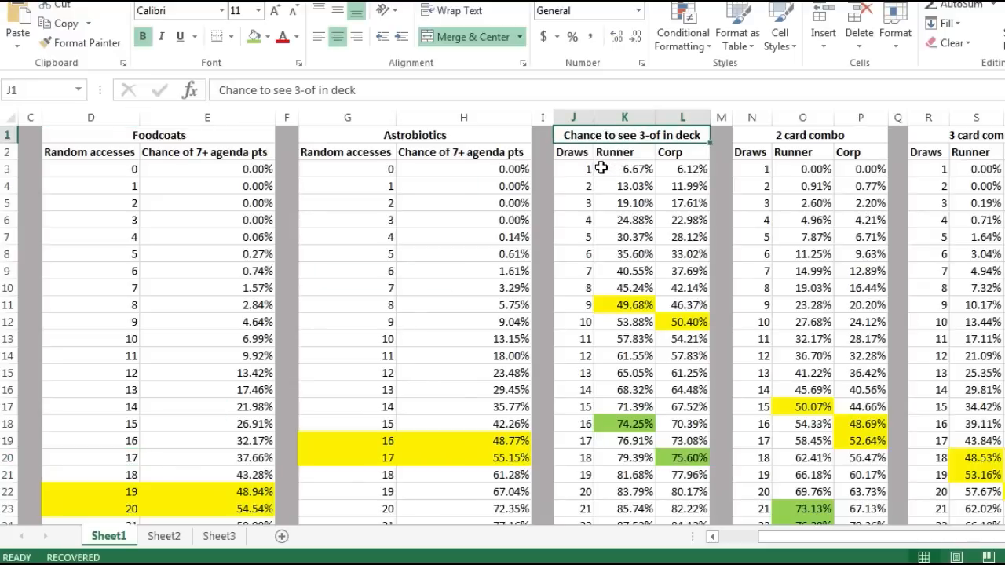
mouse_move(678, 152)
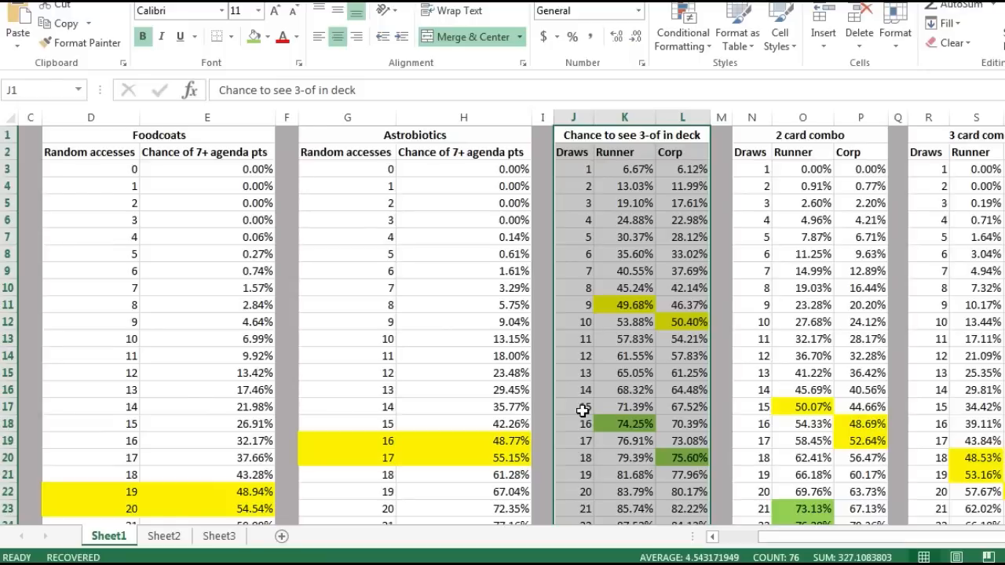
mouse_move(580, 408)
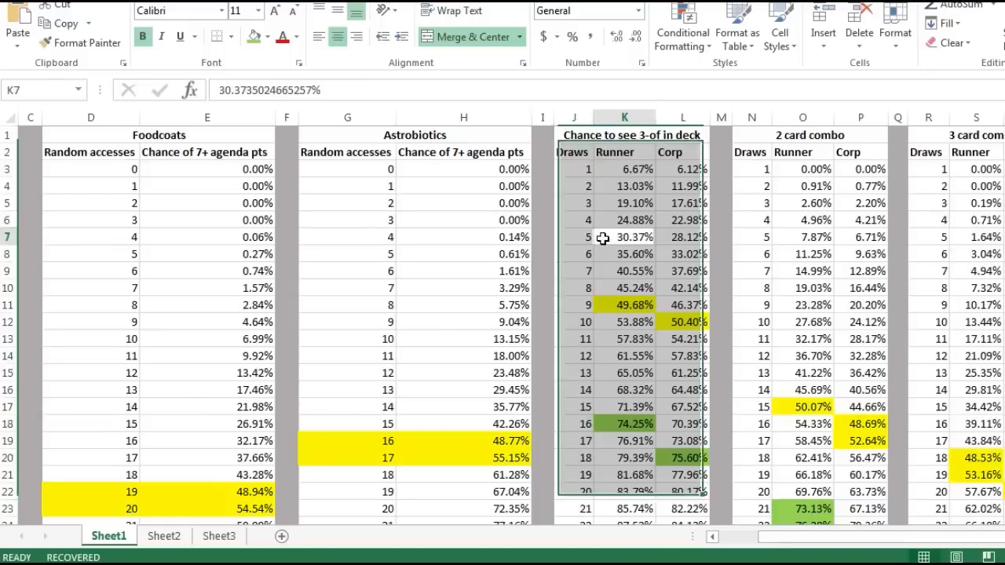
double_click(625, 235)
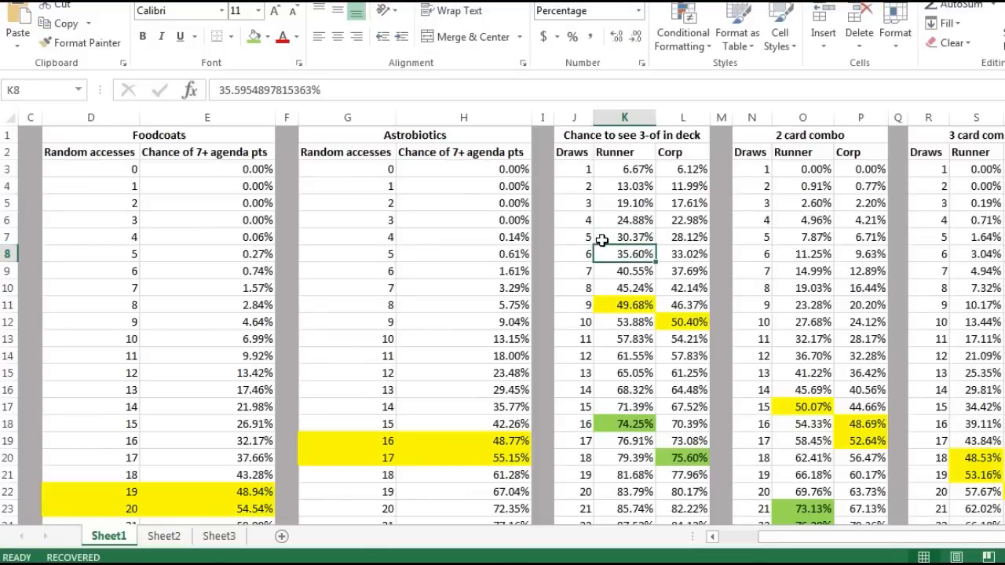
click(623, 236)
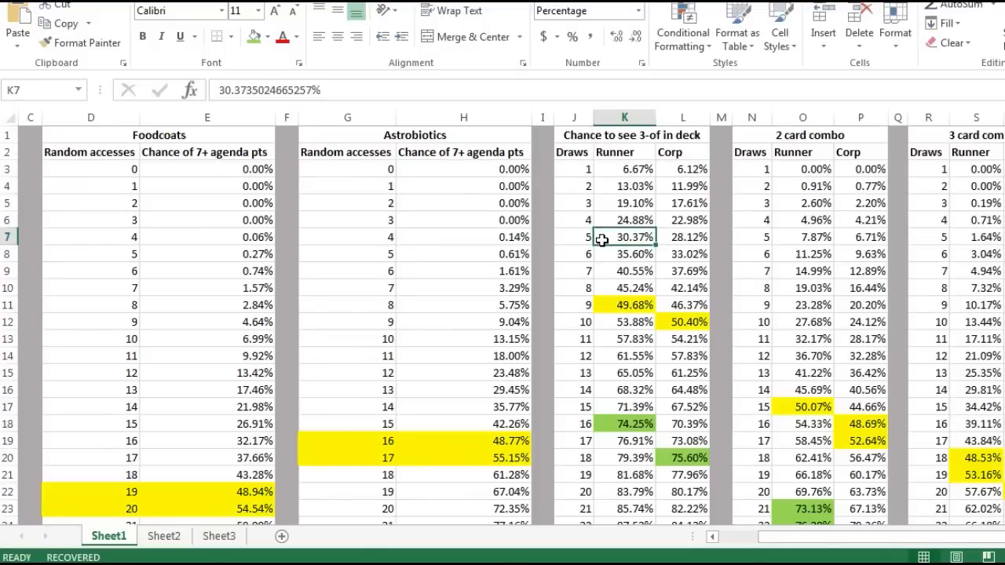
mouse_move(565, 233)
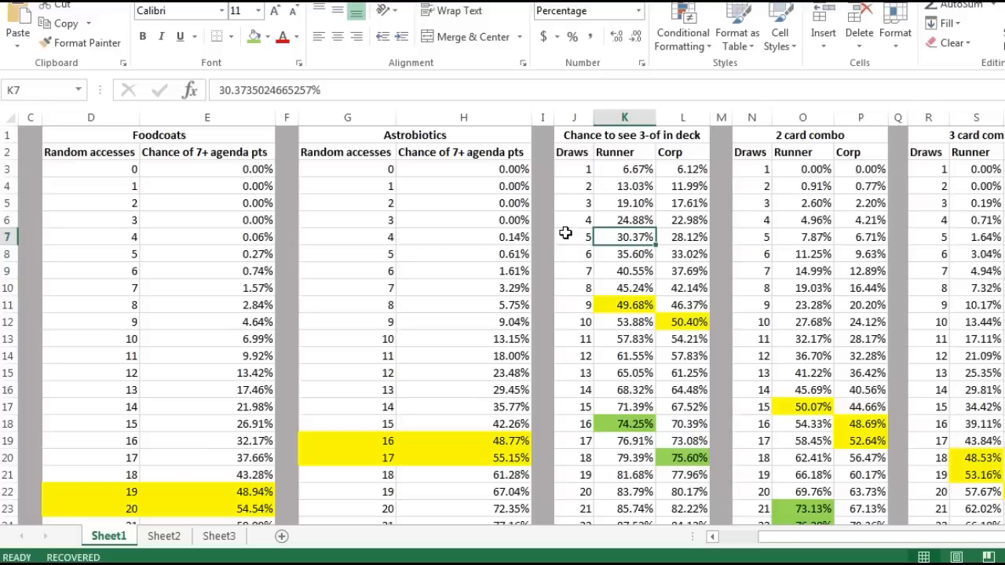
click(571, 236)
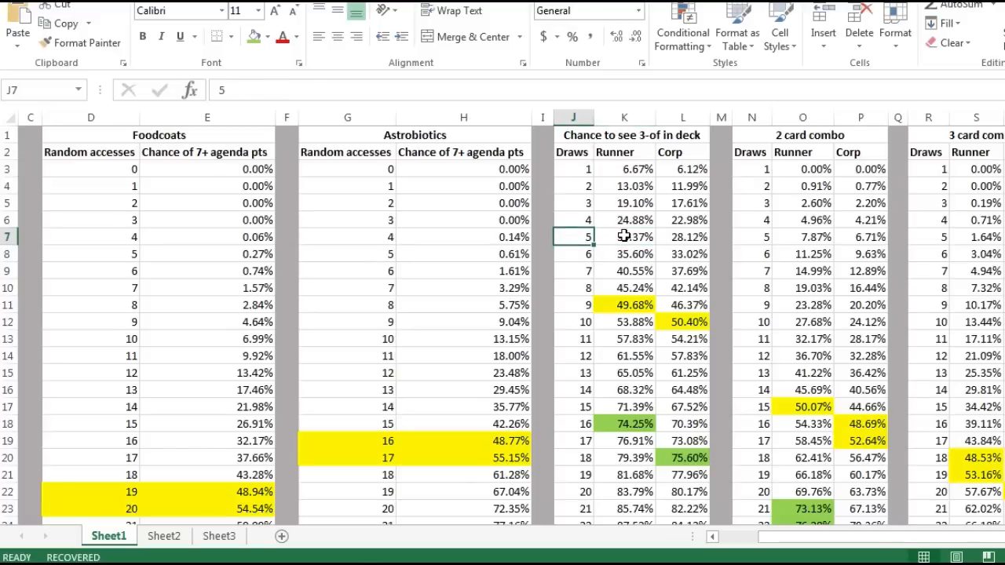
click(625, 236)
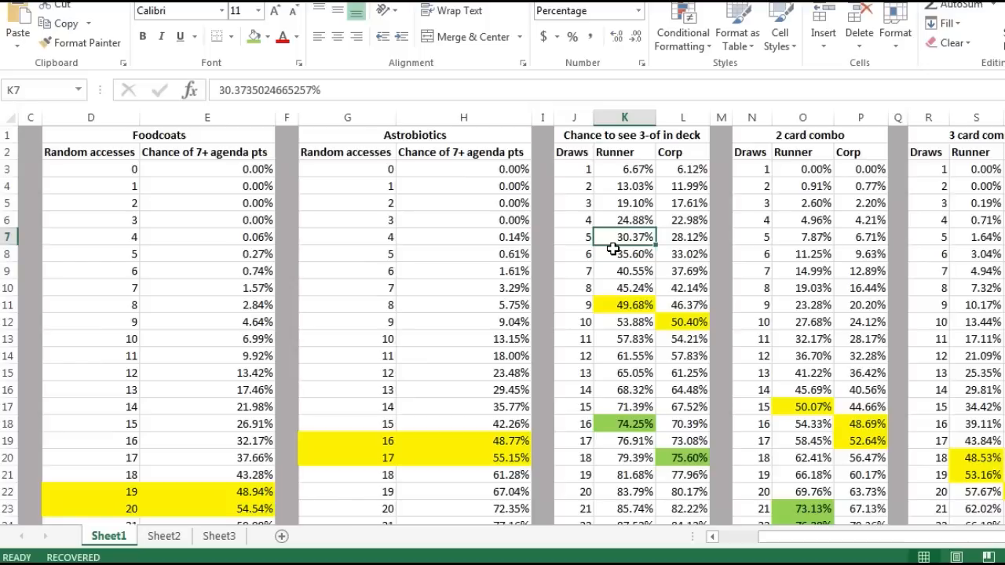
mouse_move(609, 254)
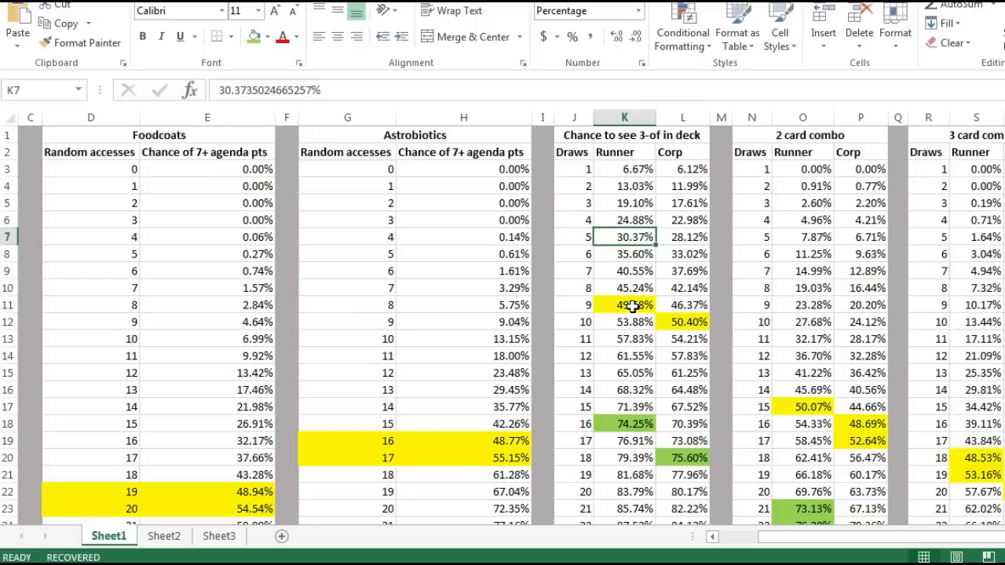
click(624, 305)
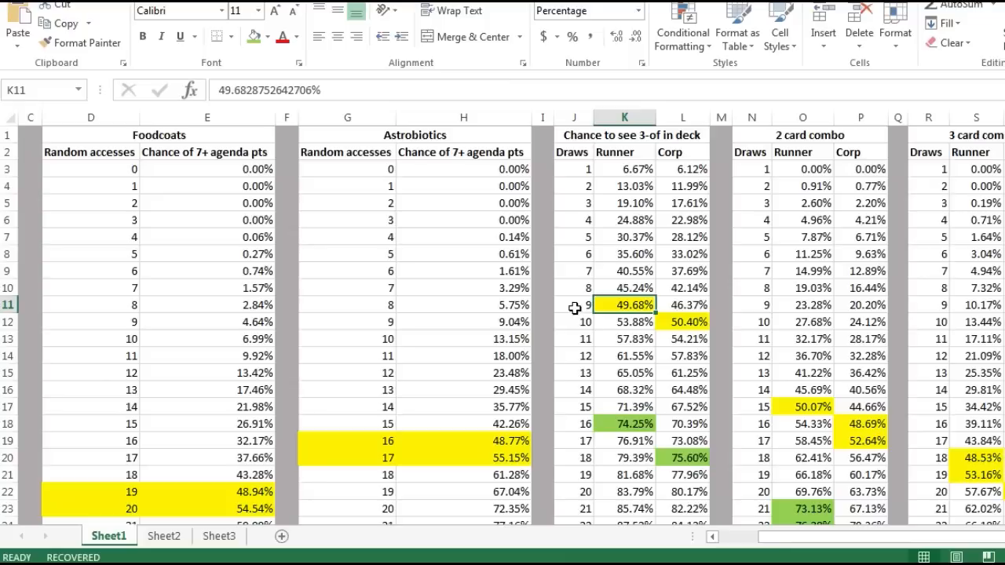
click(574, 304)
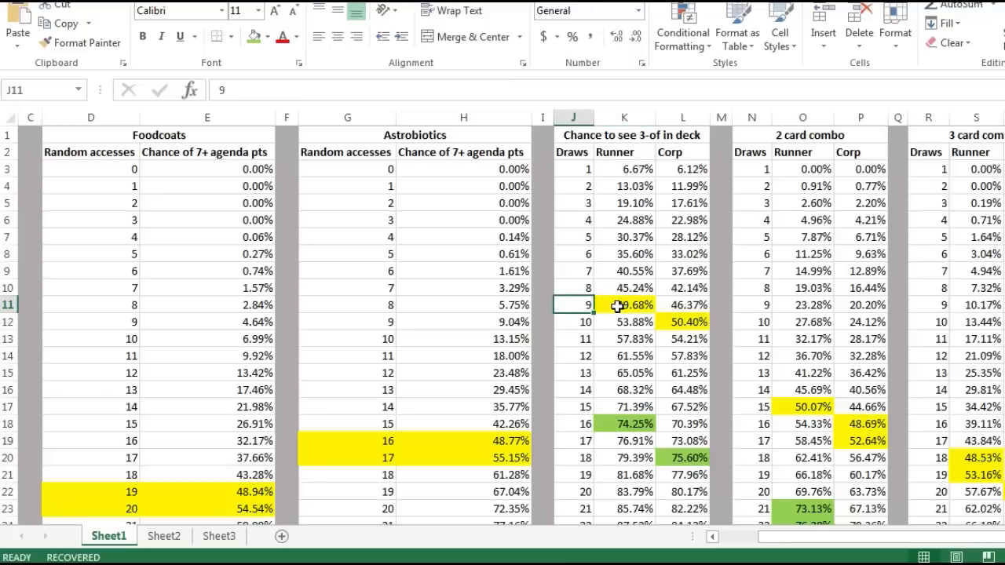
mouse_move(613, 315)
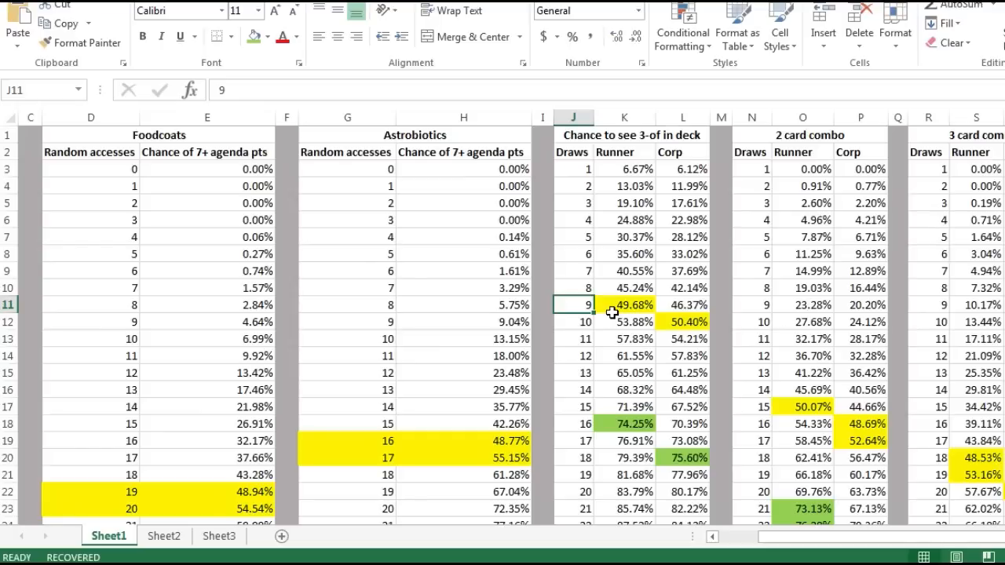
mouse_move(163, 436)
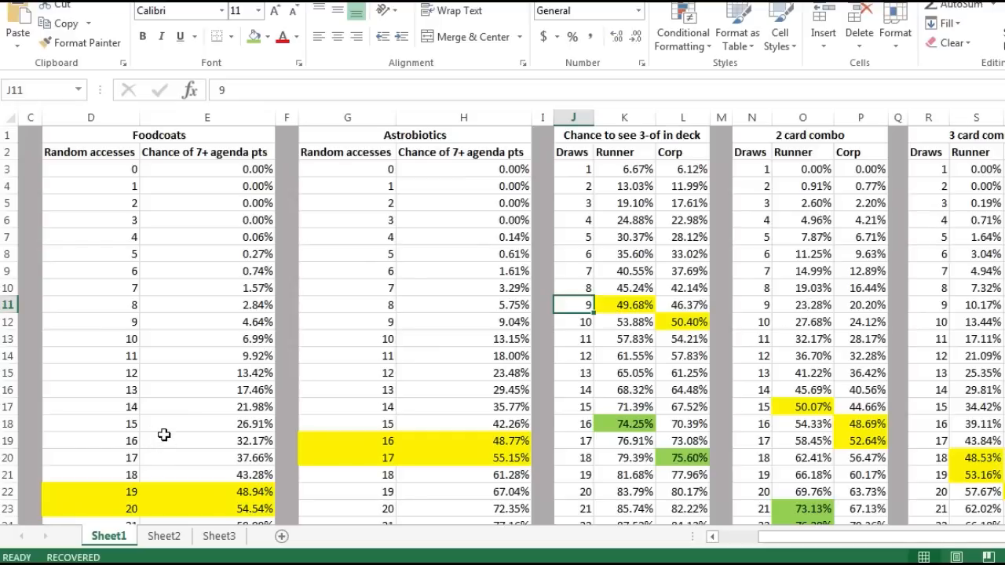
mouse_move(694, 374)
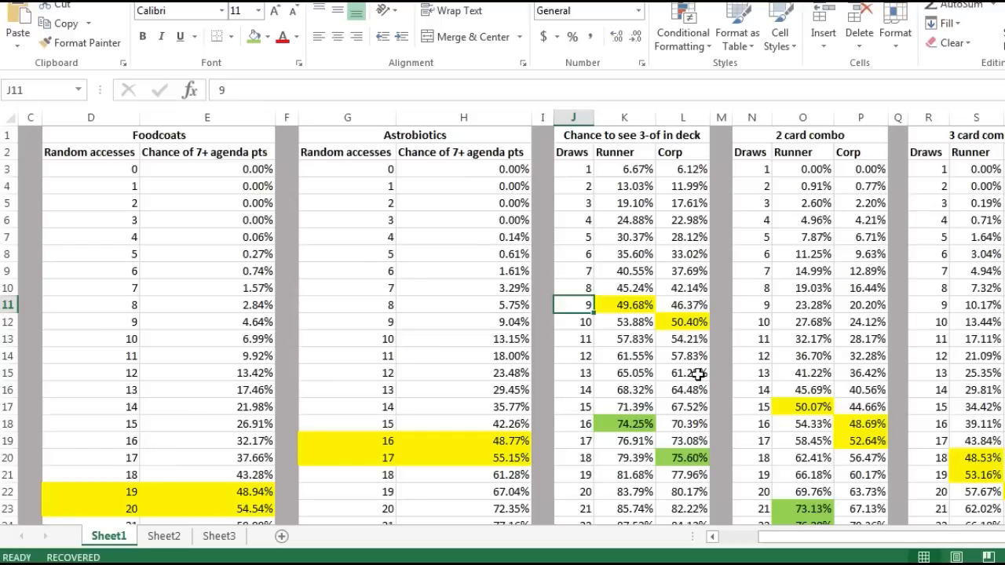
mouse_move(673, 377)
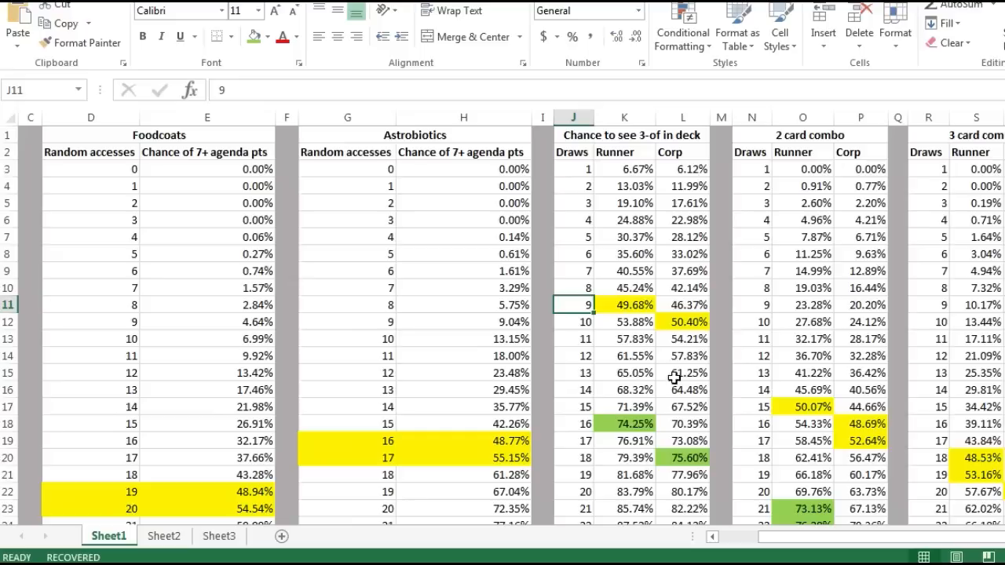
mouse_move(587, 378)
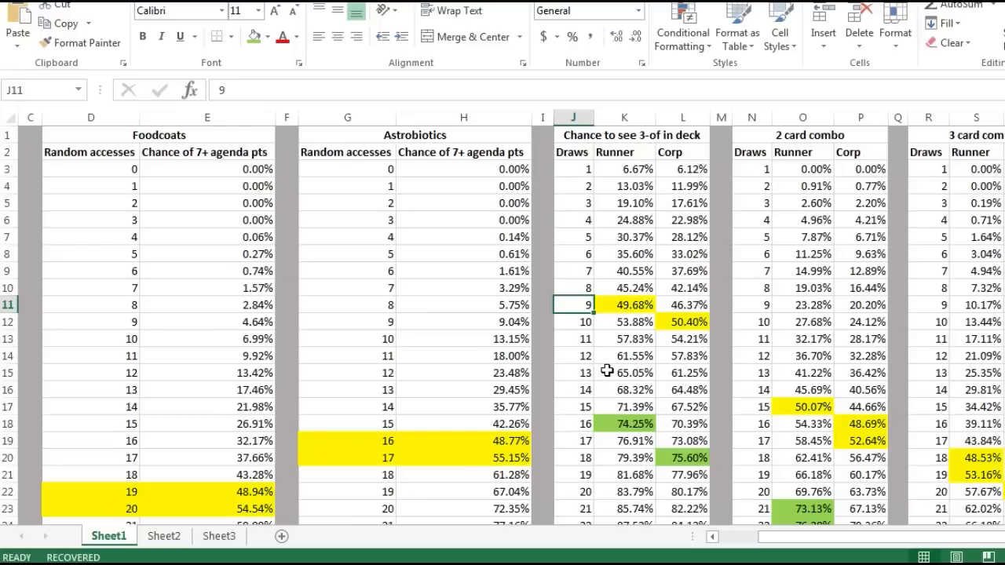
mouse_move(615, 325)
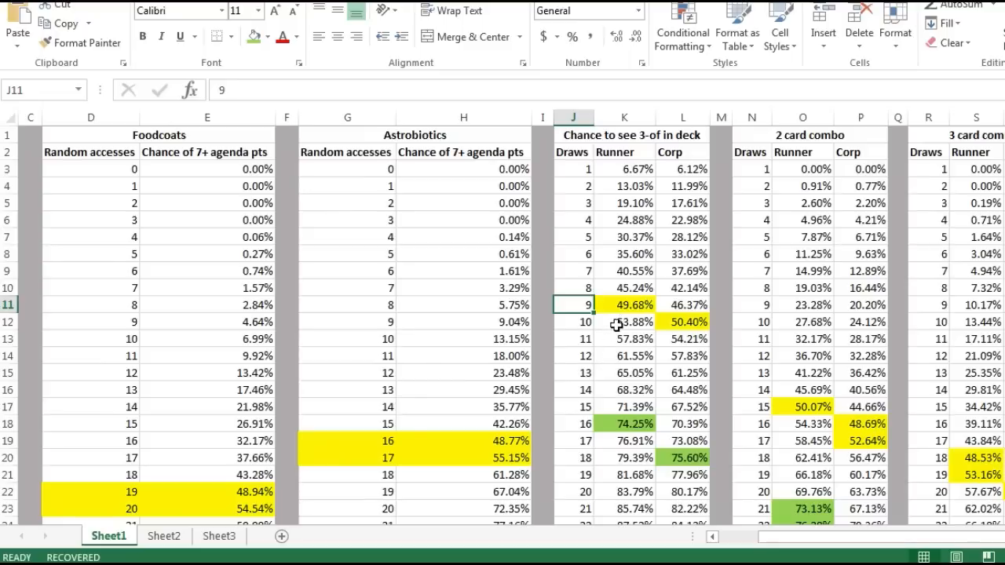
click(625, 304)
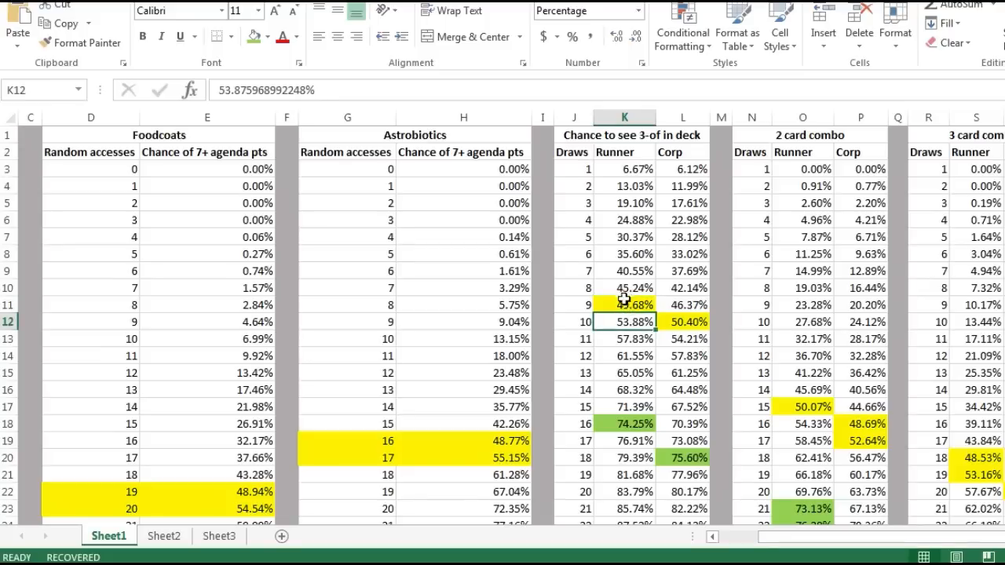
click(622, 305)
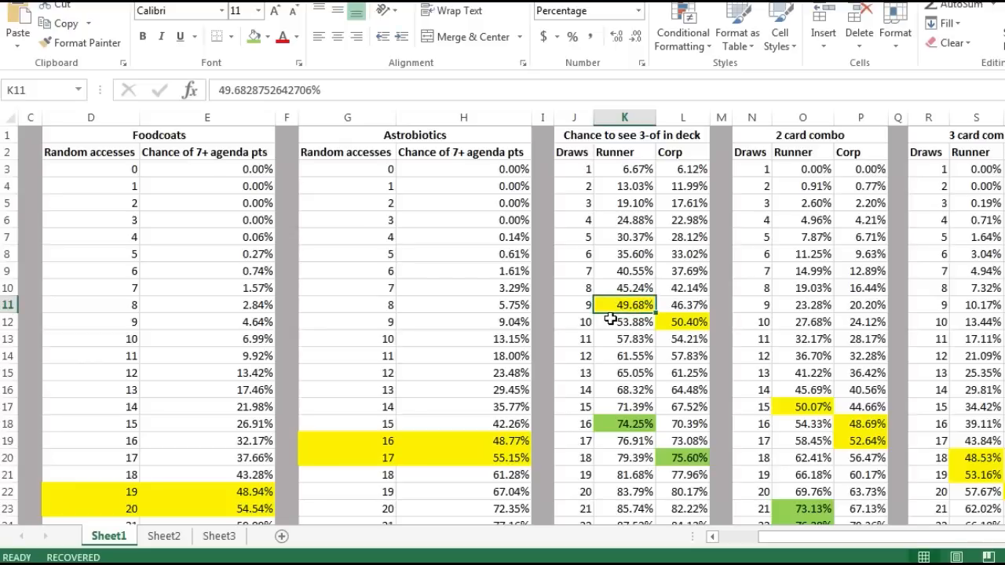
mouse_move(540, 349)
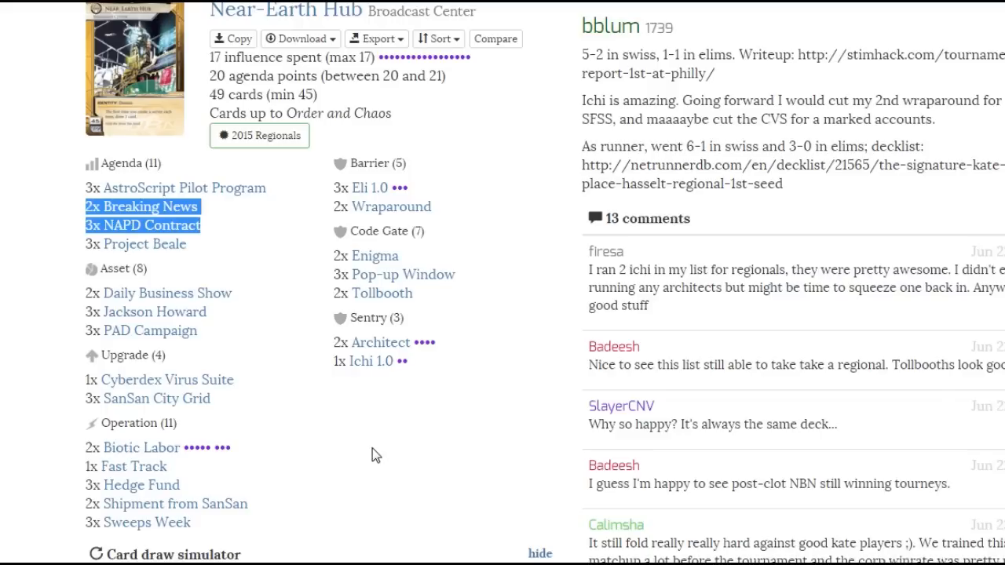
mouse_move(447, 441)
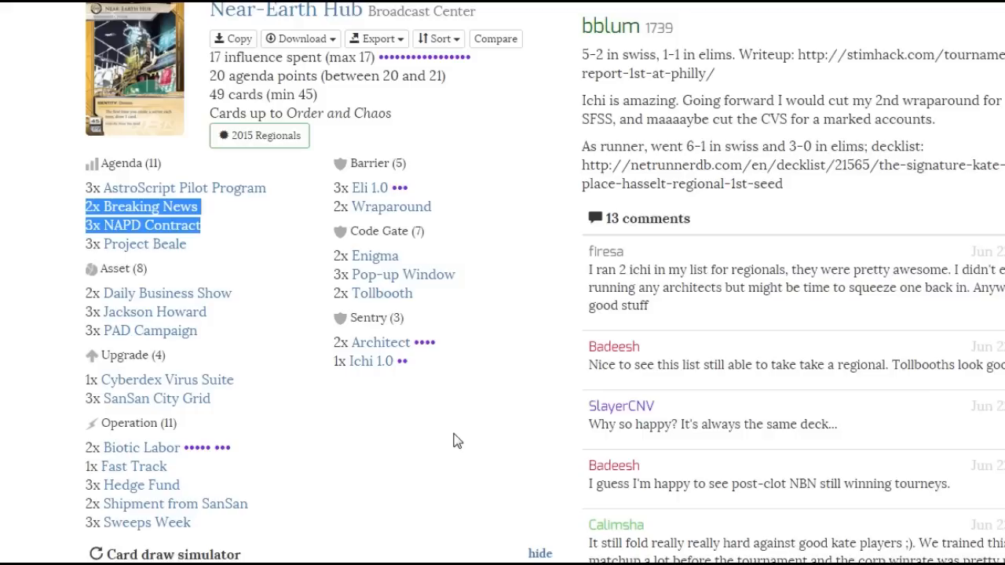
mouse_move(484, 468)
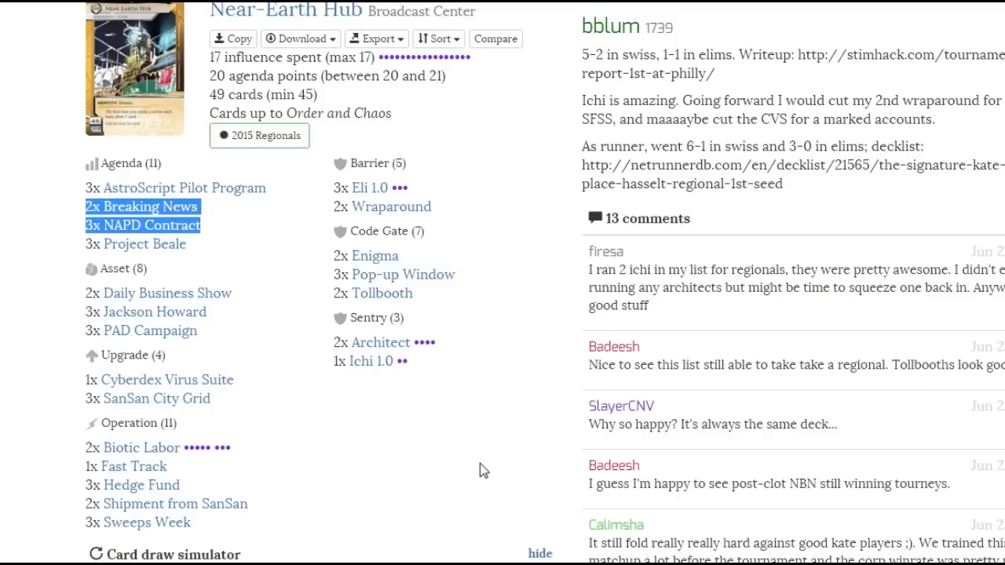
mouse_move(489, 494)
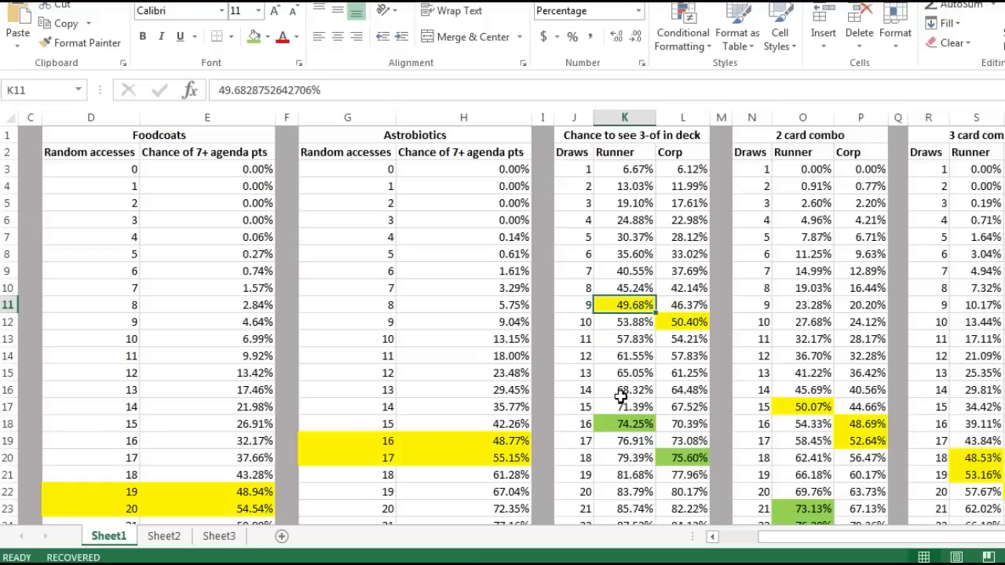
mouse_move(676, 128)
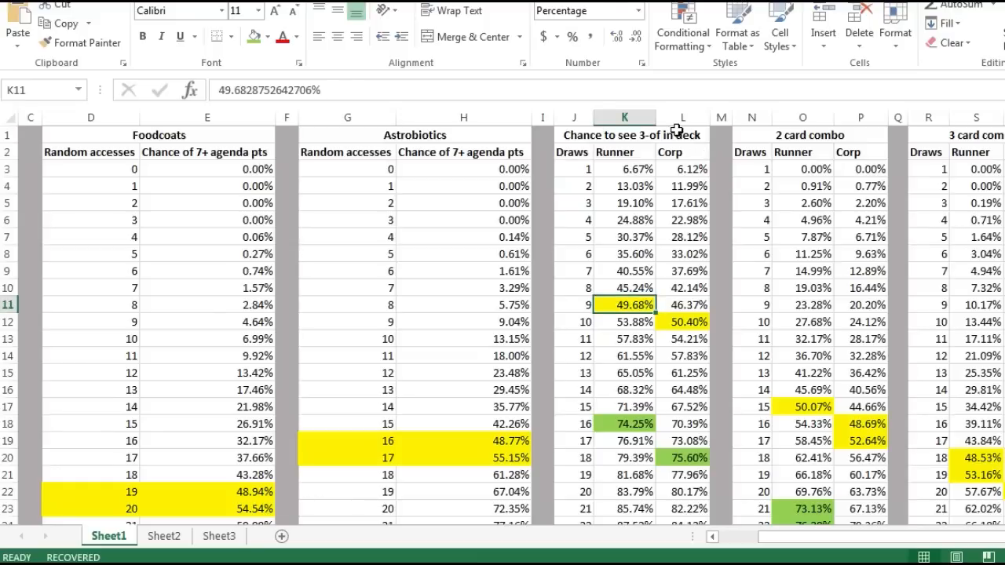
click(631, 135)
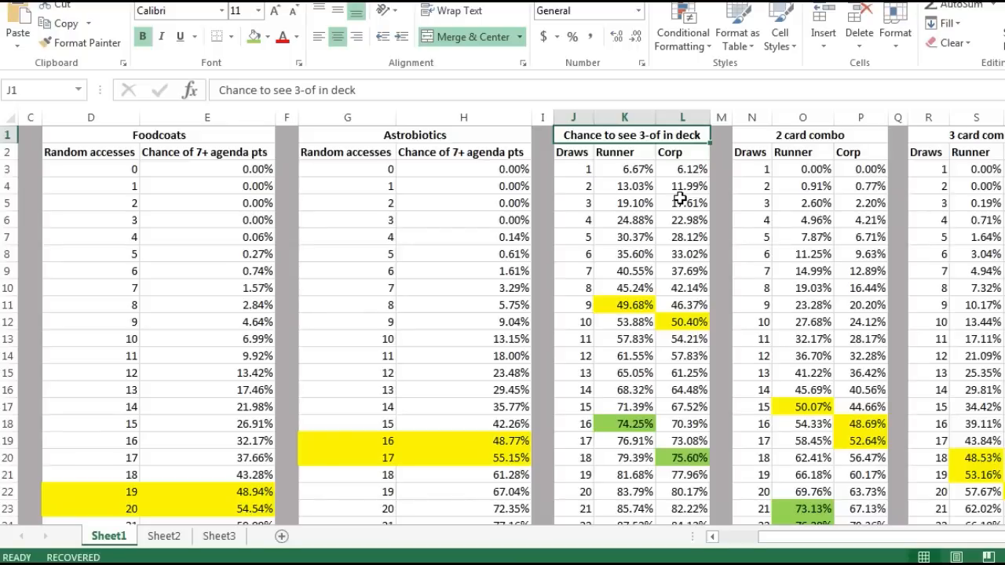
click(601, 424)
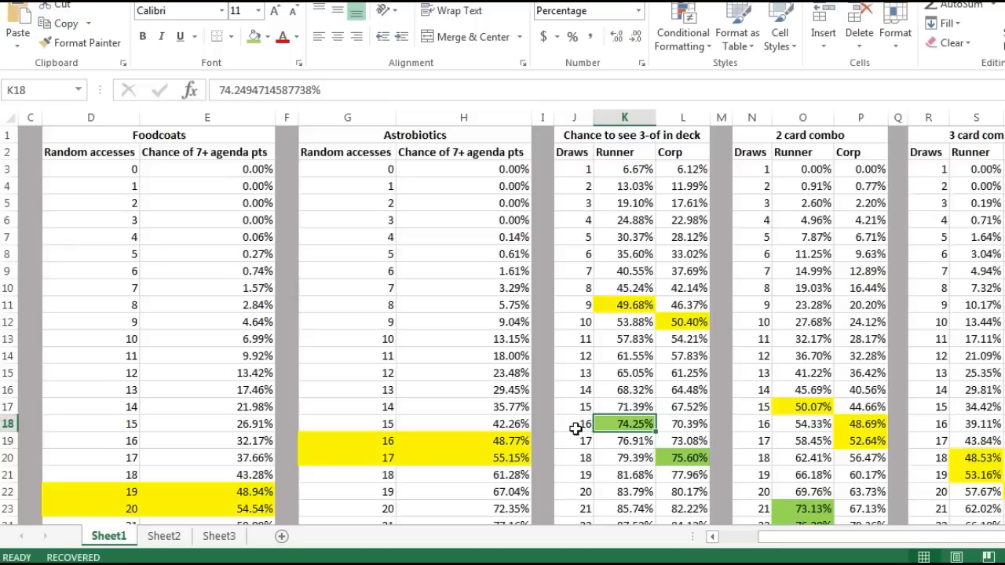
click(584, 458)
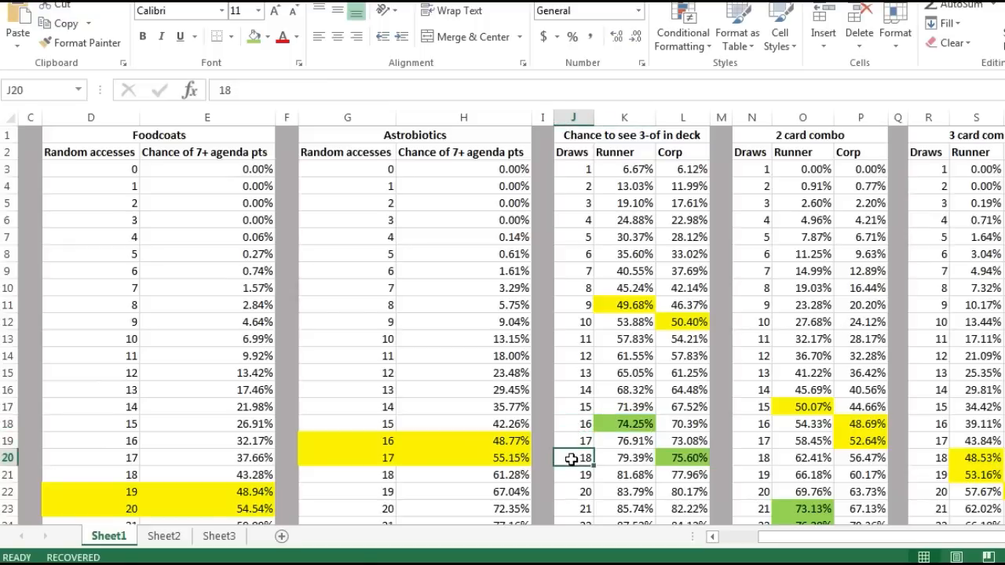
mouse_move(572, 449)
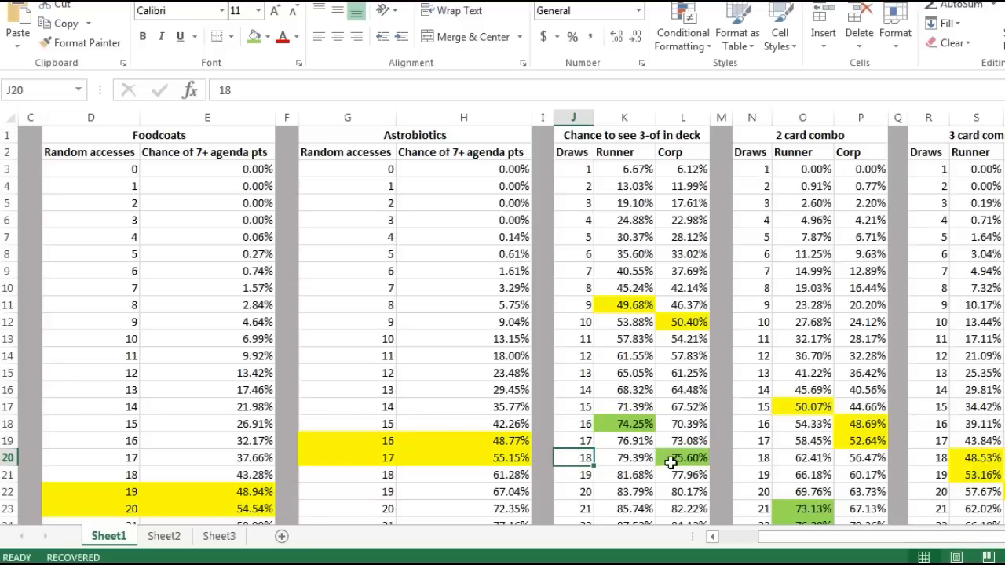
click(681, 458)
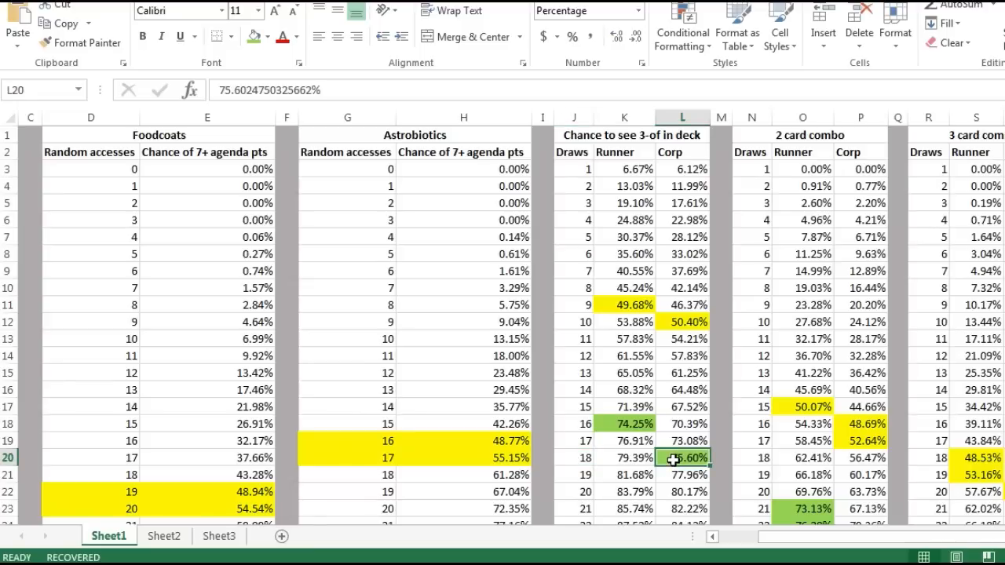
mouse_move(665, 459)
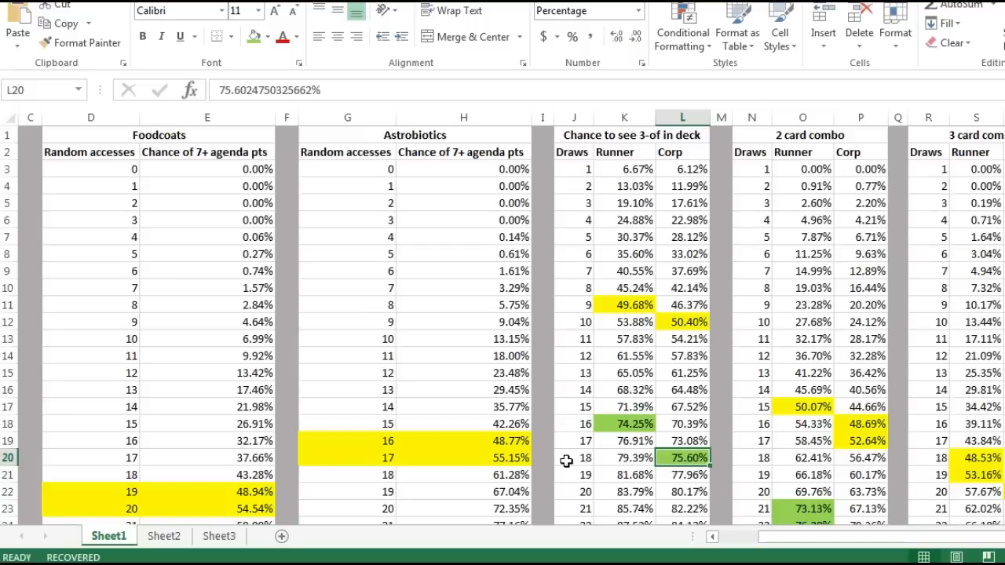
click(596, 458)
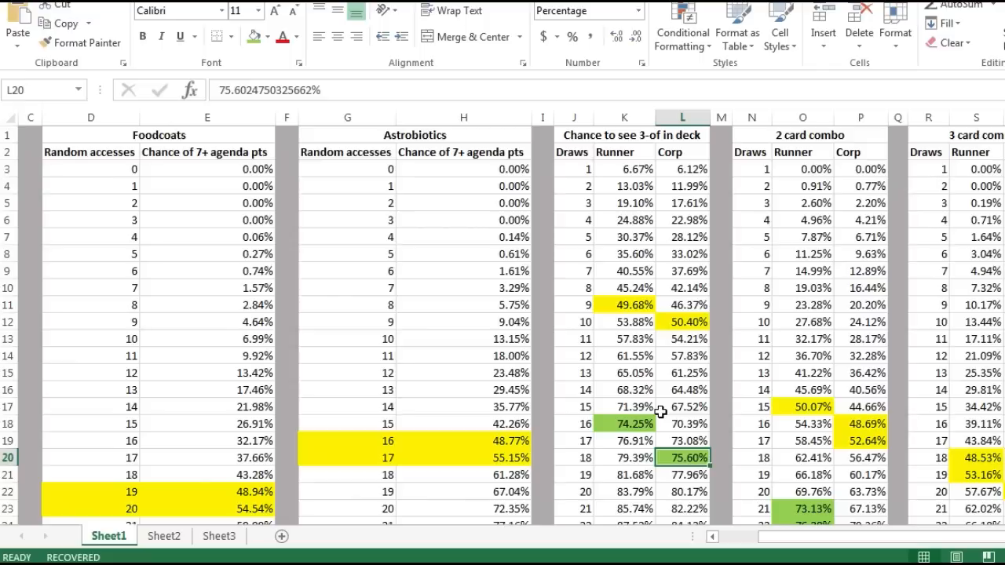
mouse_move(646, 402)
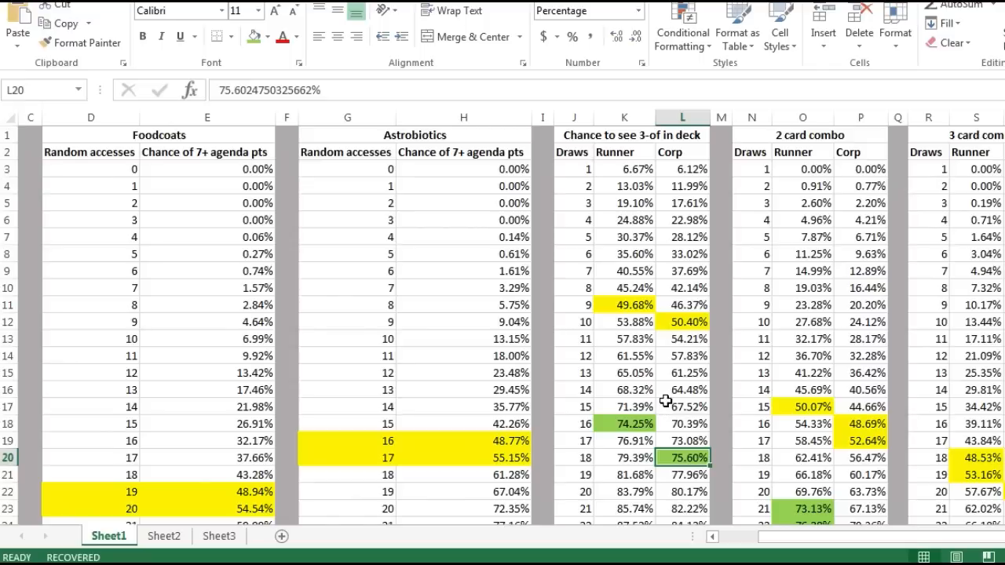
drag(575, 424, 681, 458)
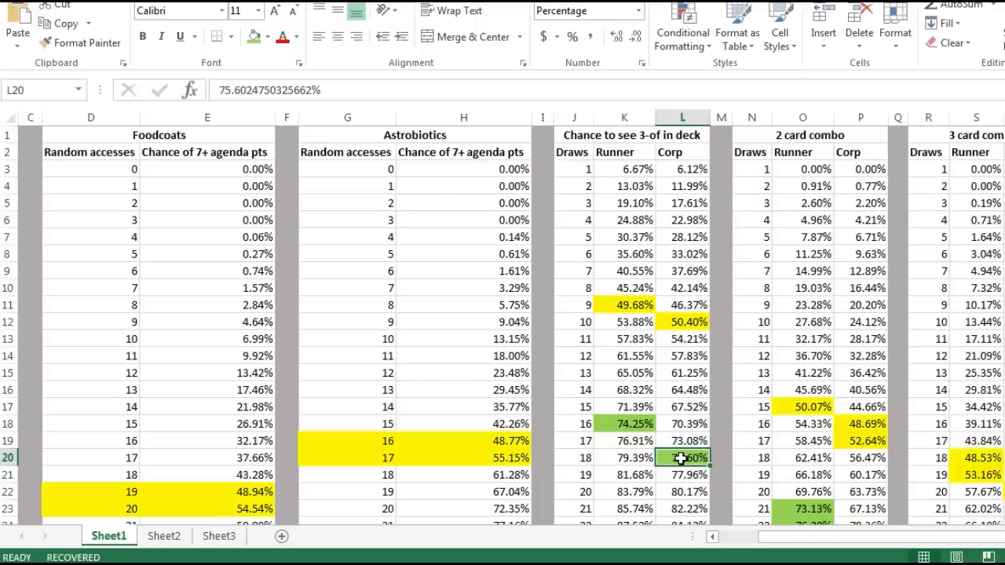
drag(573, 424, 688, 458)
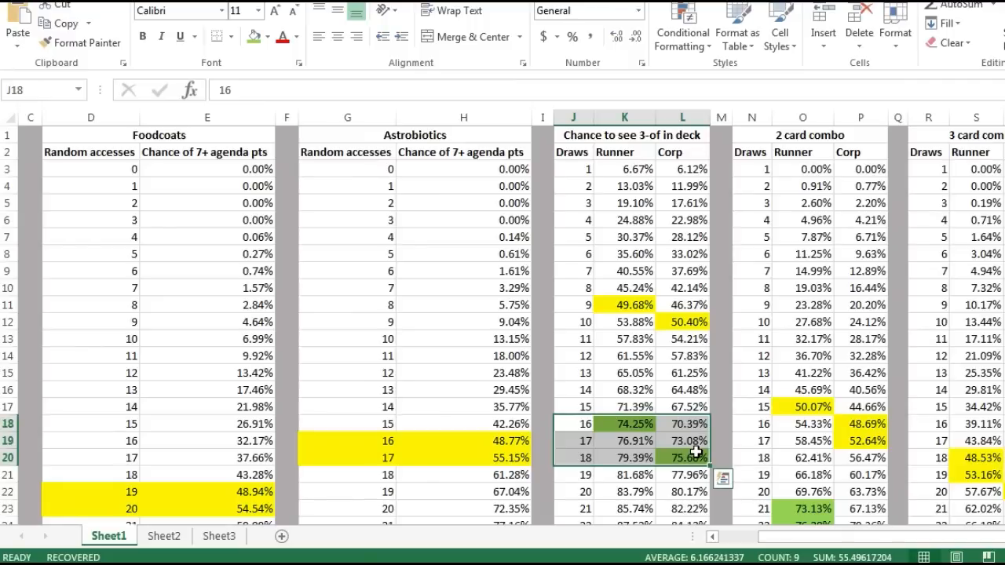
mouse_move(650, 139)
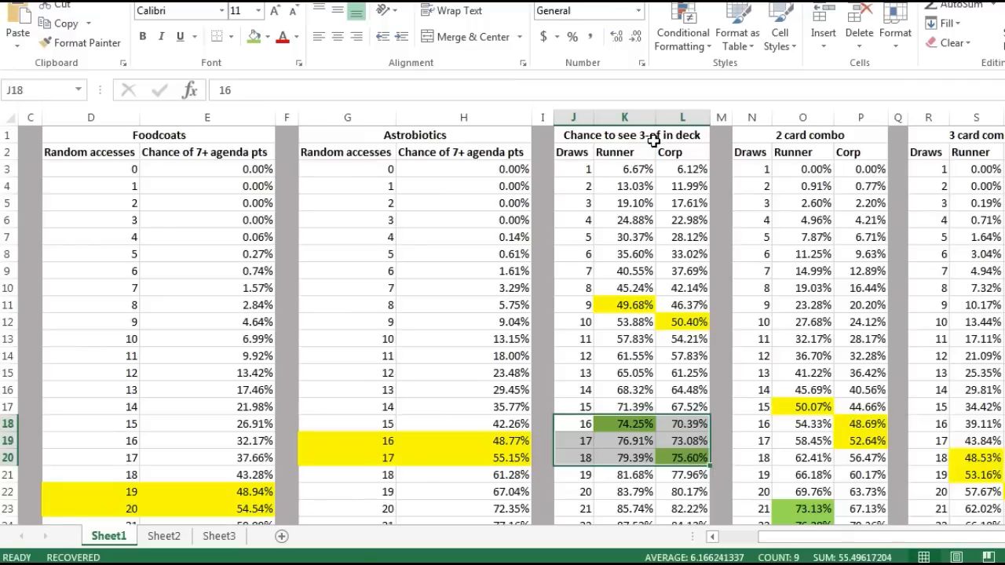
mouse_move(656, 132)
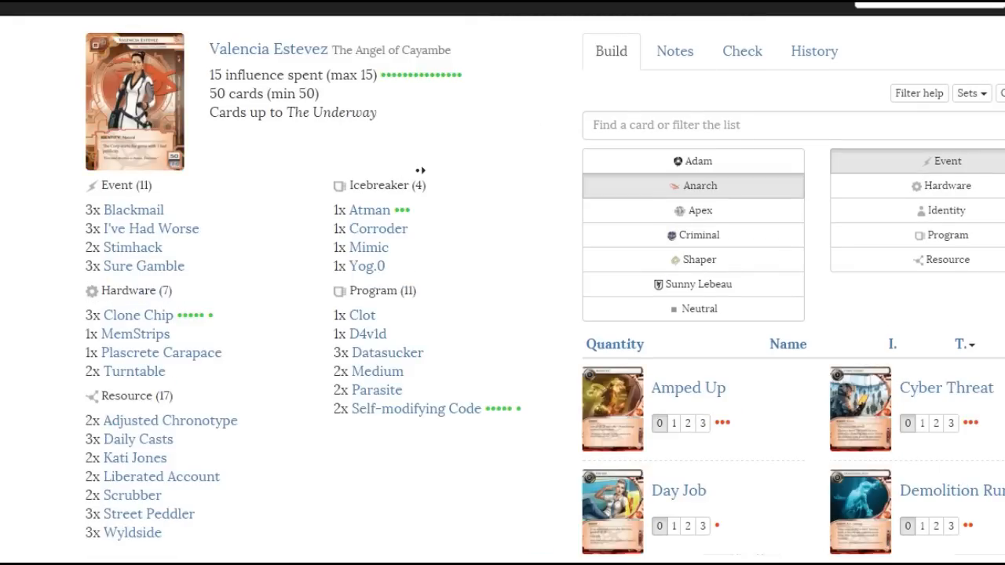
mouse_move(440, 157)
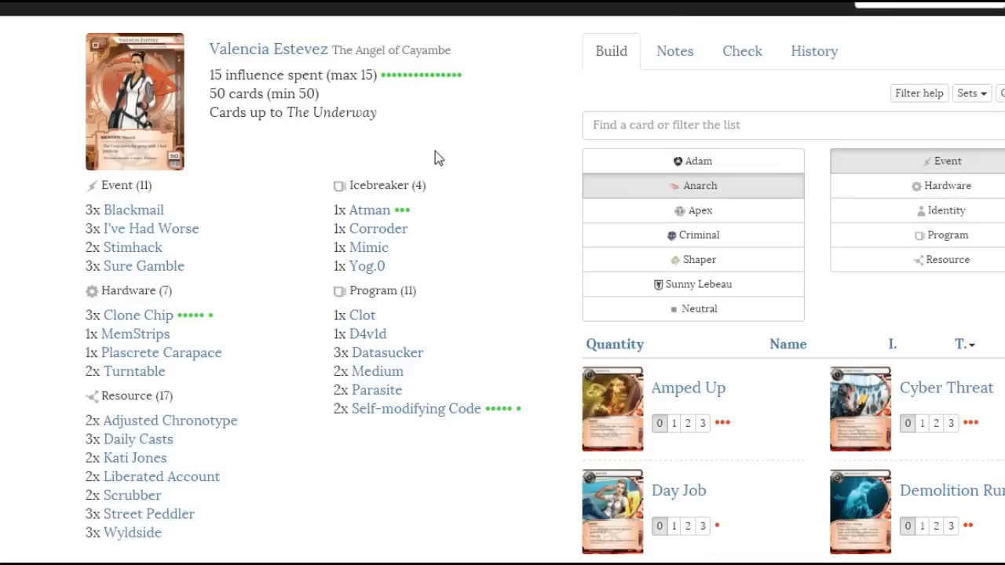
mouse_move(438, 173)
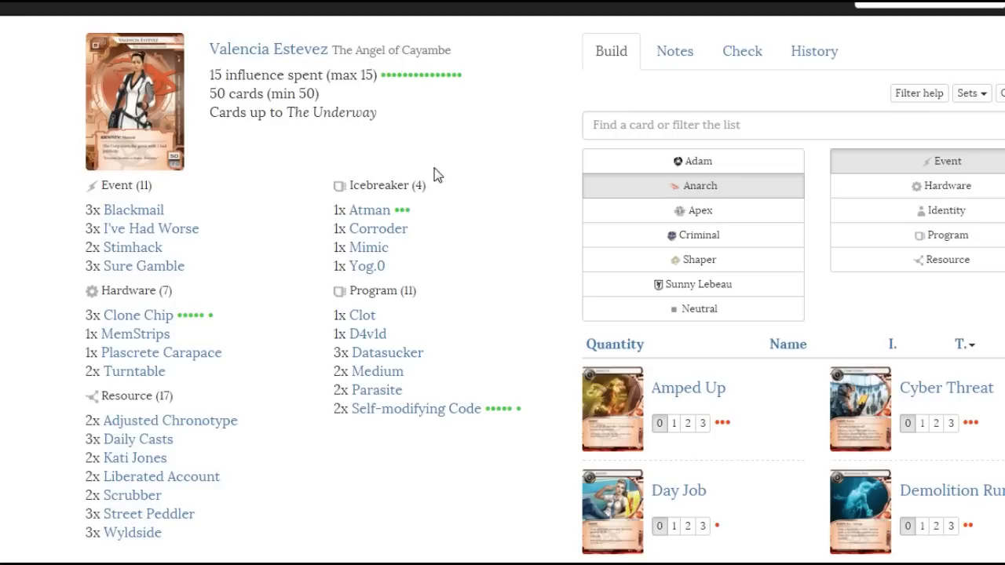
mouse_move(245, 420)
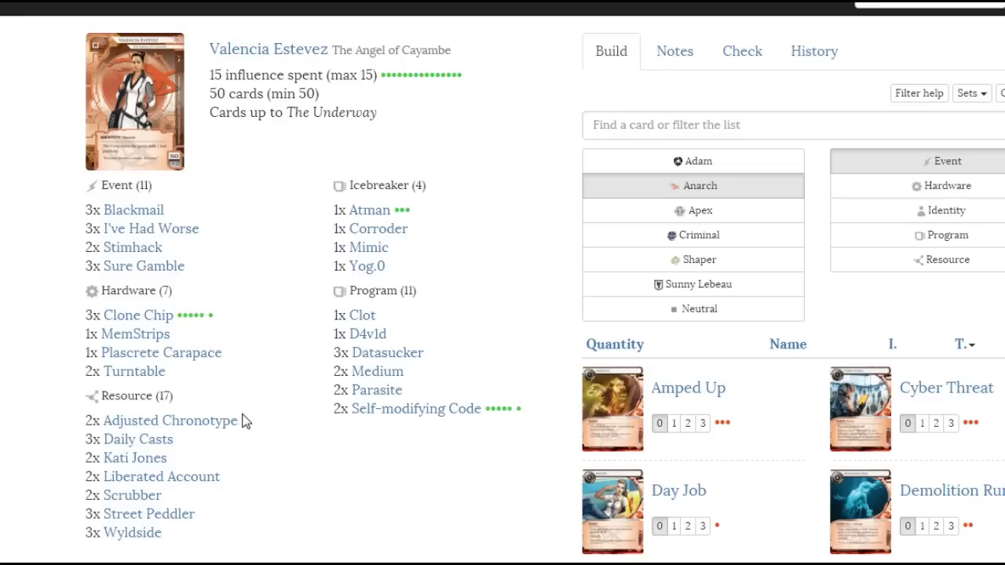
mouse_move(251, 425)
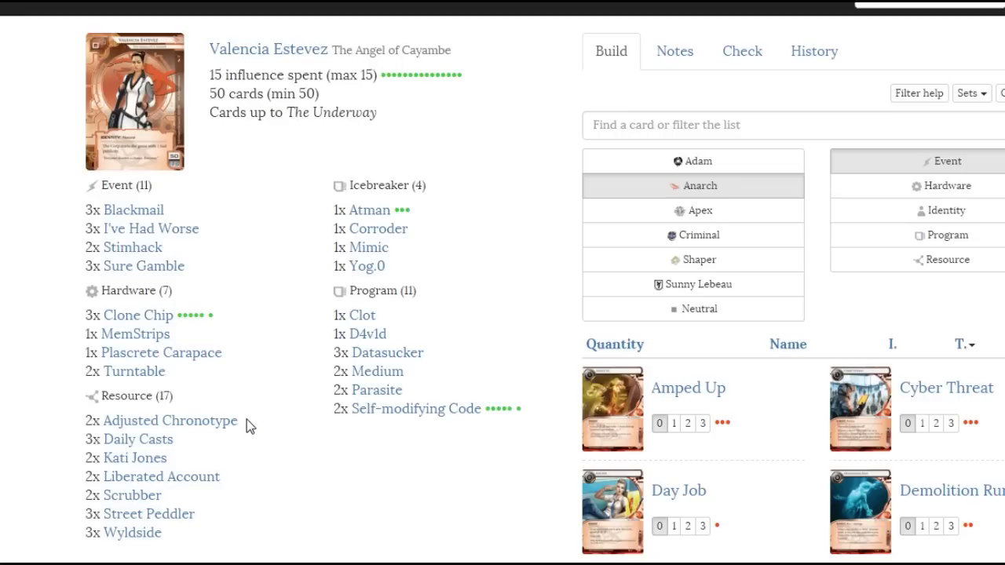
mouse_move(245, 445)
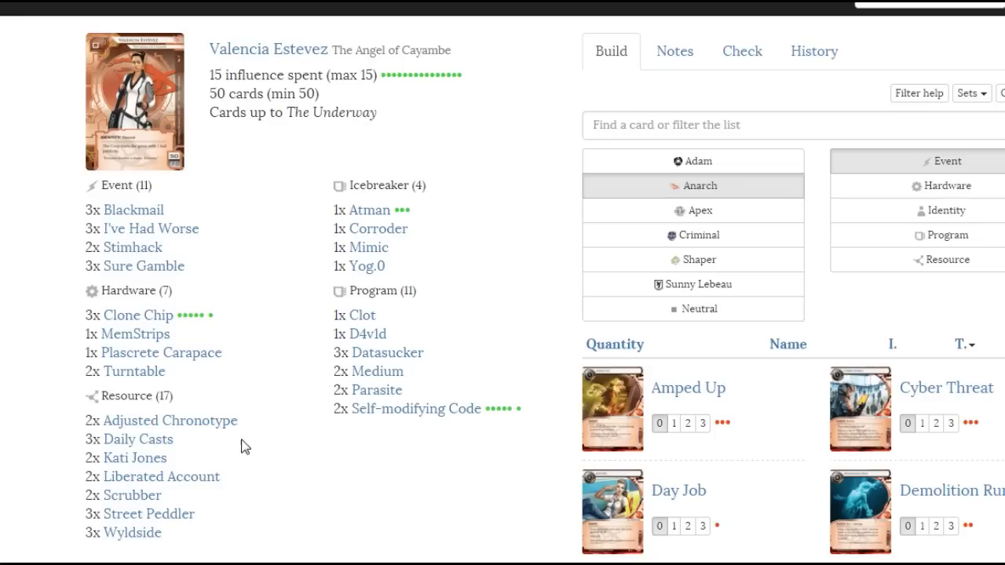
mouse_move(234, 493)
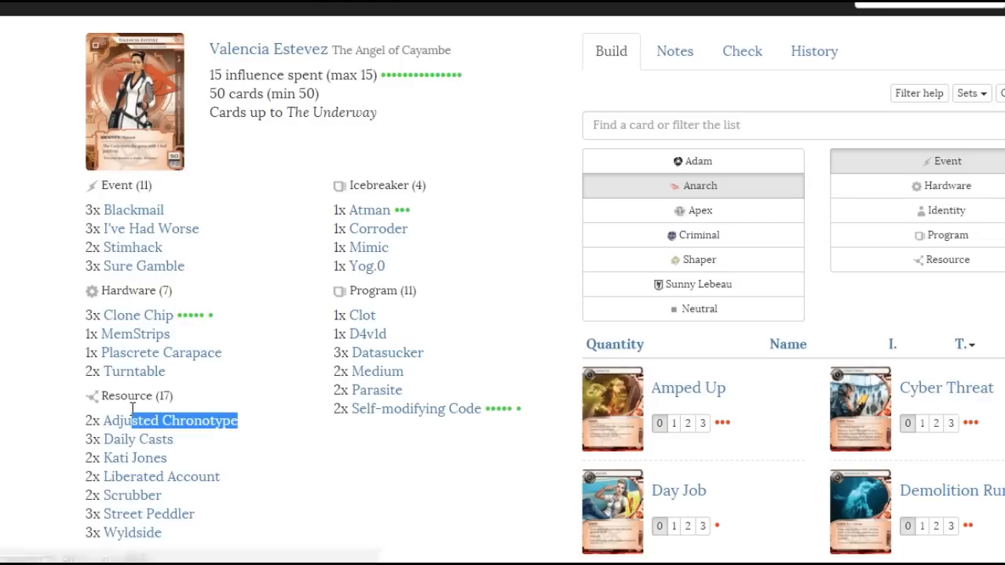
mouse_move(88, 427)
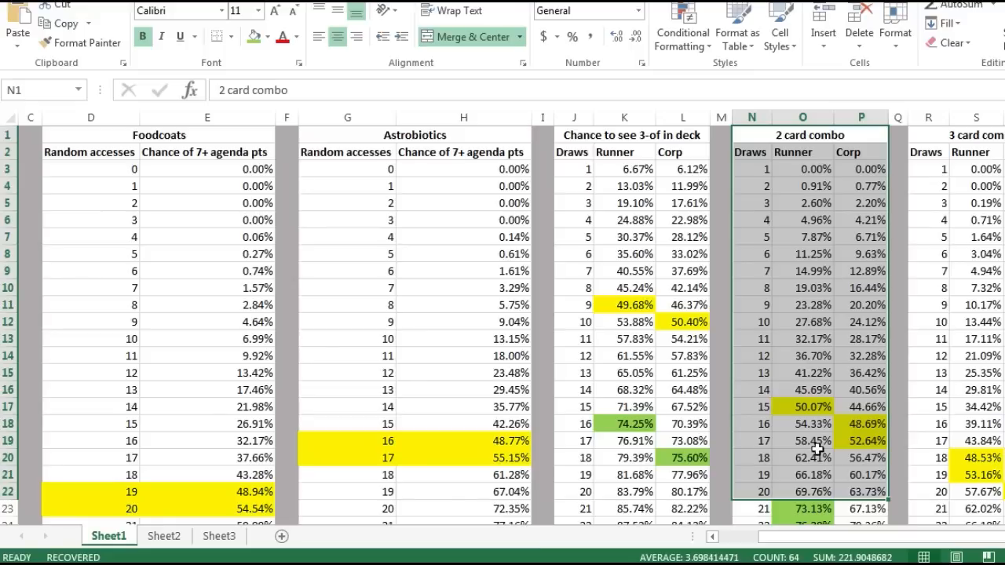
click(766, 458)
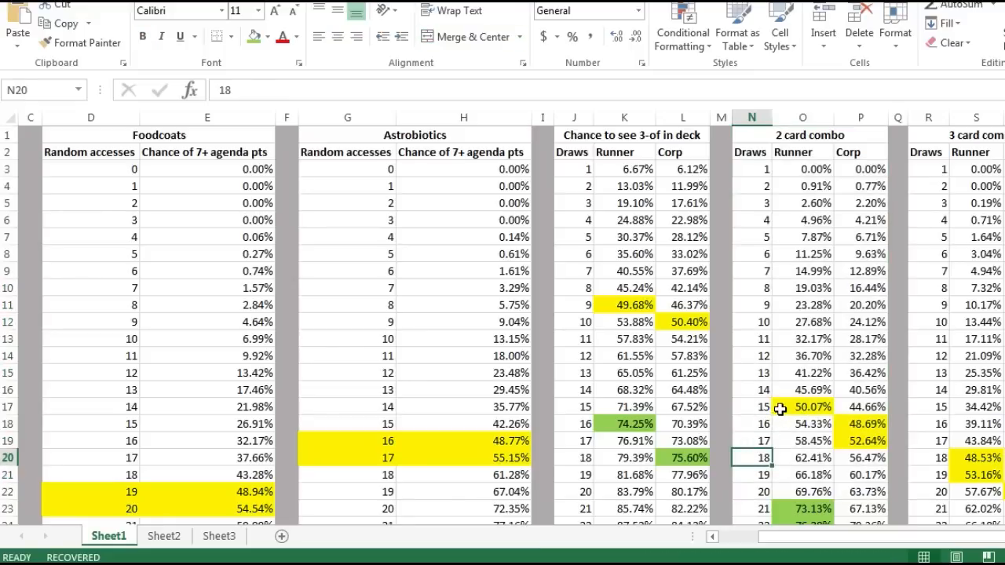
click(805, 407)
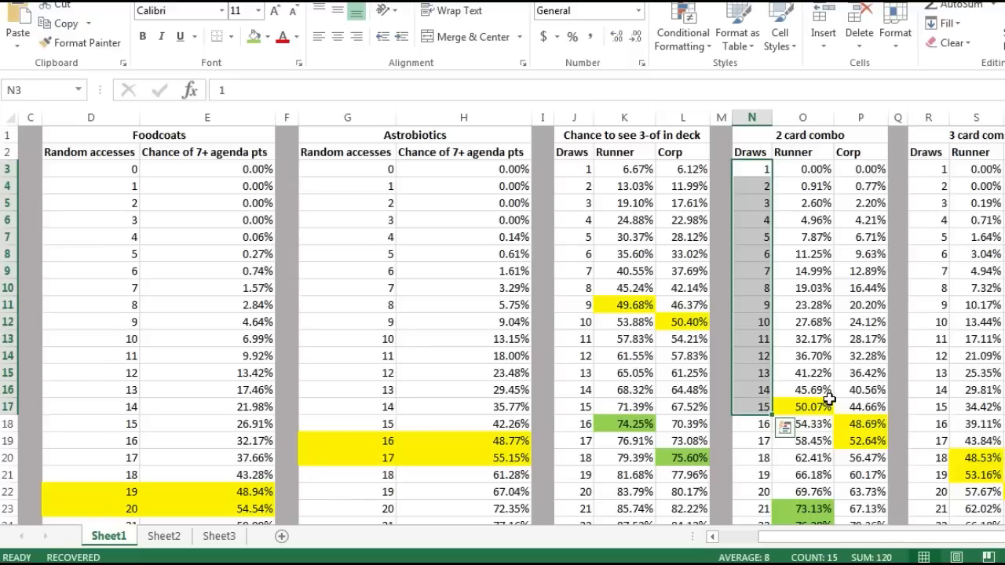
mouse_move(819, 389)
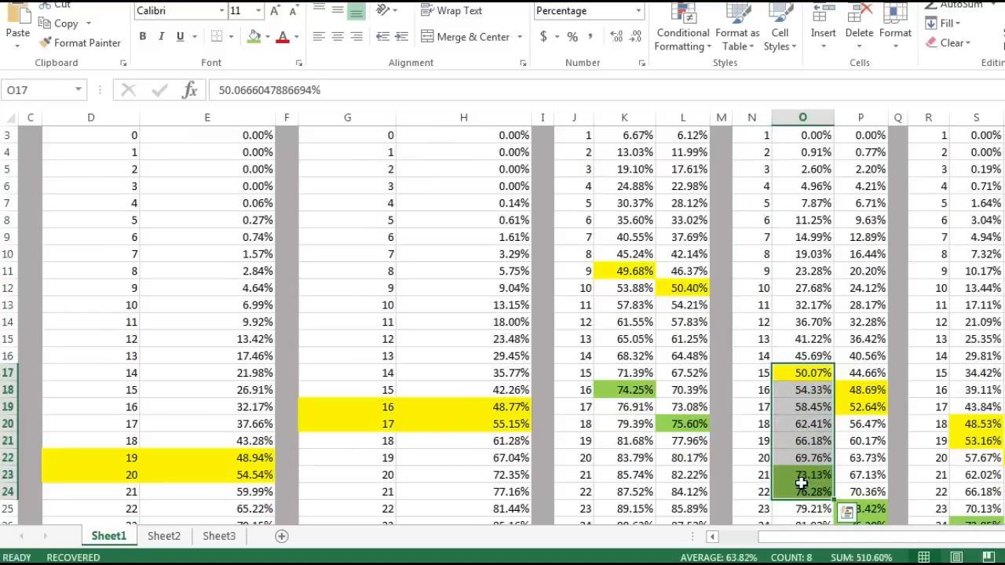
click(804, 471)
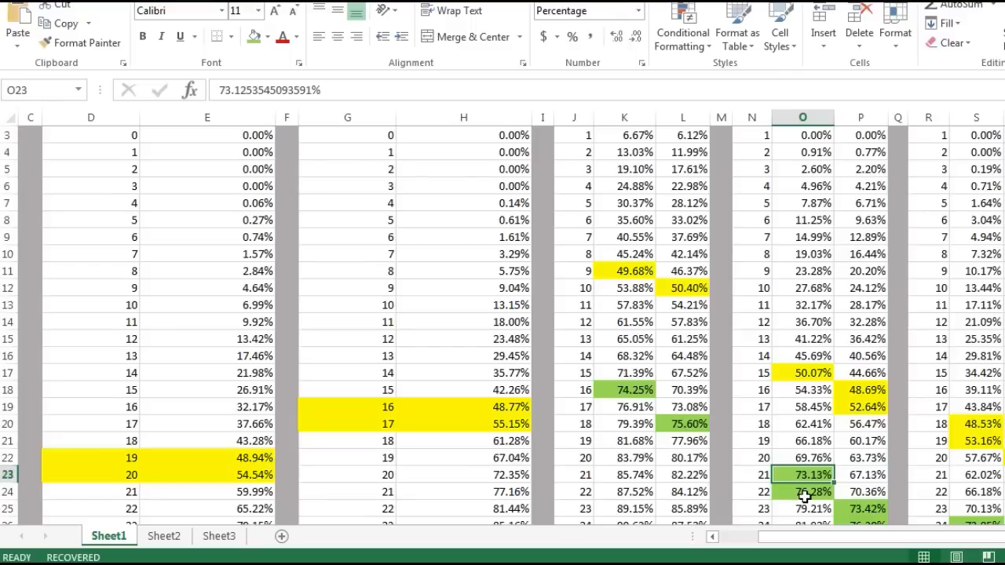
mouse_move(802, 493)
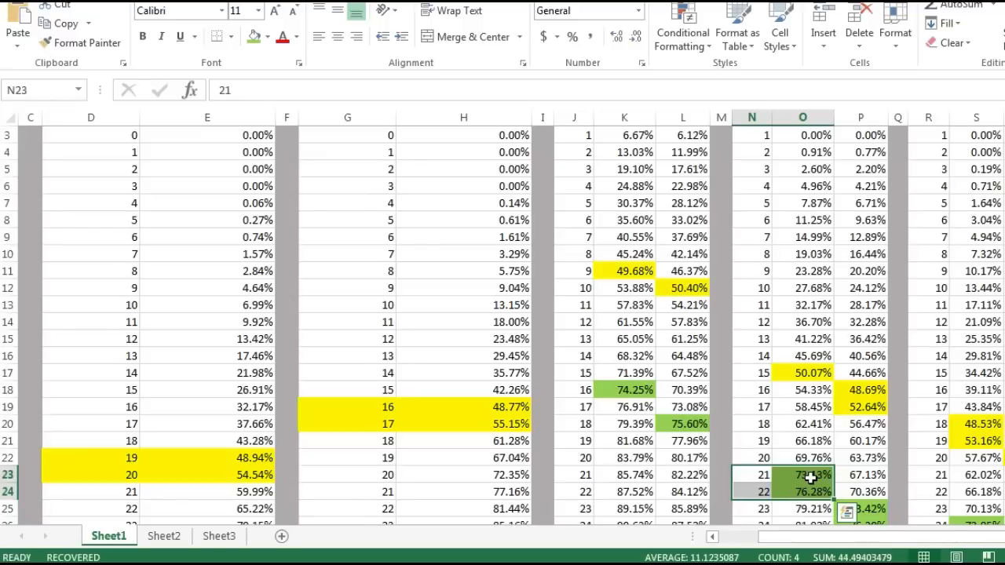
click(810, 477)
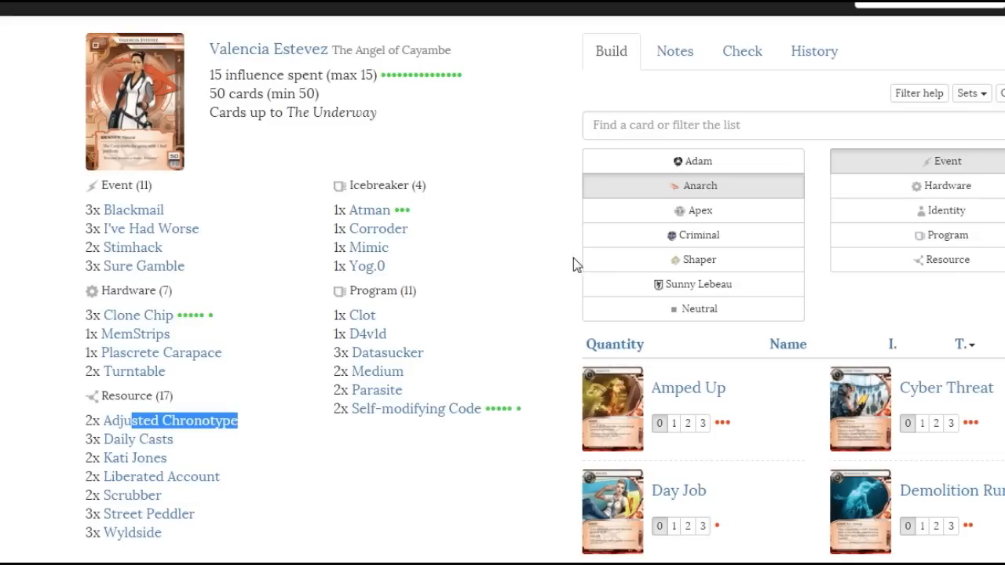
mouse_move(366, 444)
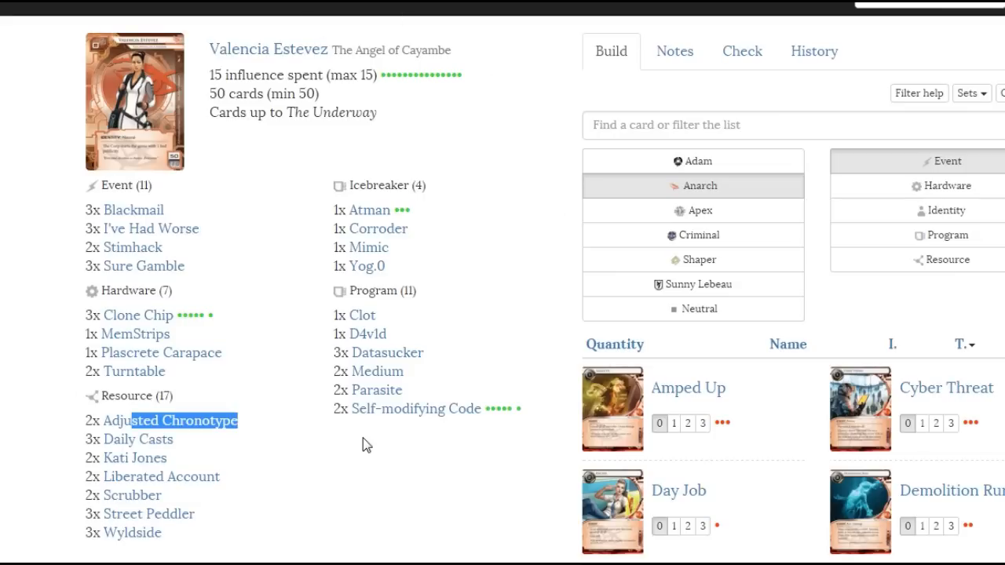
mouse_move(380, 459)
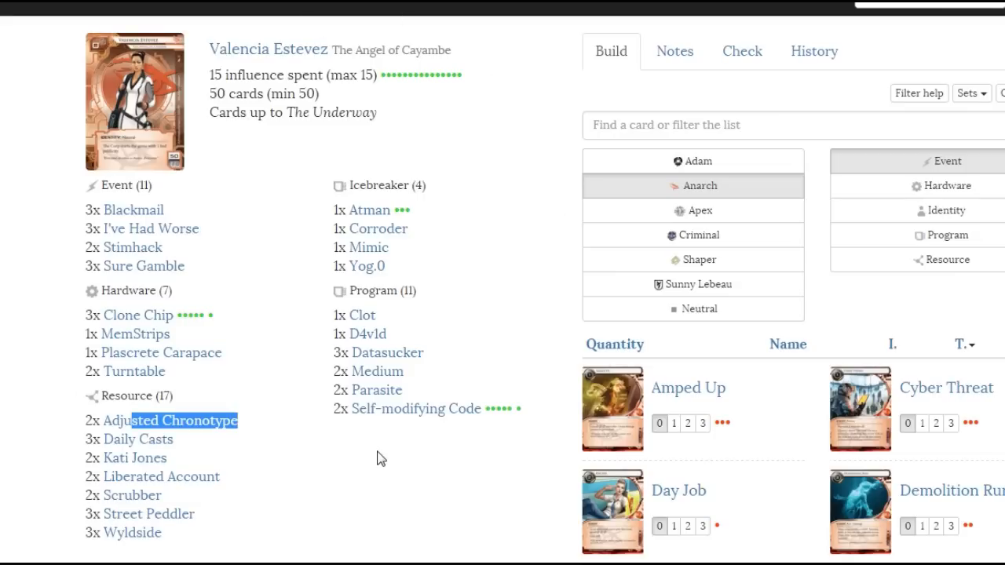
mouse_move(241, 499)
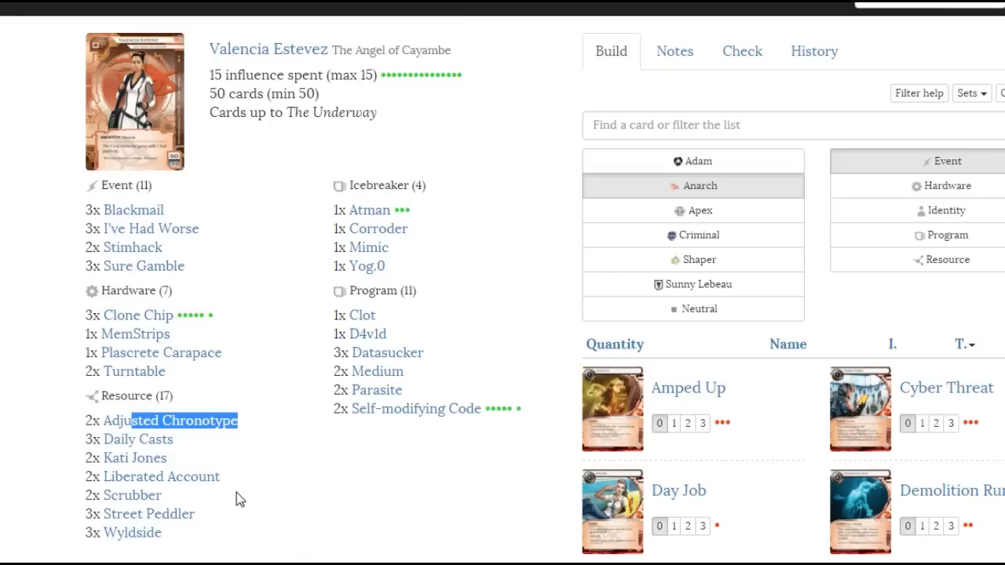
mouse_move(187, 541)
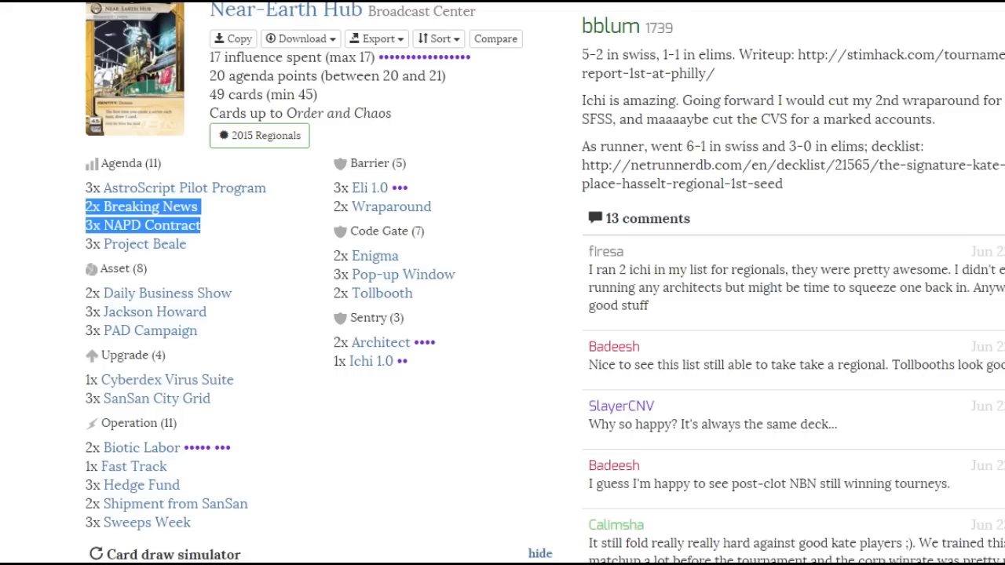
mouse_move(455, 451)
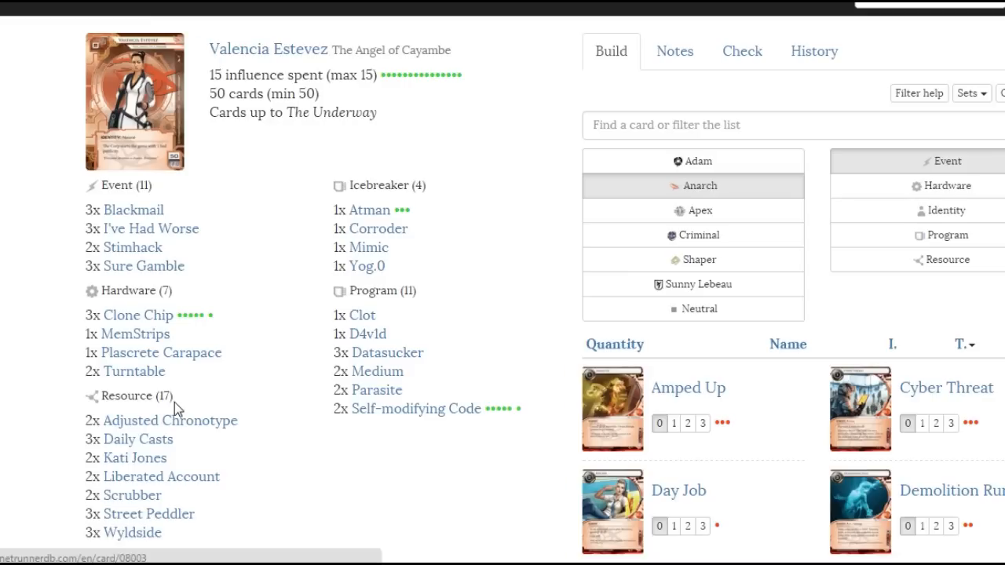
mouse_move(199, 420)
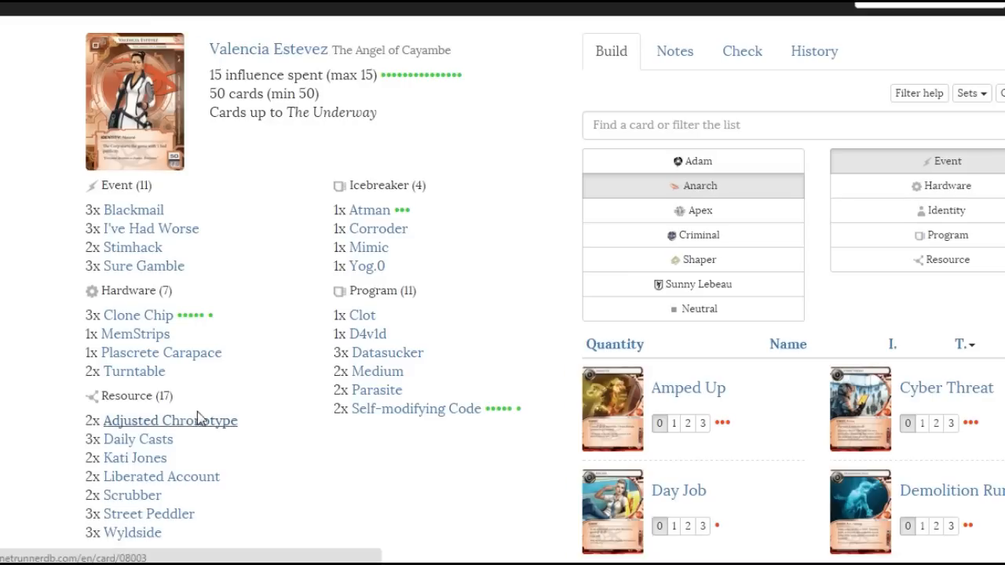
mouse_move(273, 411)
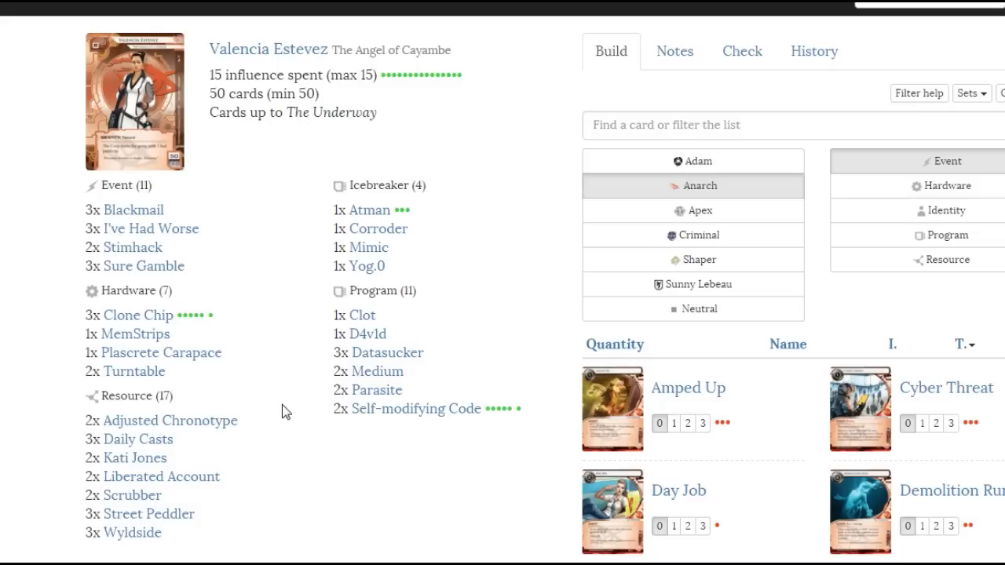
mouse_move(276, 484)
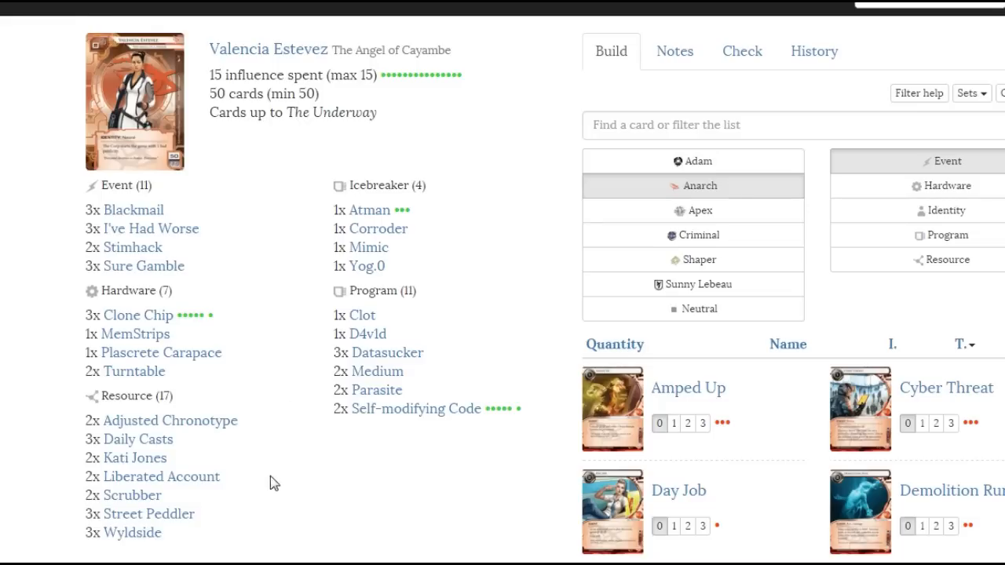
mouse_move(218, 140)
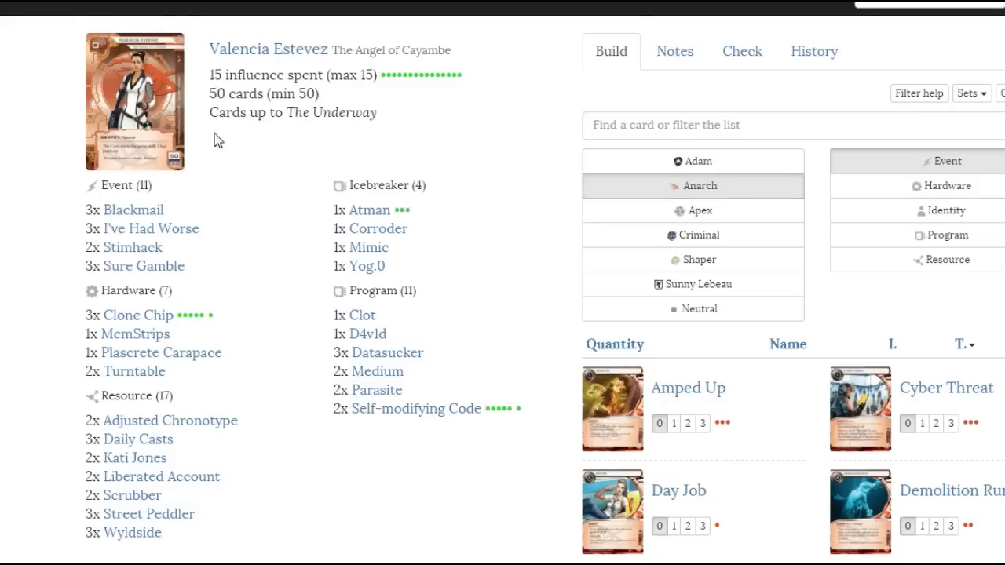
mouse_move(131, 536)
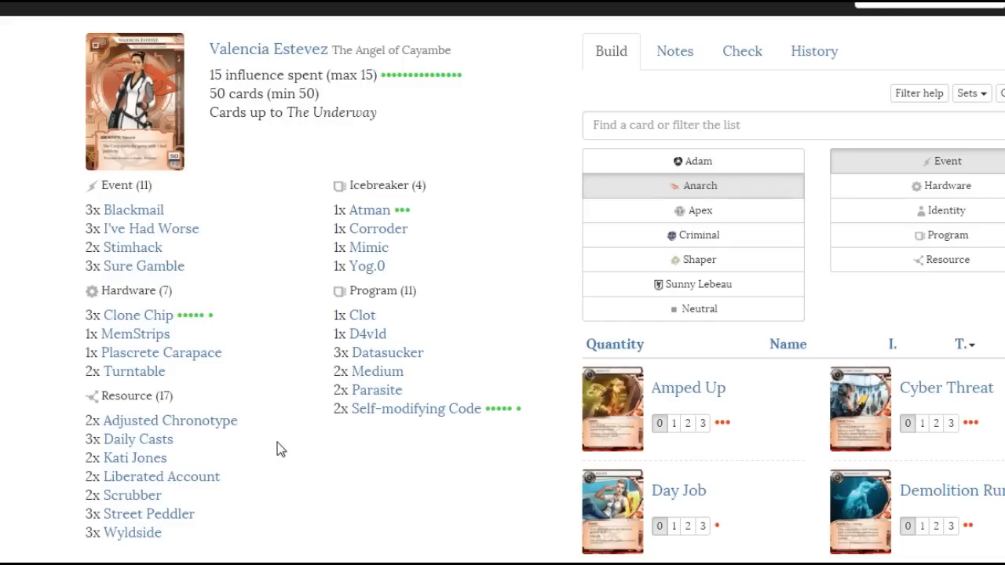
mouse_move(226, 449)
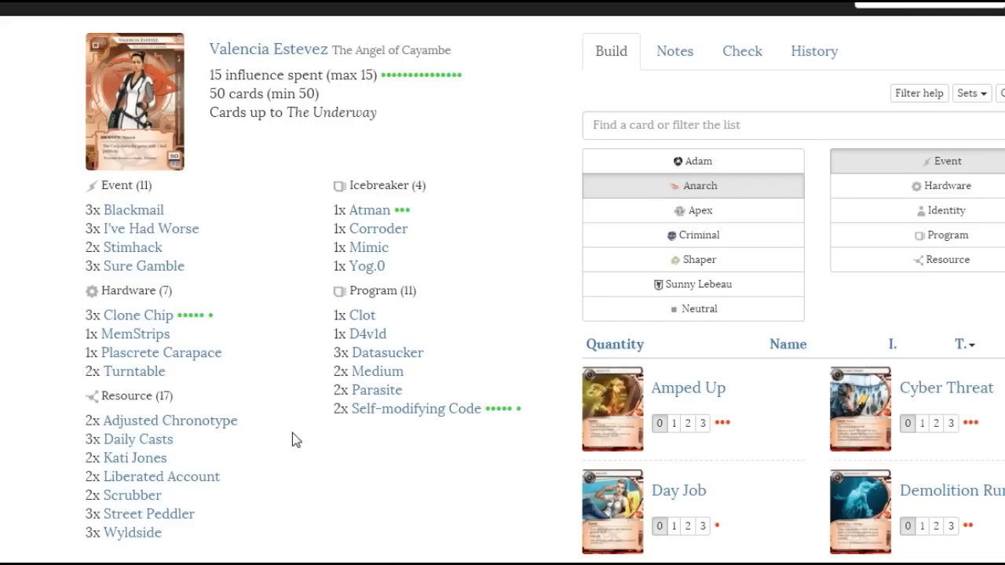
mouse_move(320, 411)
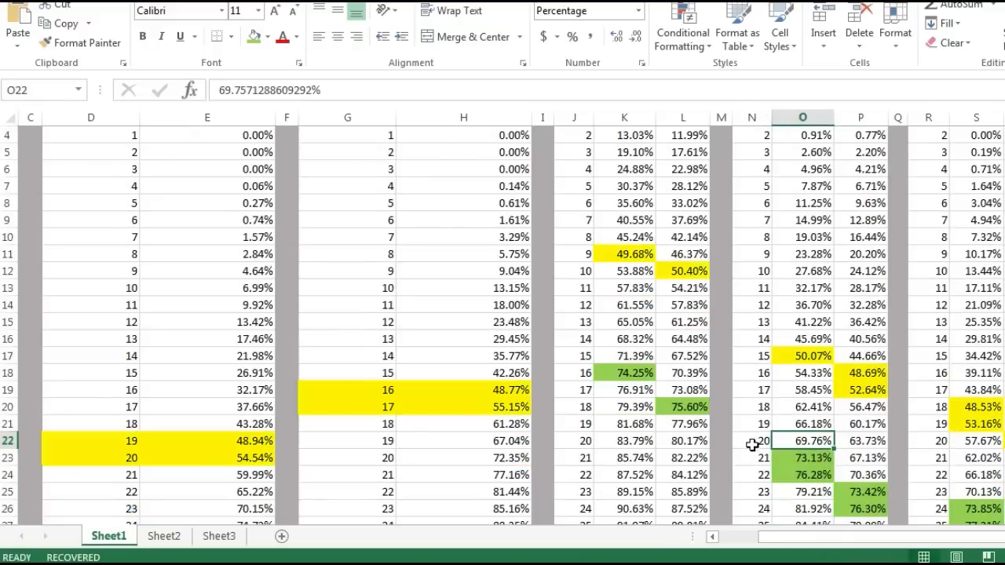
drag(753, 439, 863, 509)
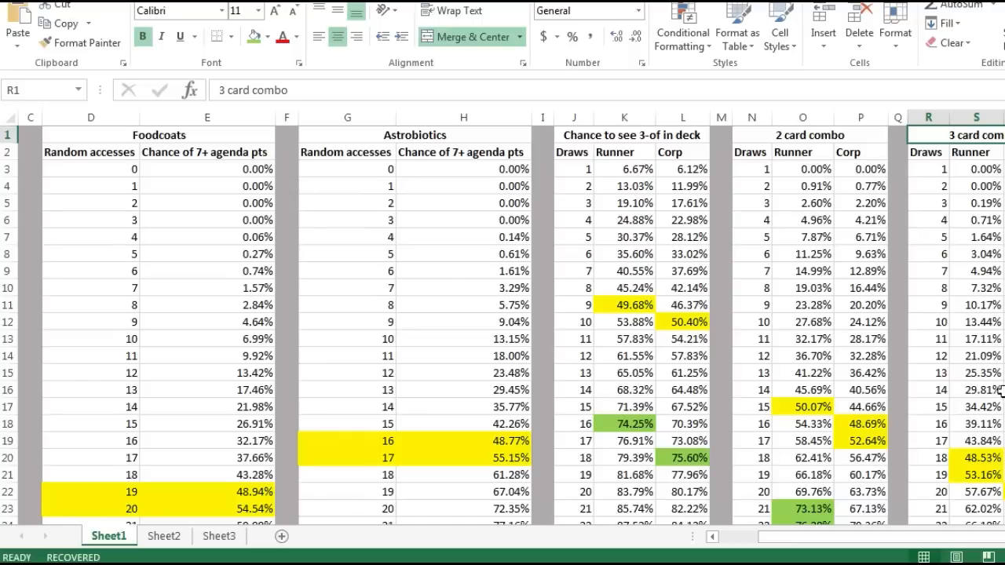
mouse_move(980, 396)
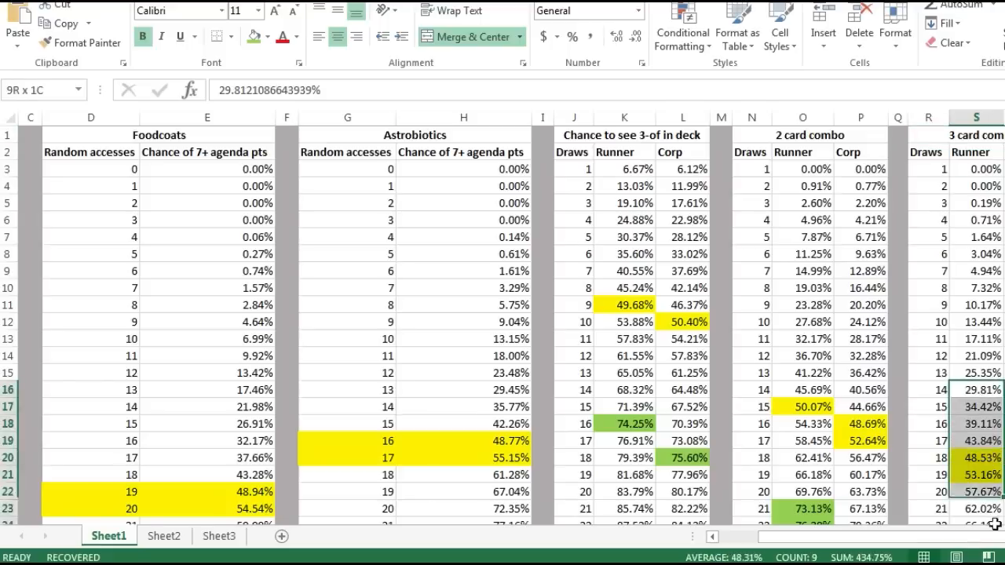
scroll(down, 3)
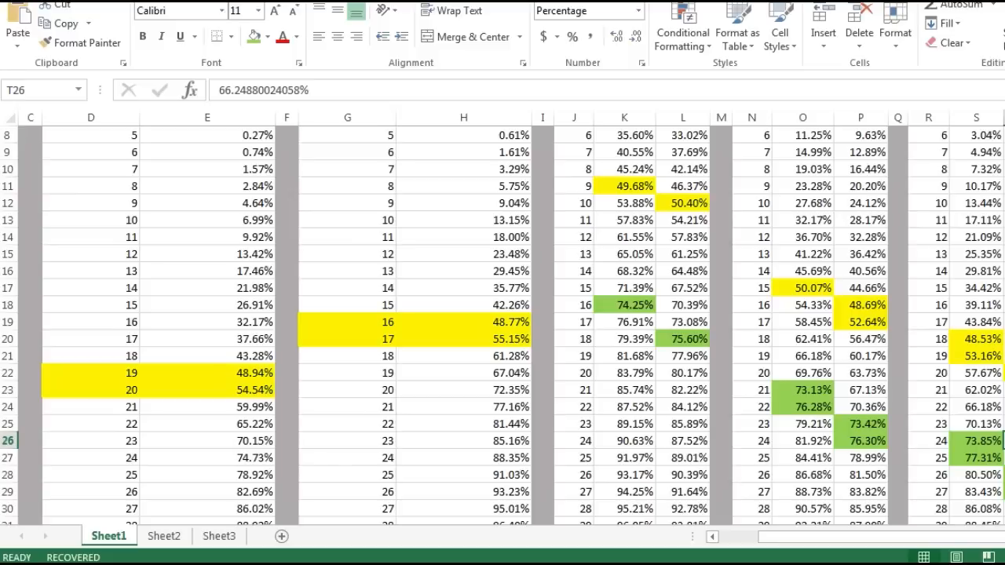
click(958, 440)
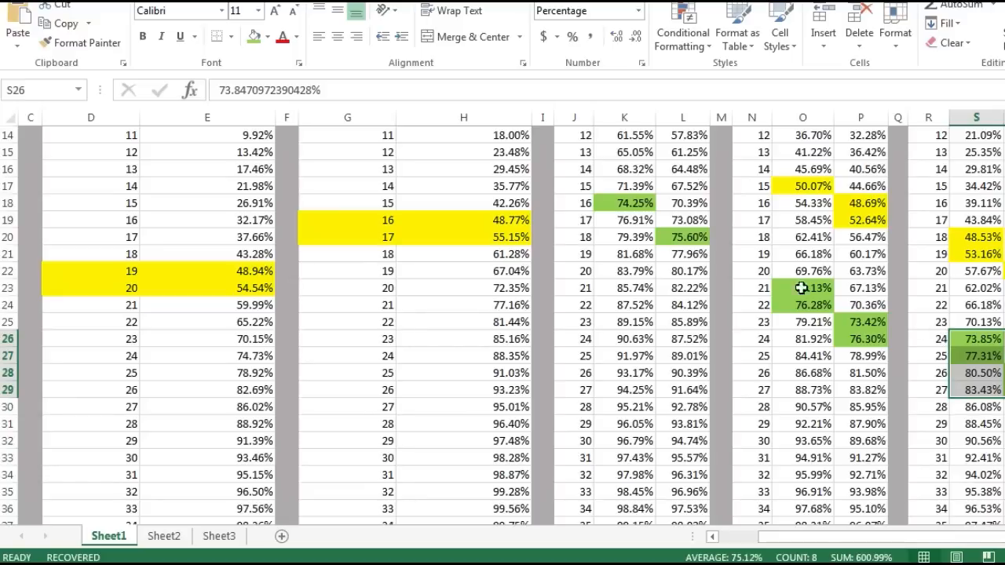
mouse_move(974, 310)
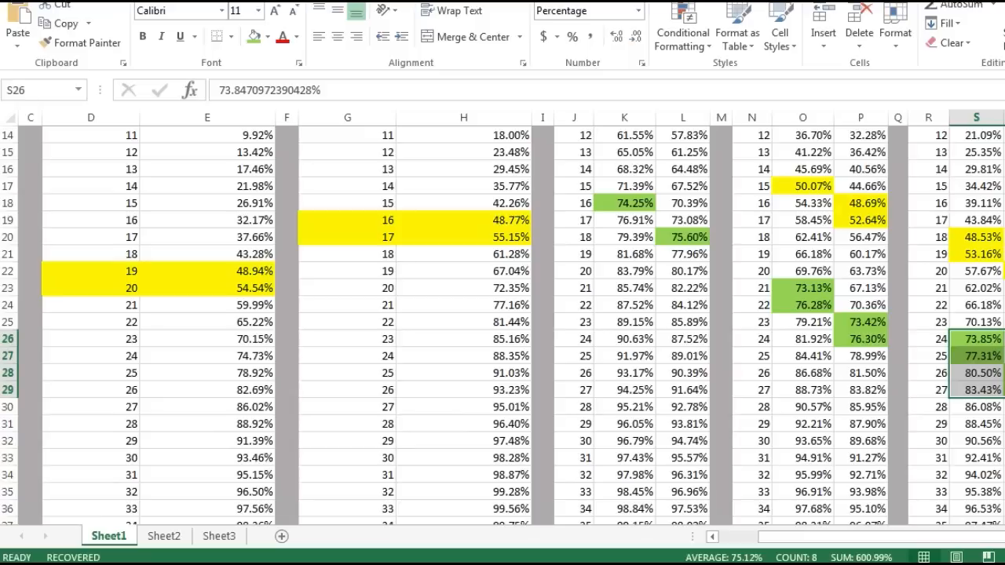
click(939, 292)
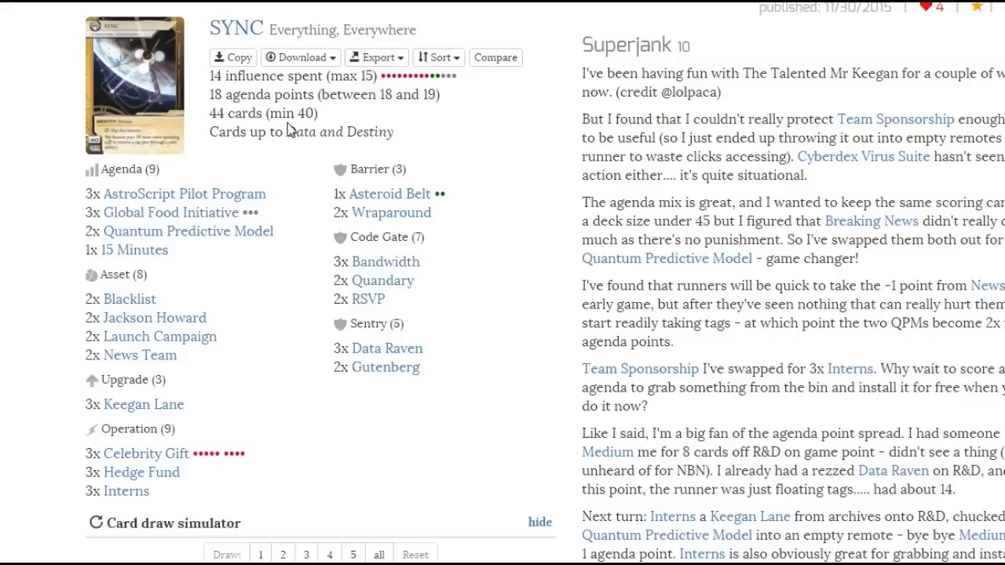
mouse_move(129, 308)
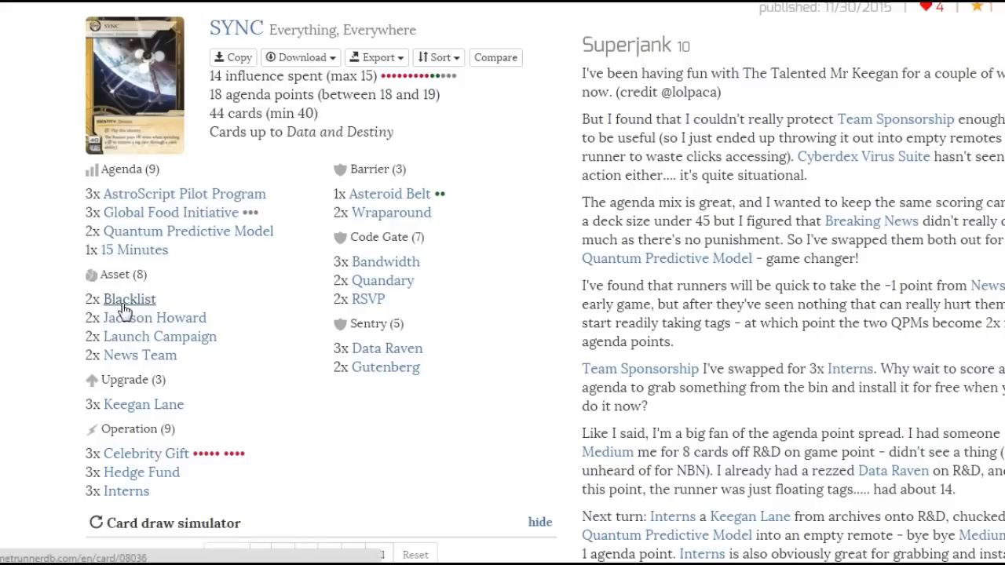
mouse_move(131, 306)
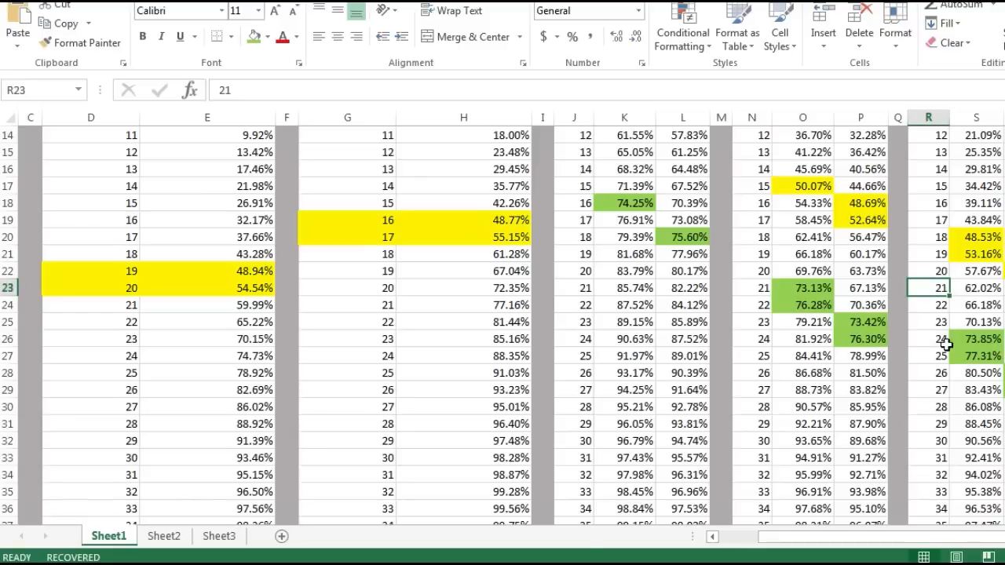
click(976, 339)
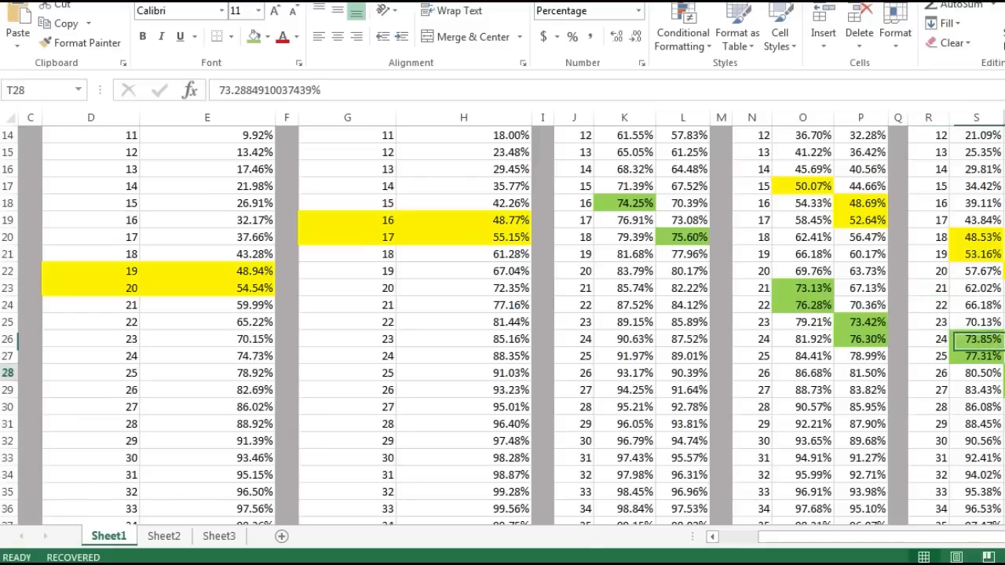
click(977, 340)
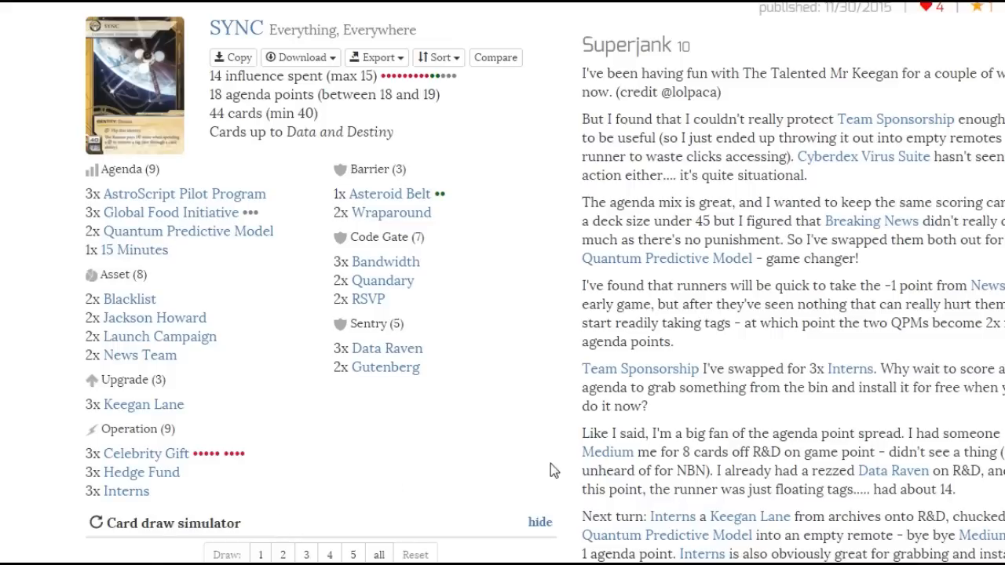
mouse_move(427, 480)
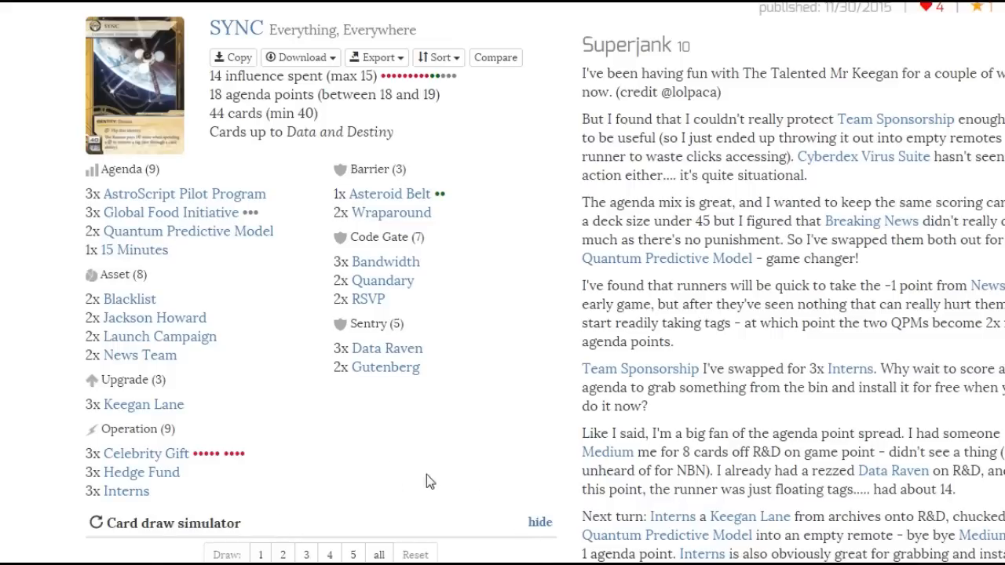
mouse_move(213, 424)
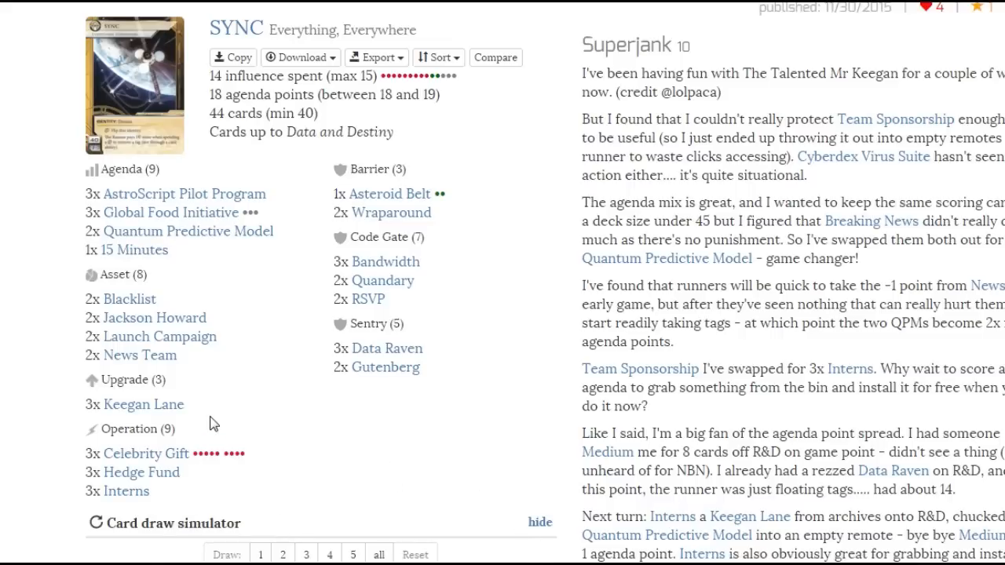
mouse_move(214, 421)
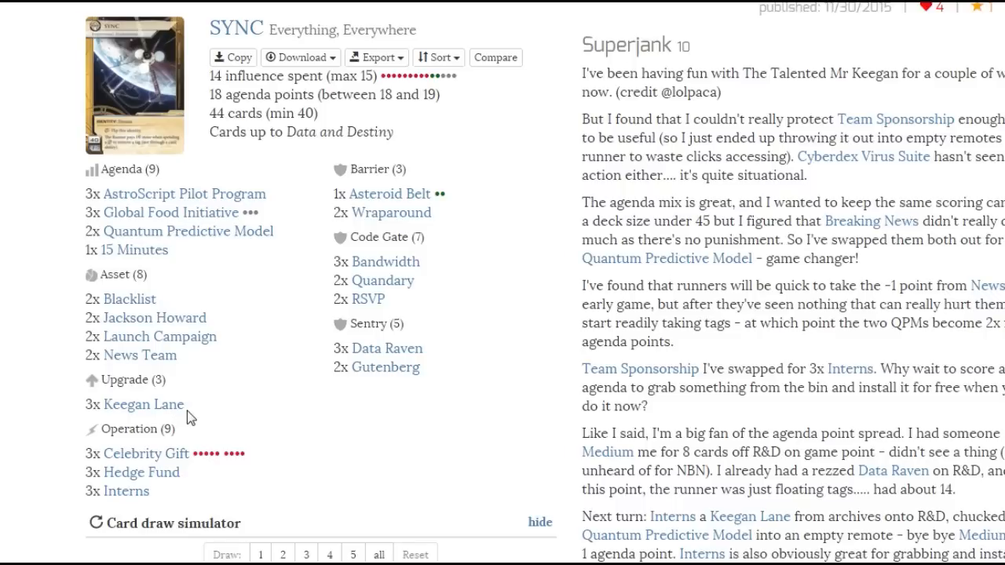
double_click(123, 493)
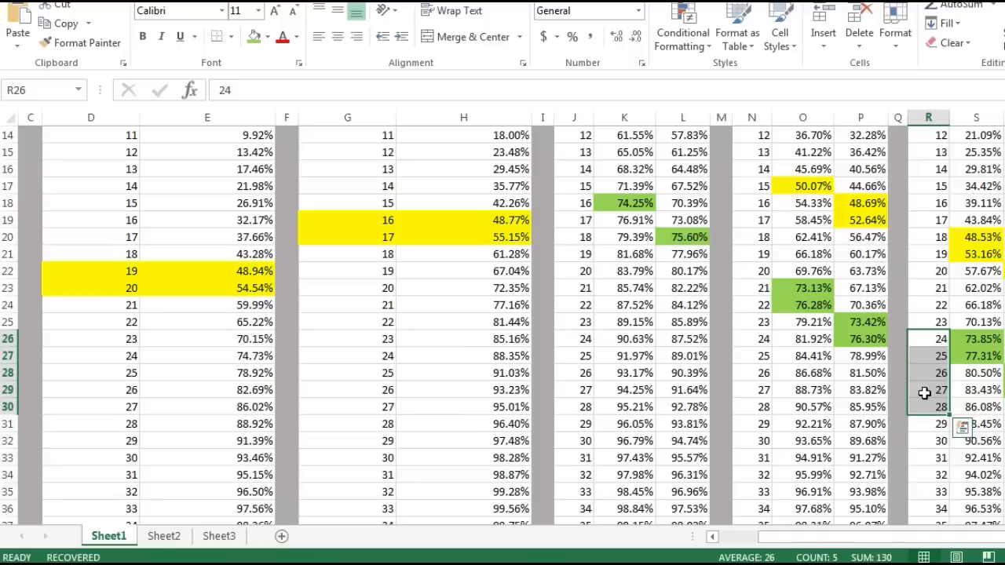
mouse_move(923, 393)
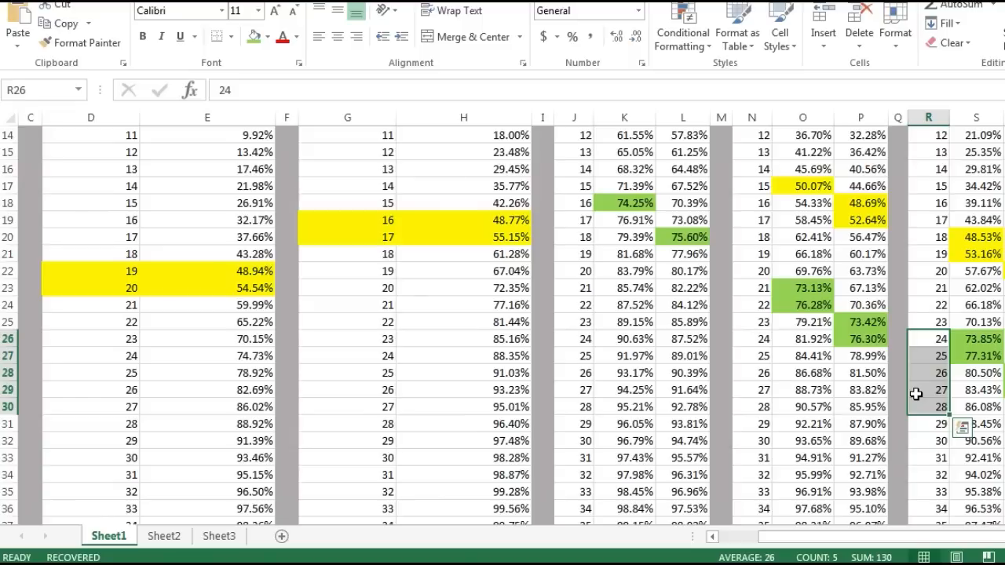
click(976, 358)
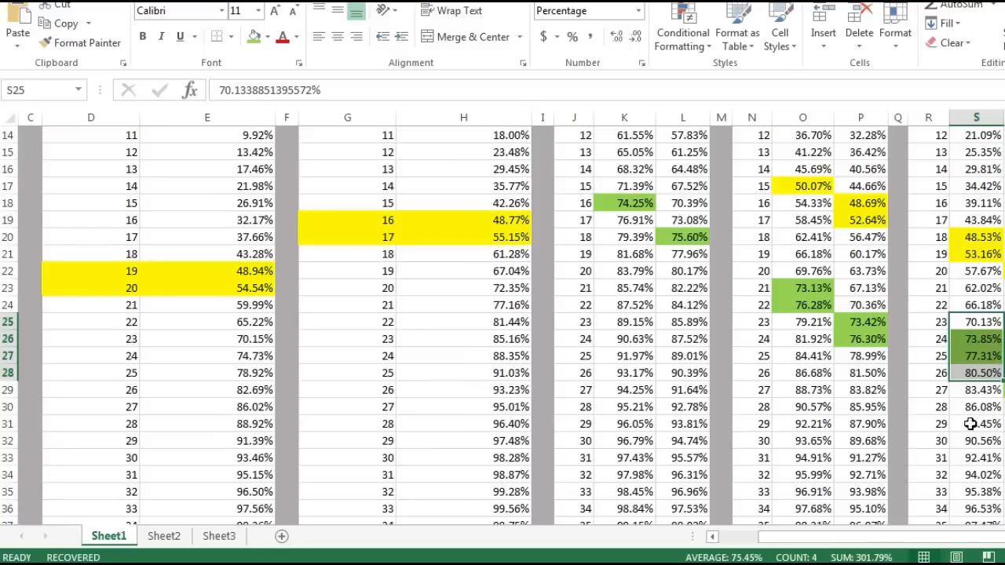
mouse_move(976, 402)
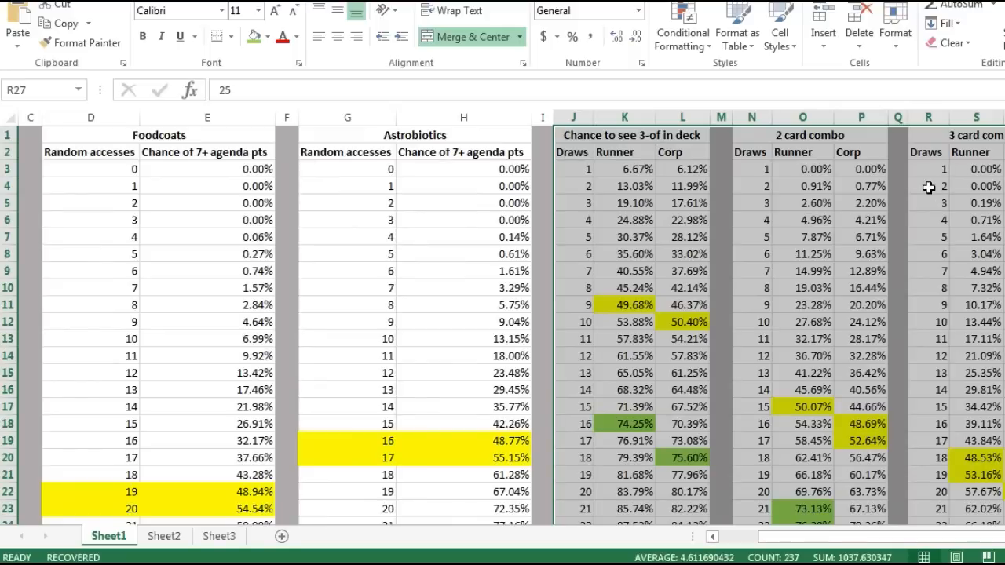
mouse_move(855, 151)
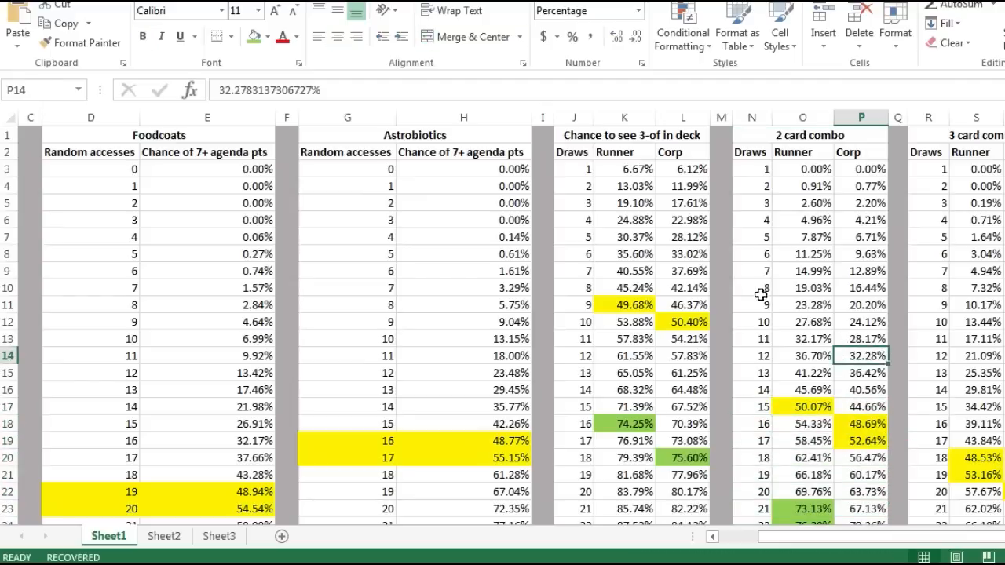
mouse_move(672, 284)
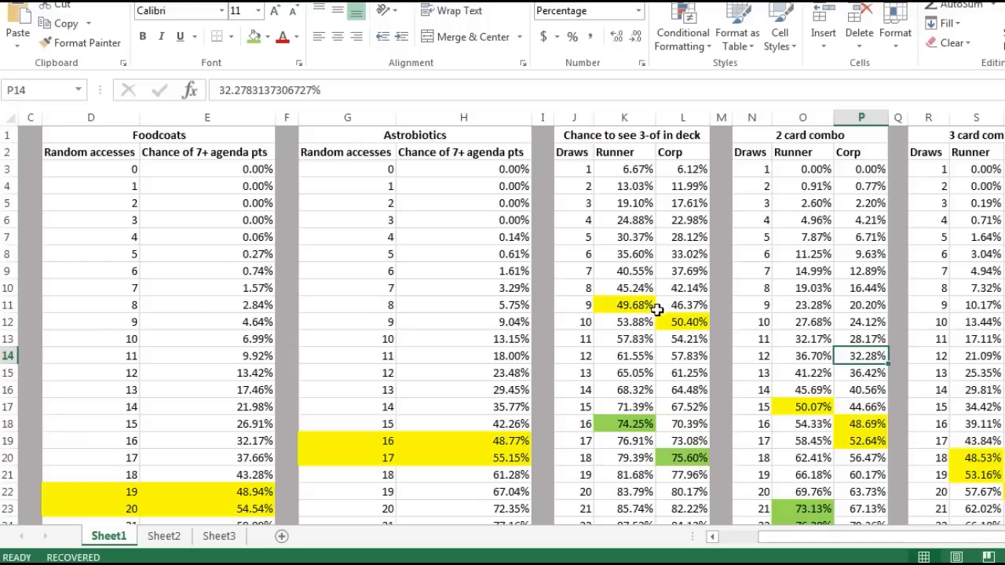
mouse_move(669, 322)
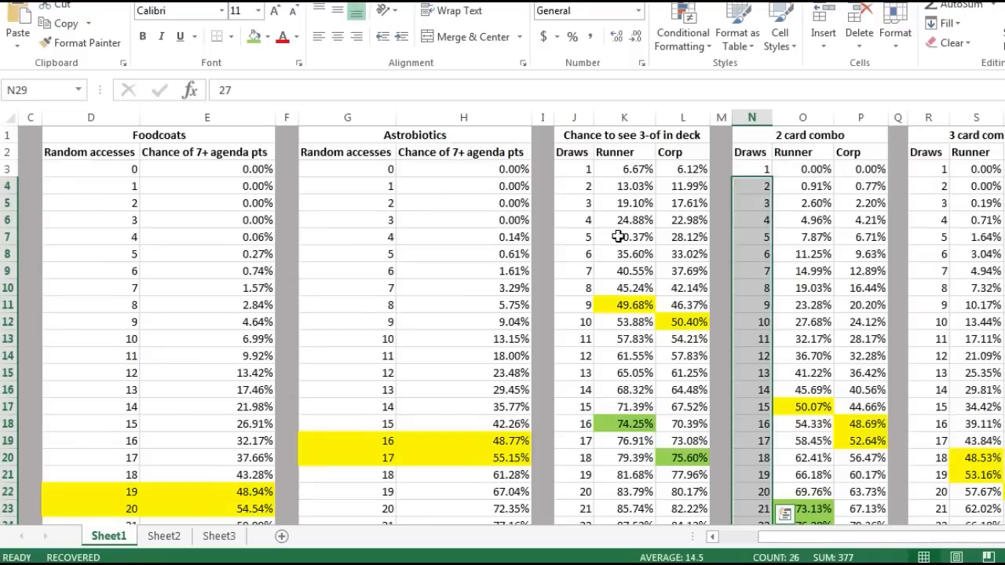
click(623, 236)
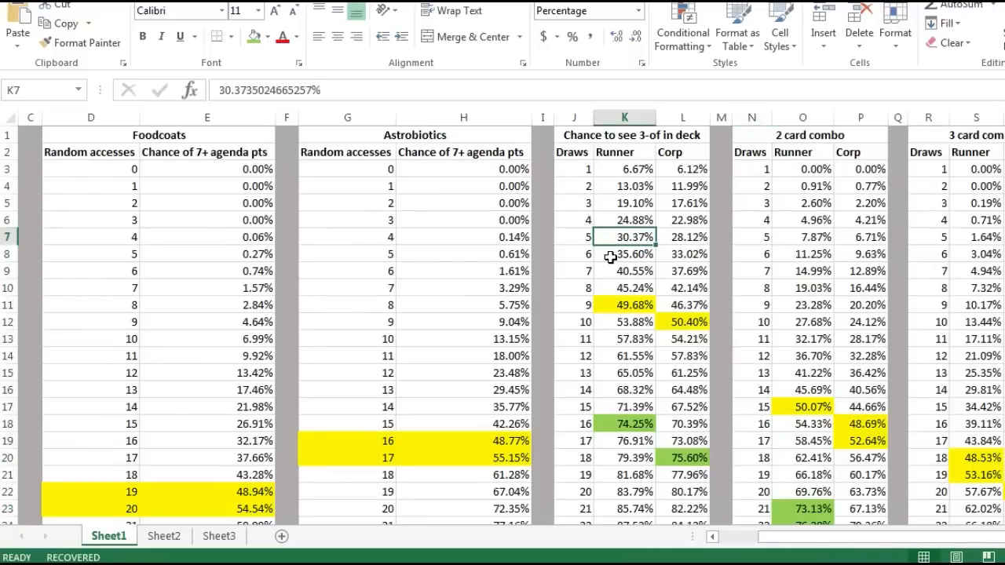
mouse_move(646, 252)
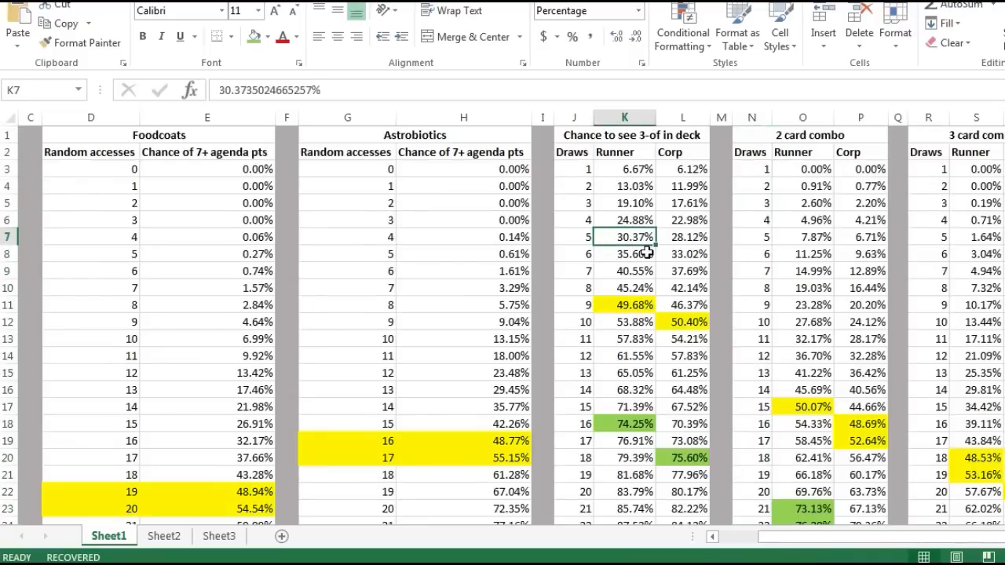